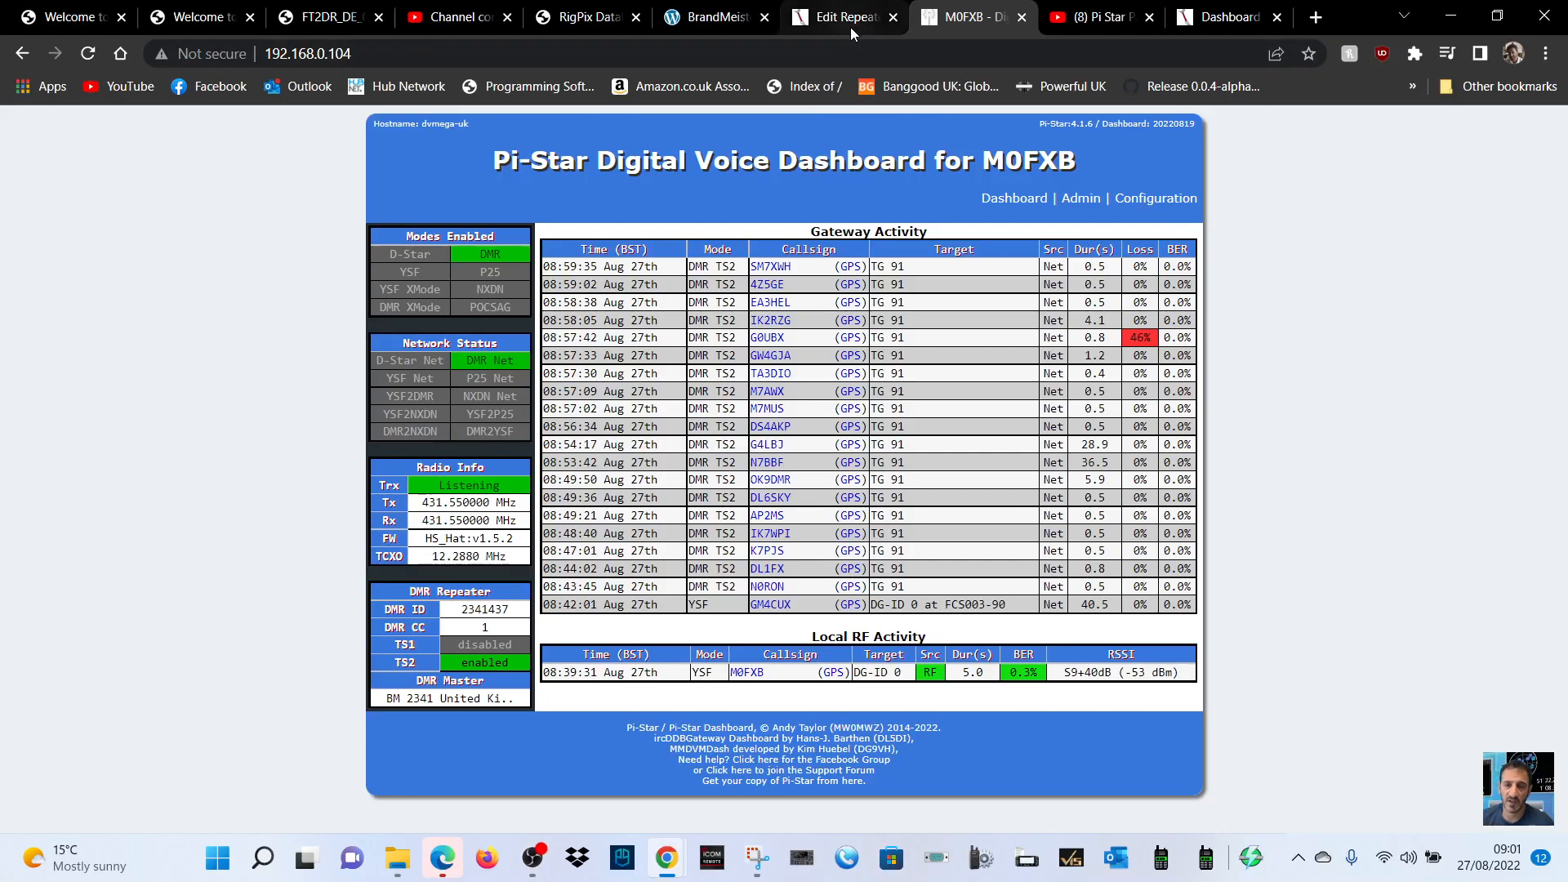
# Step: Browse the BrandMeister API keys article, device settings and account options, then return to Pi-Star
pyautogui.click(713, 17)
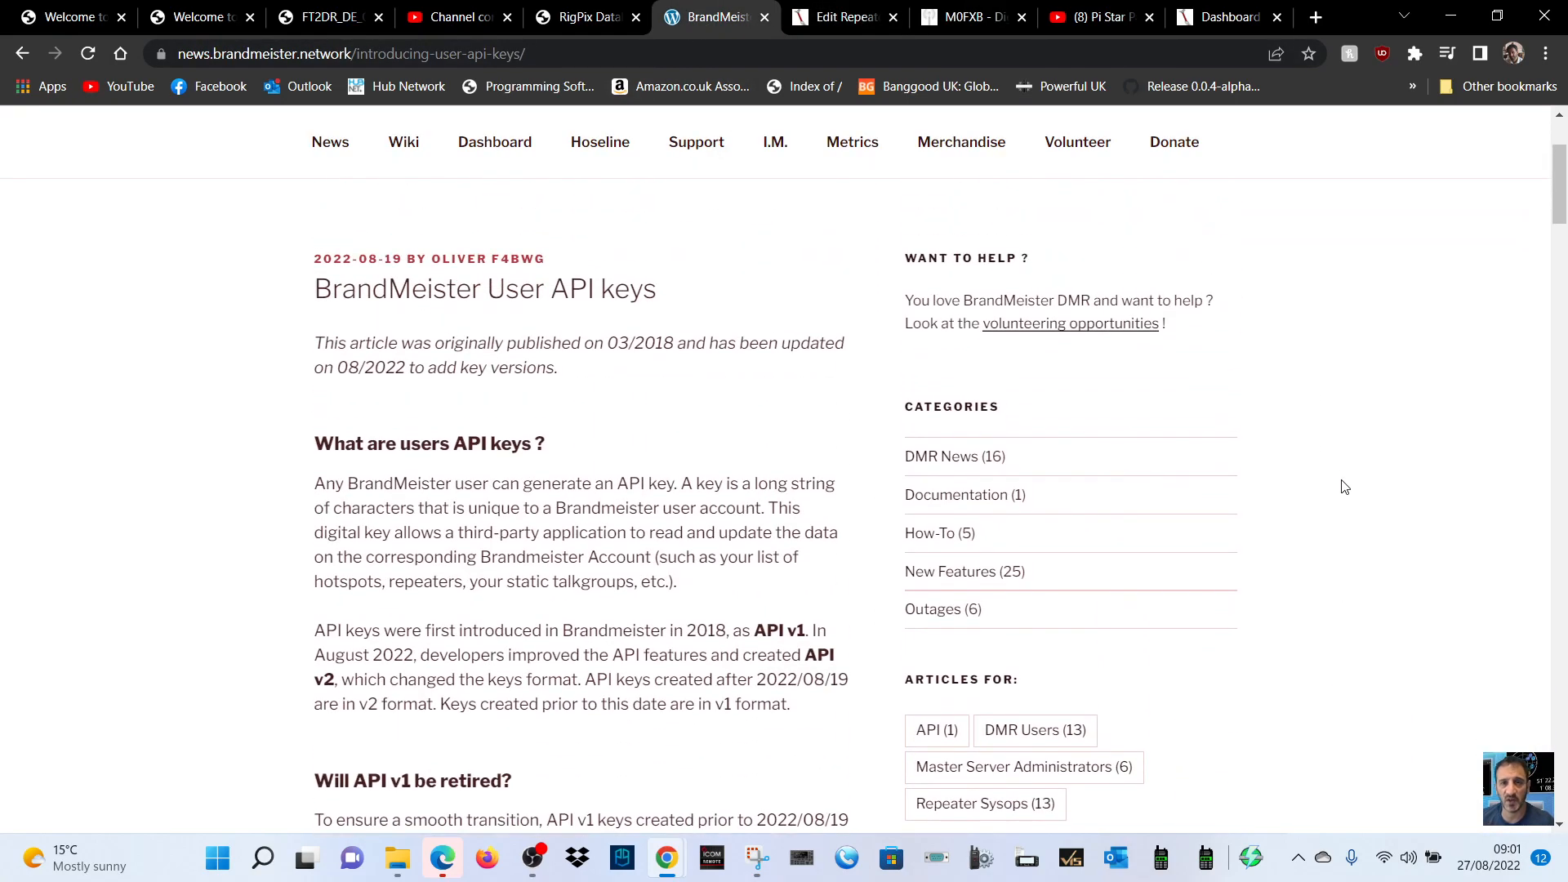
pyautogui.moveTo(1335, 479)
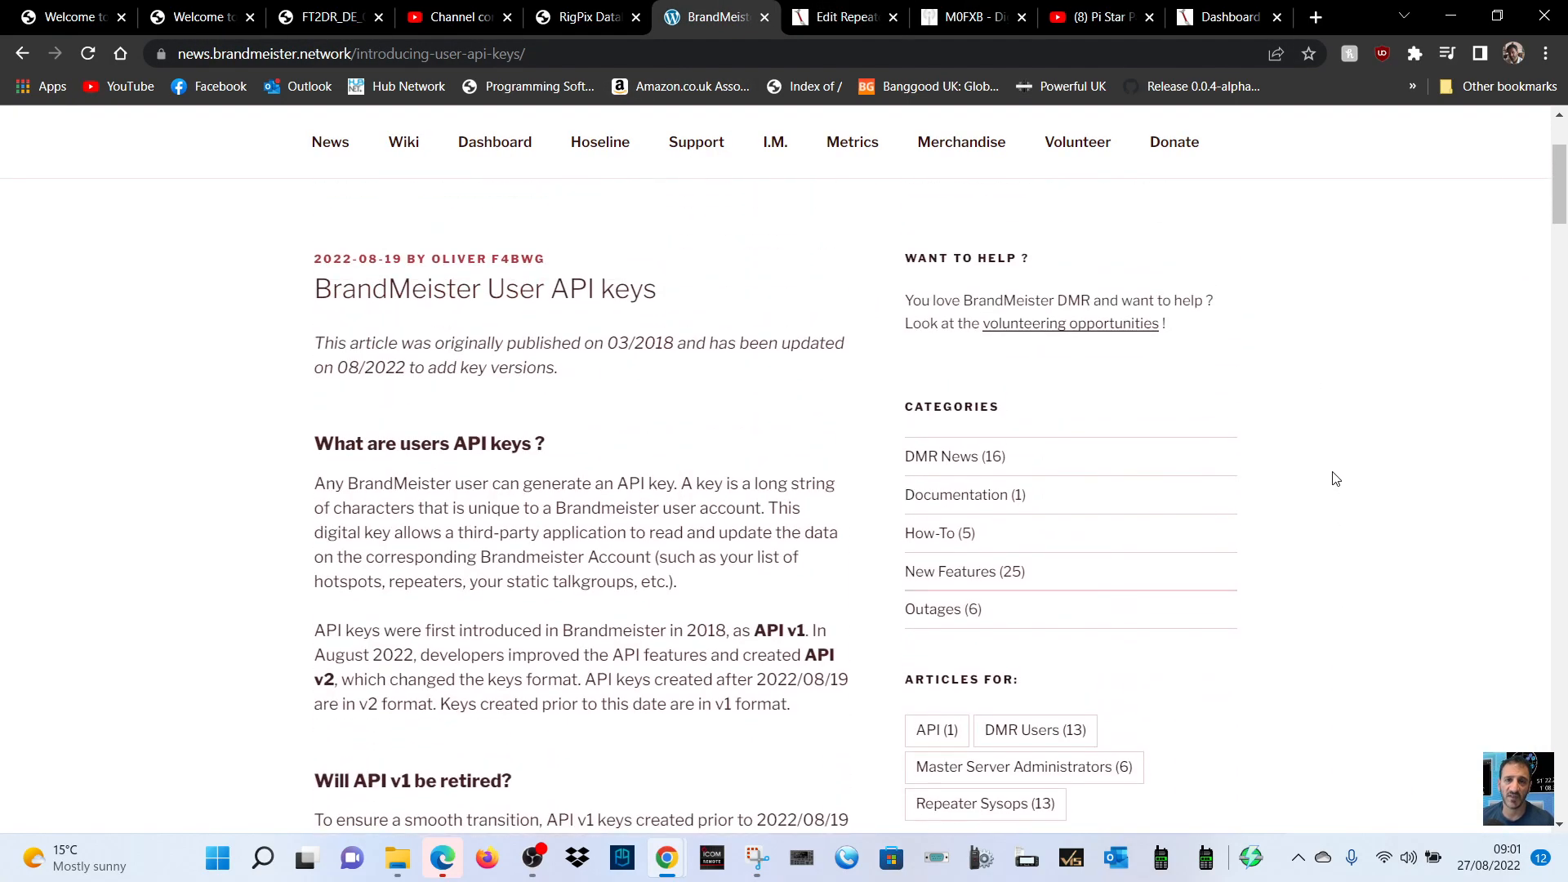
pyautogui.scroll(-3)
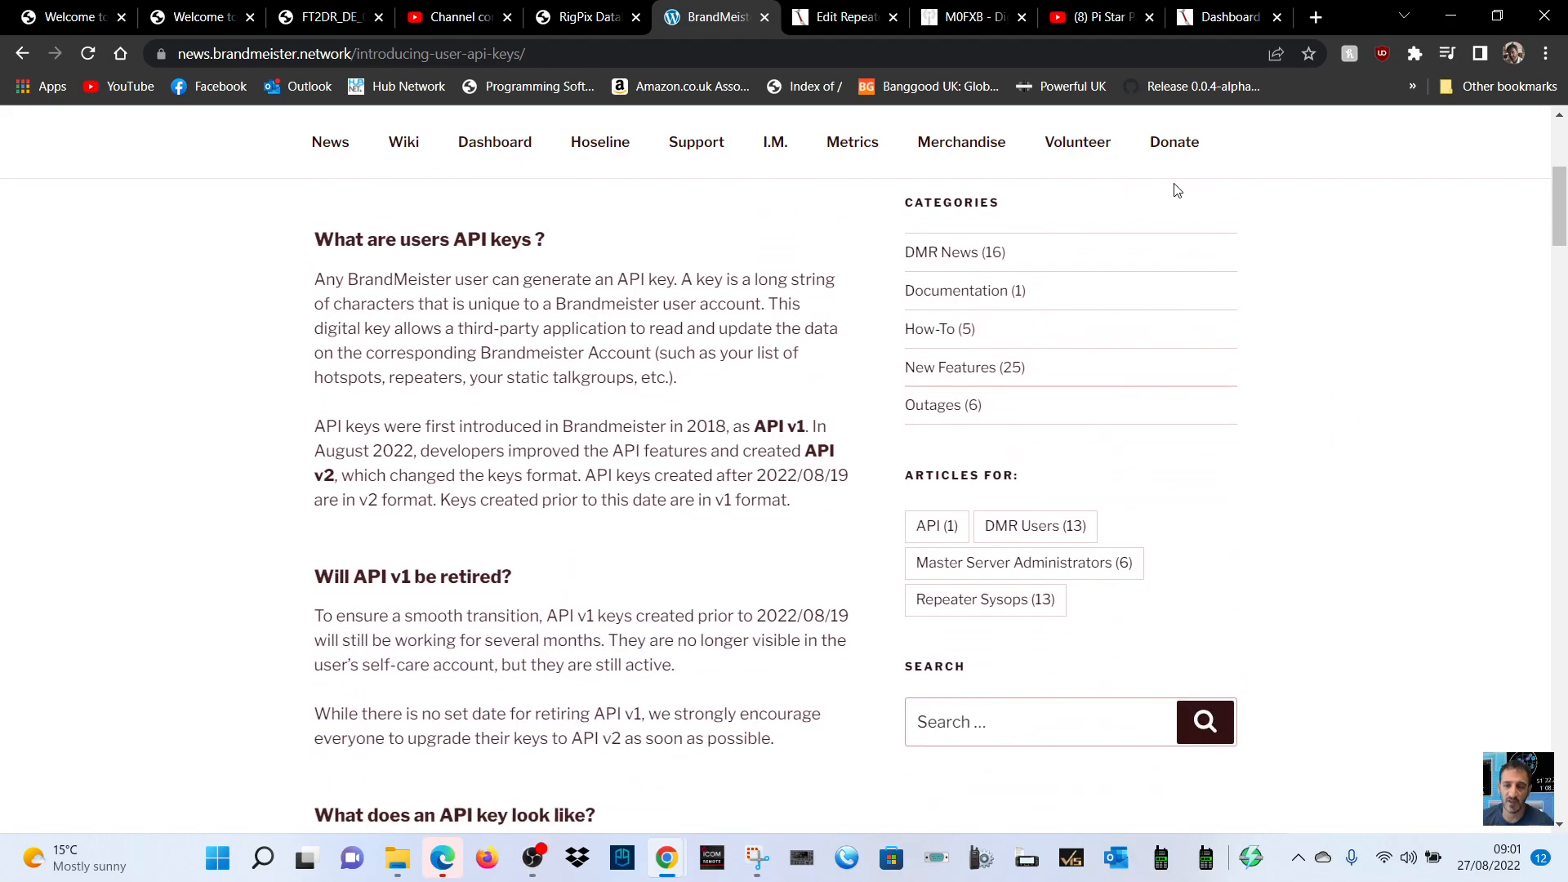
pyautogui.scroll(3)
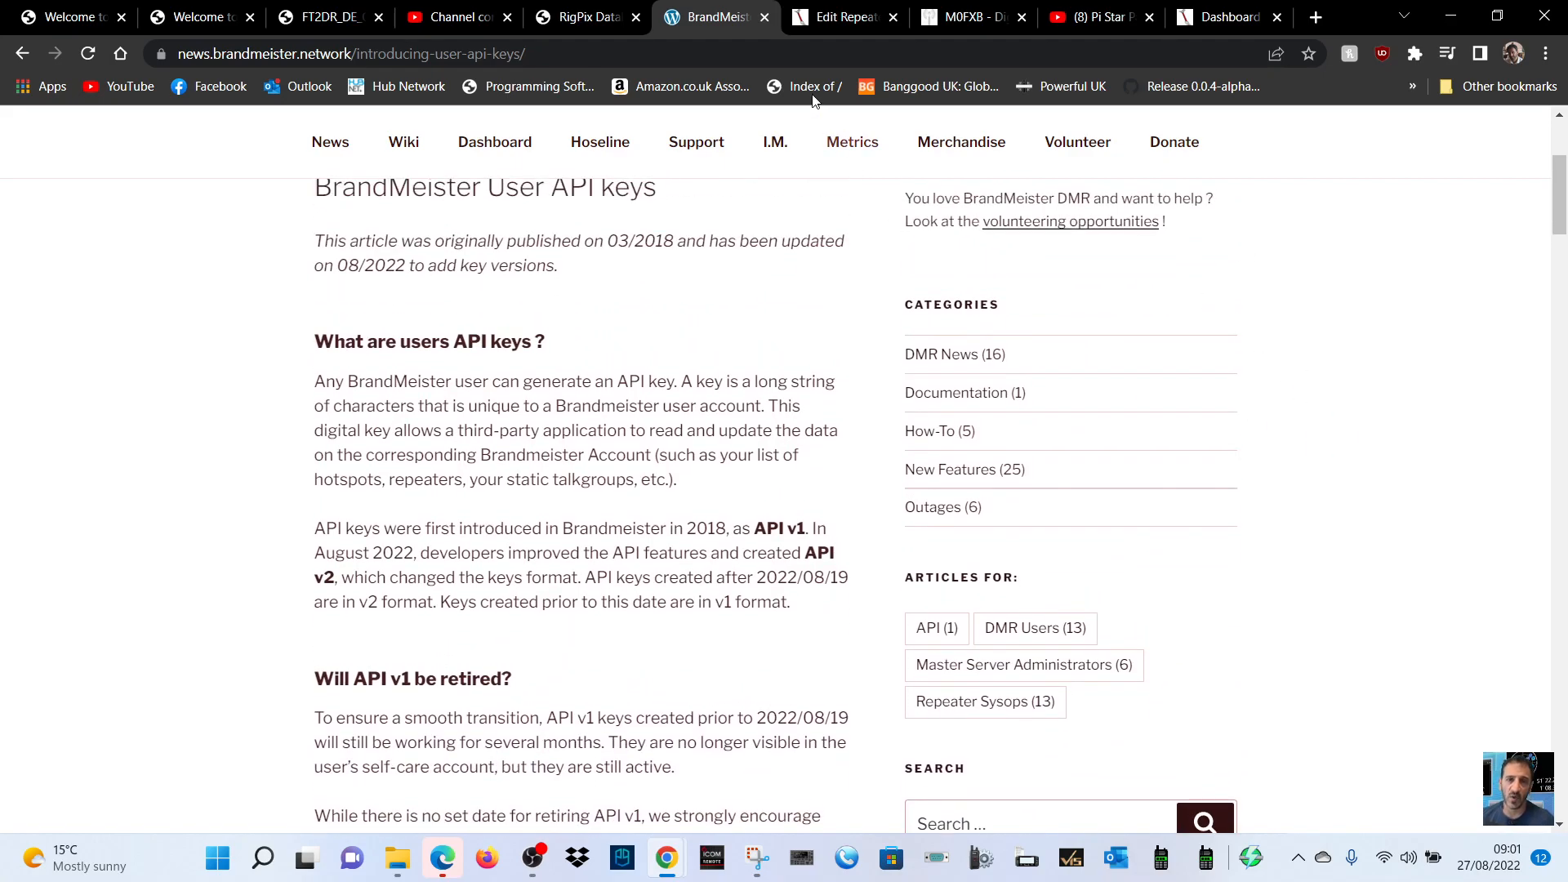
pyautogui.click(843, 16)
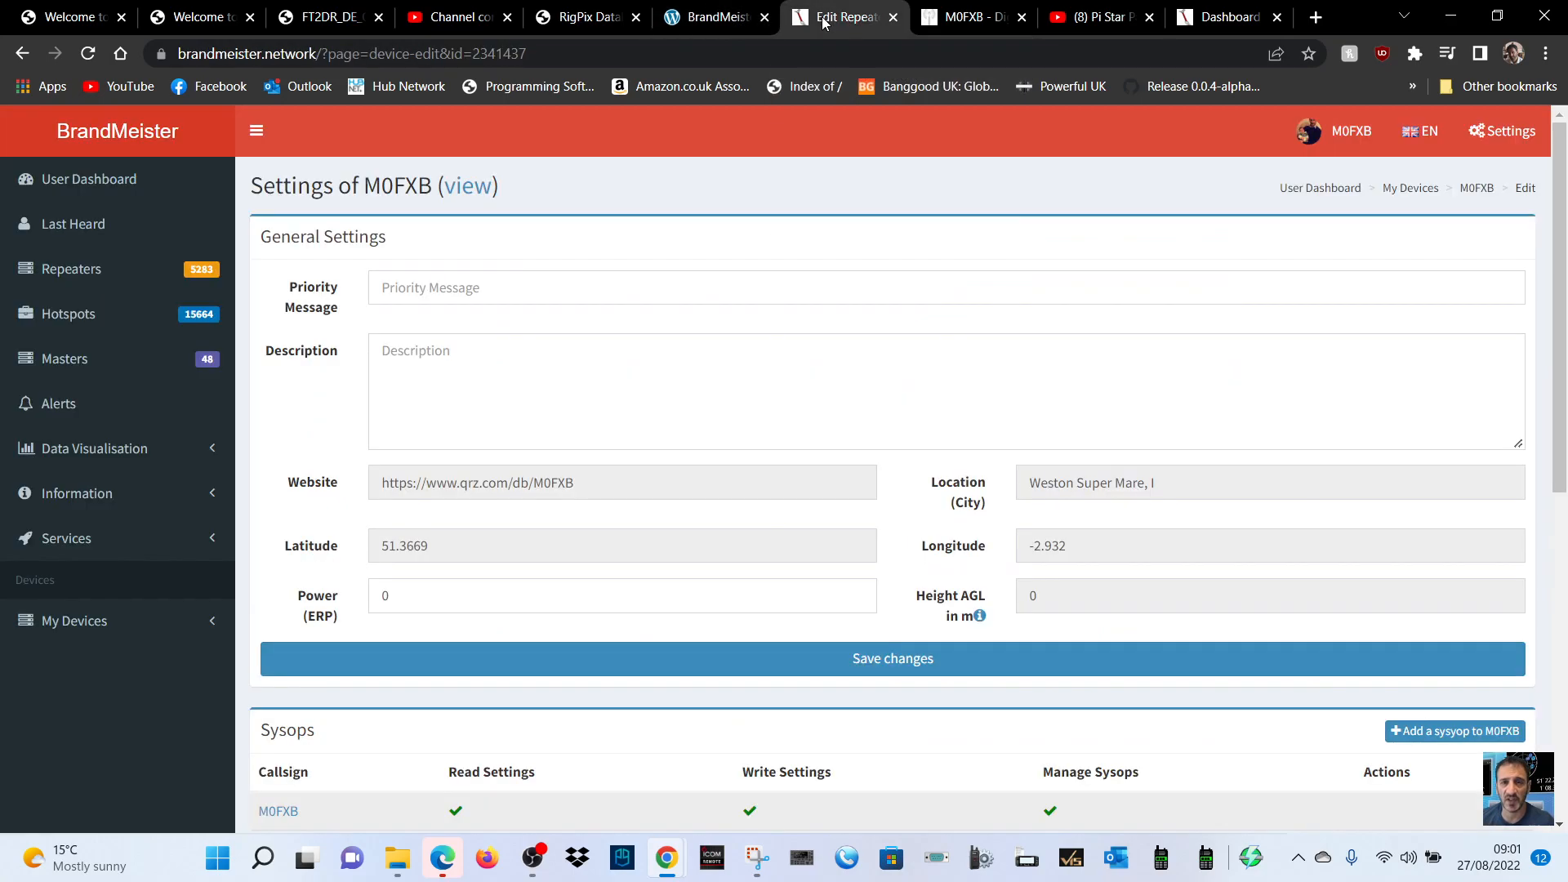
pyautogui.click(1228, 17)
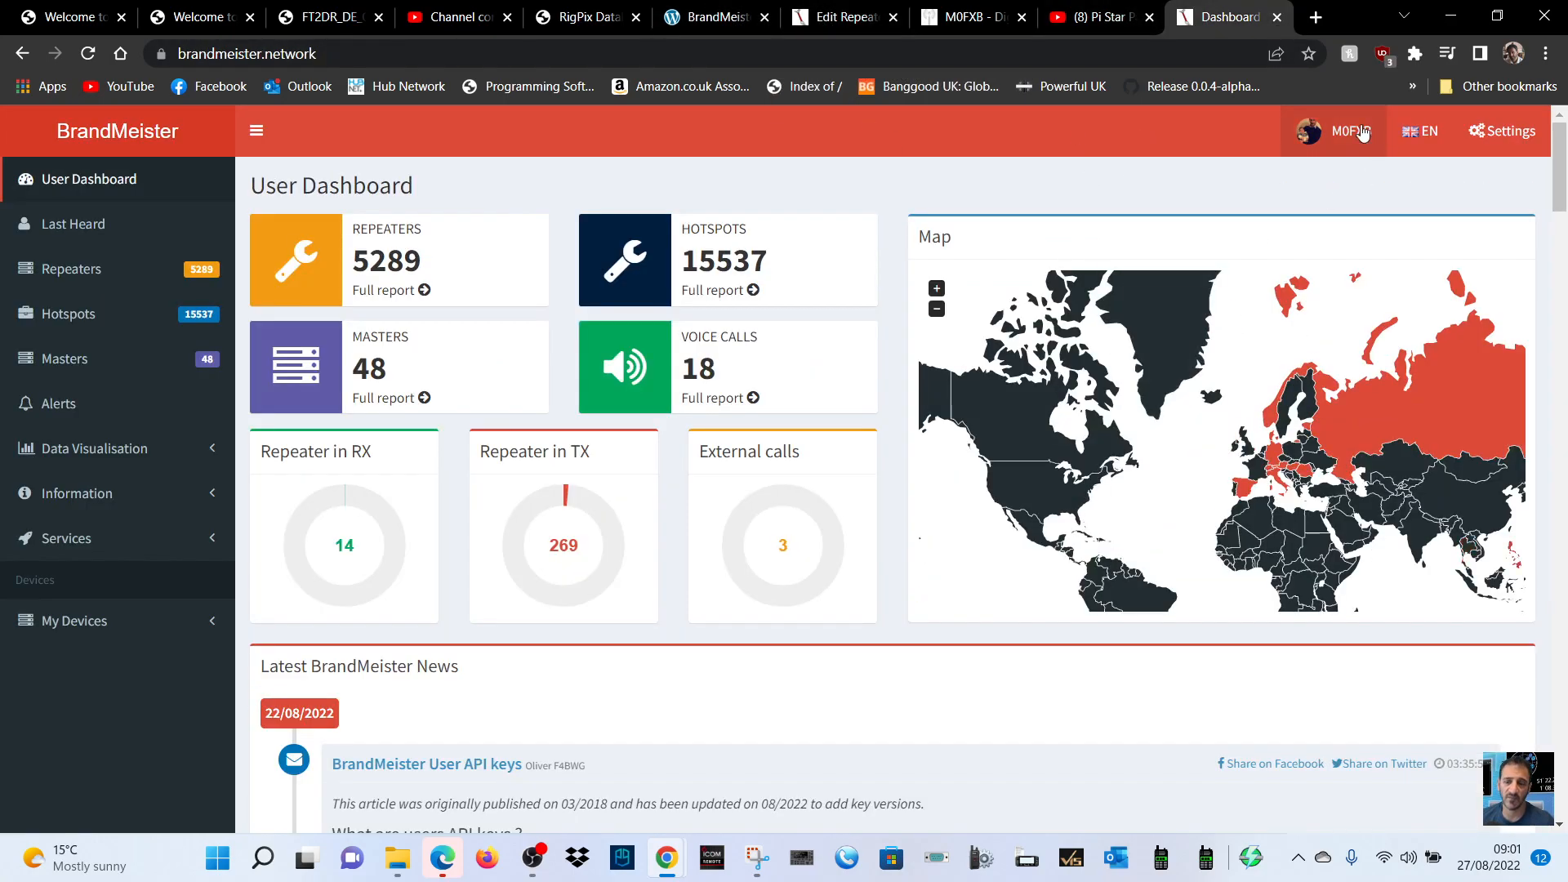
pyautogui.click(1343, 130)
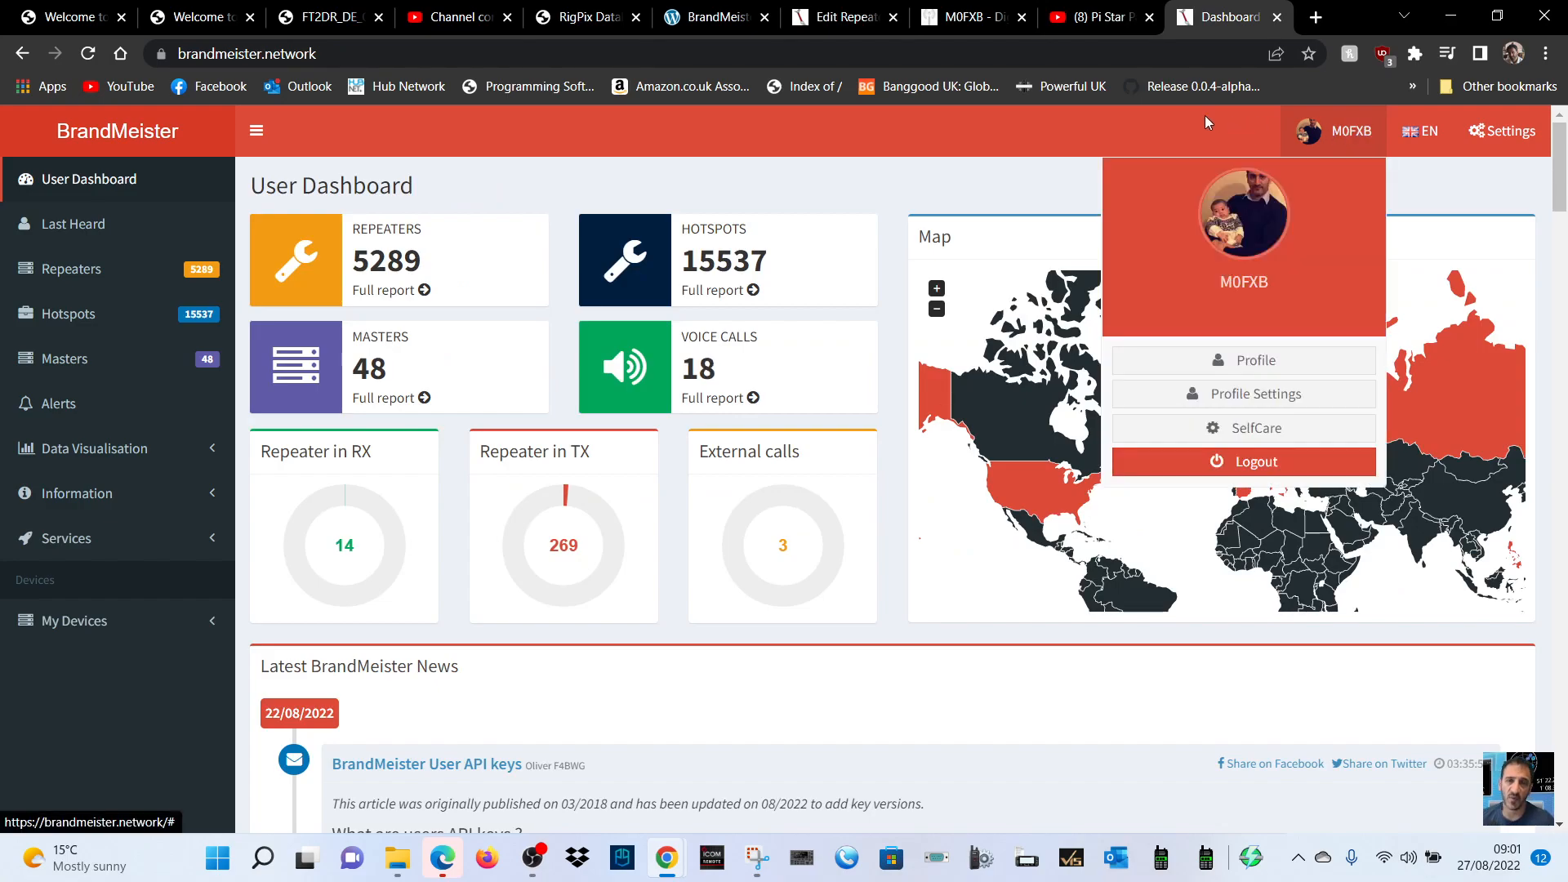
pyautogui.click(965, 16)
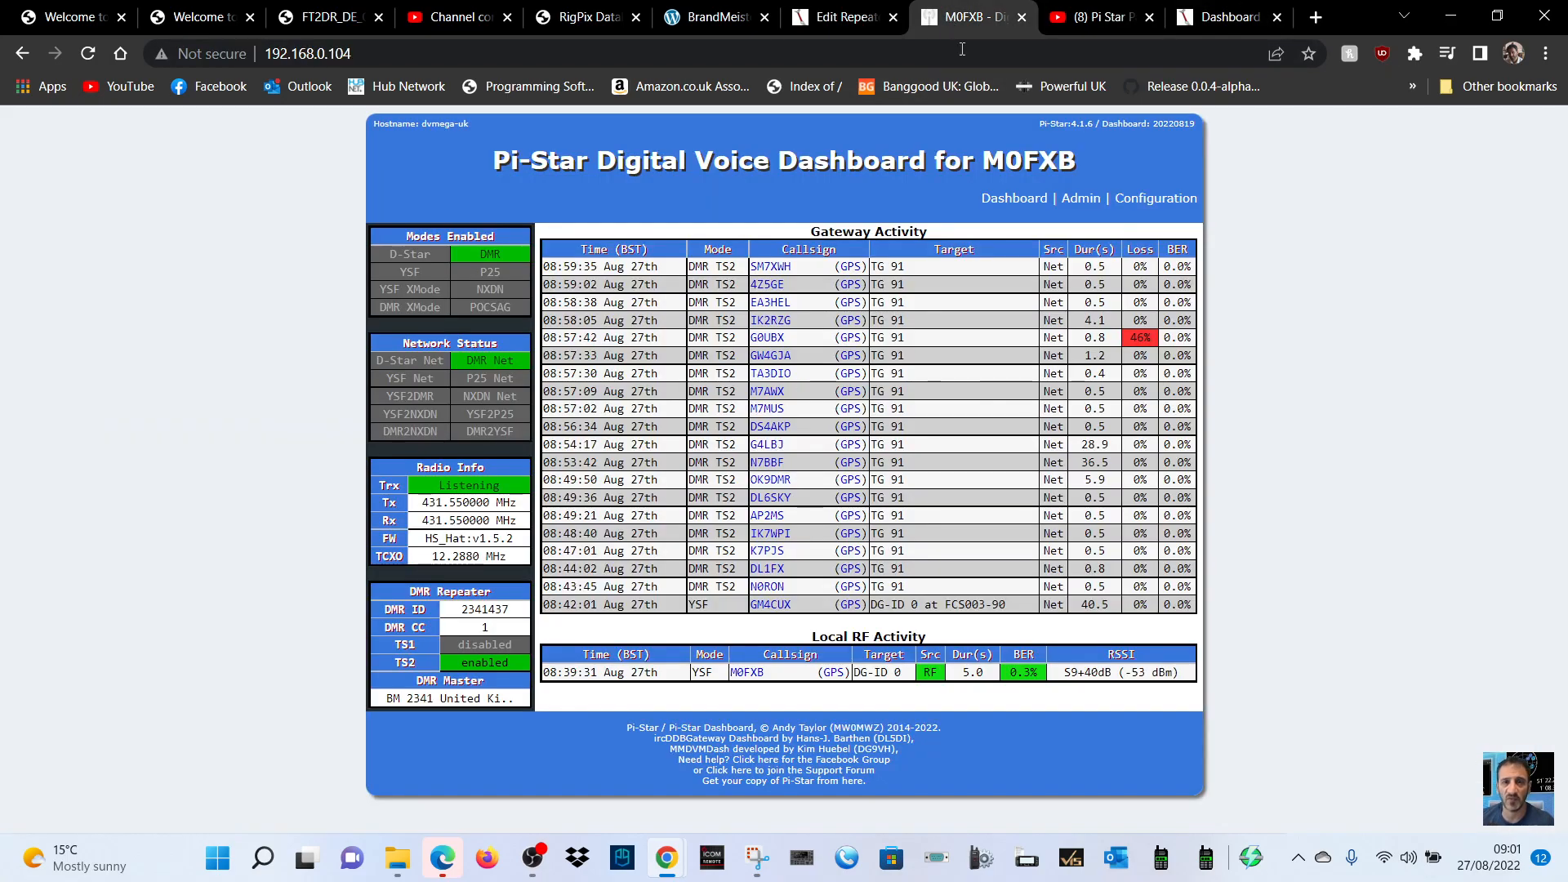
# Step: Enter talkgroup 91 in the static talkgroup box on the Pi-Star admin page
pyautogui.click(1080, 198)
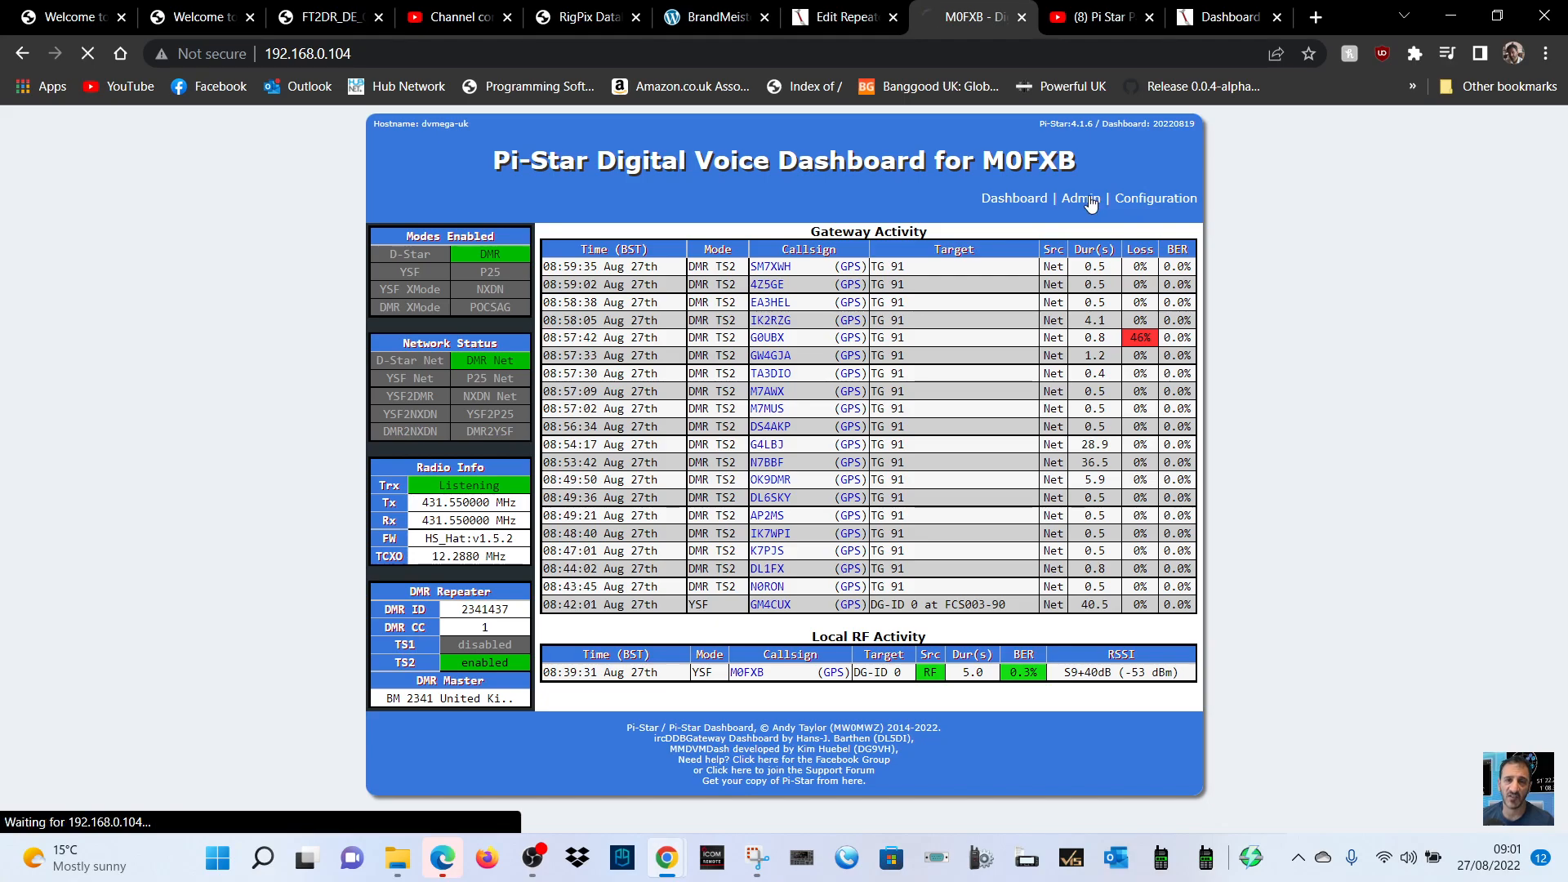
pyautogui.click(1080, 198)
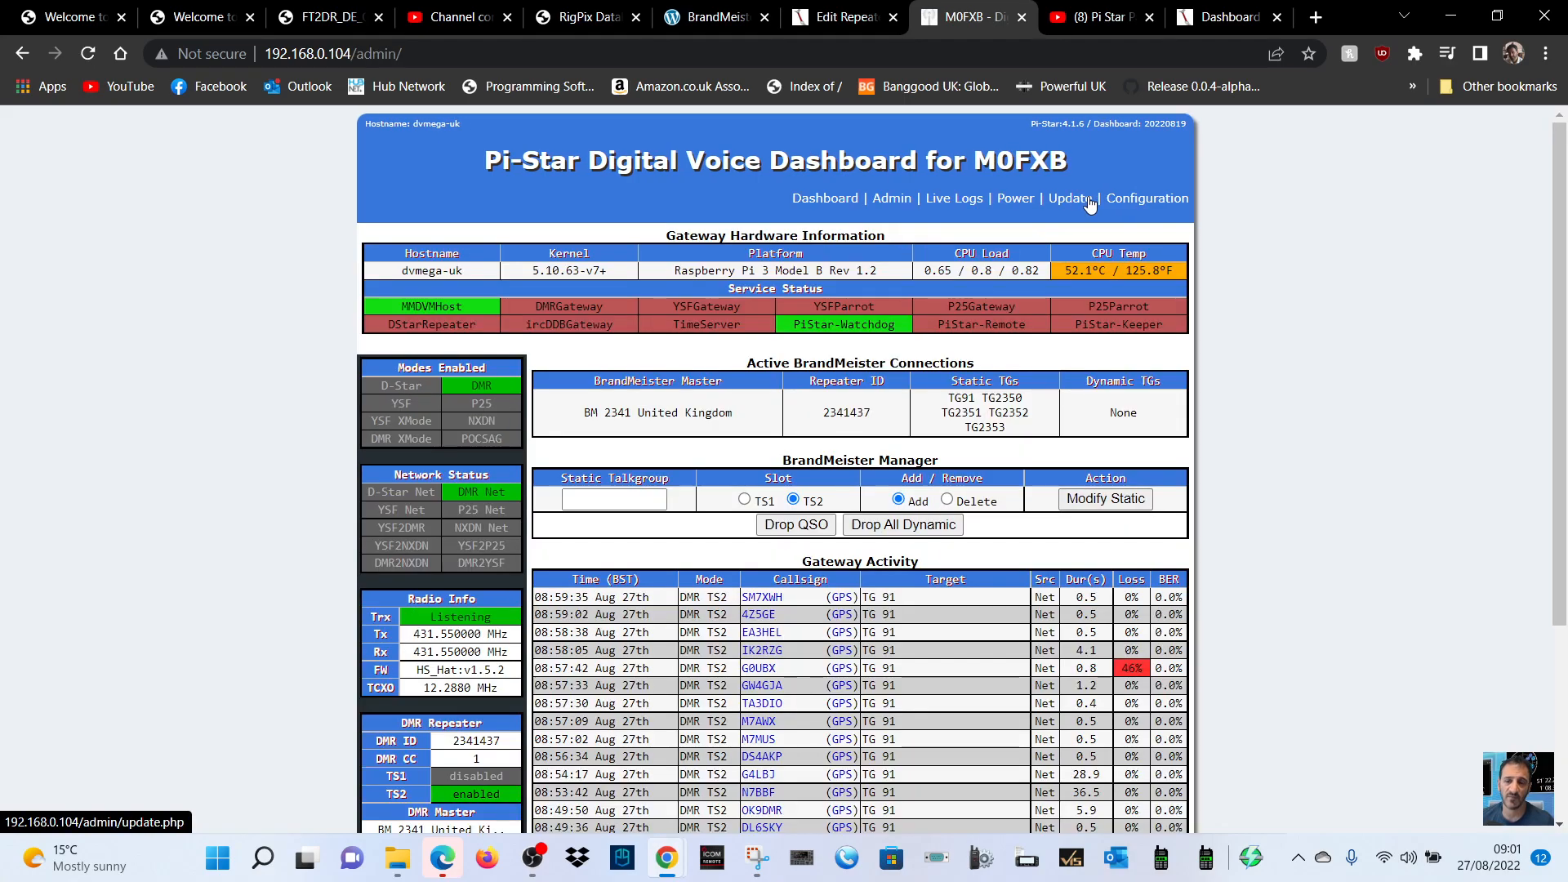
pyautogui.moveTo(925, 312)
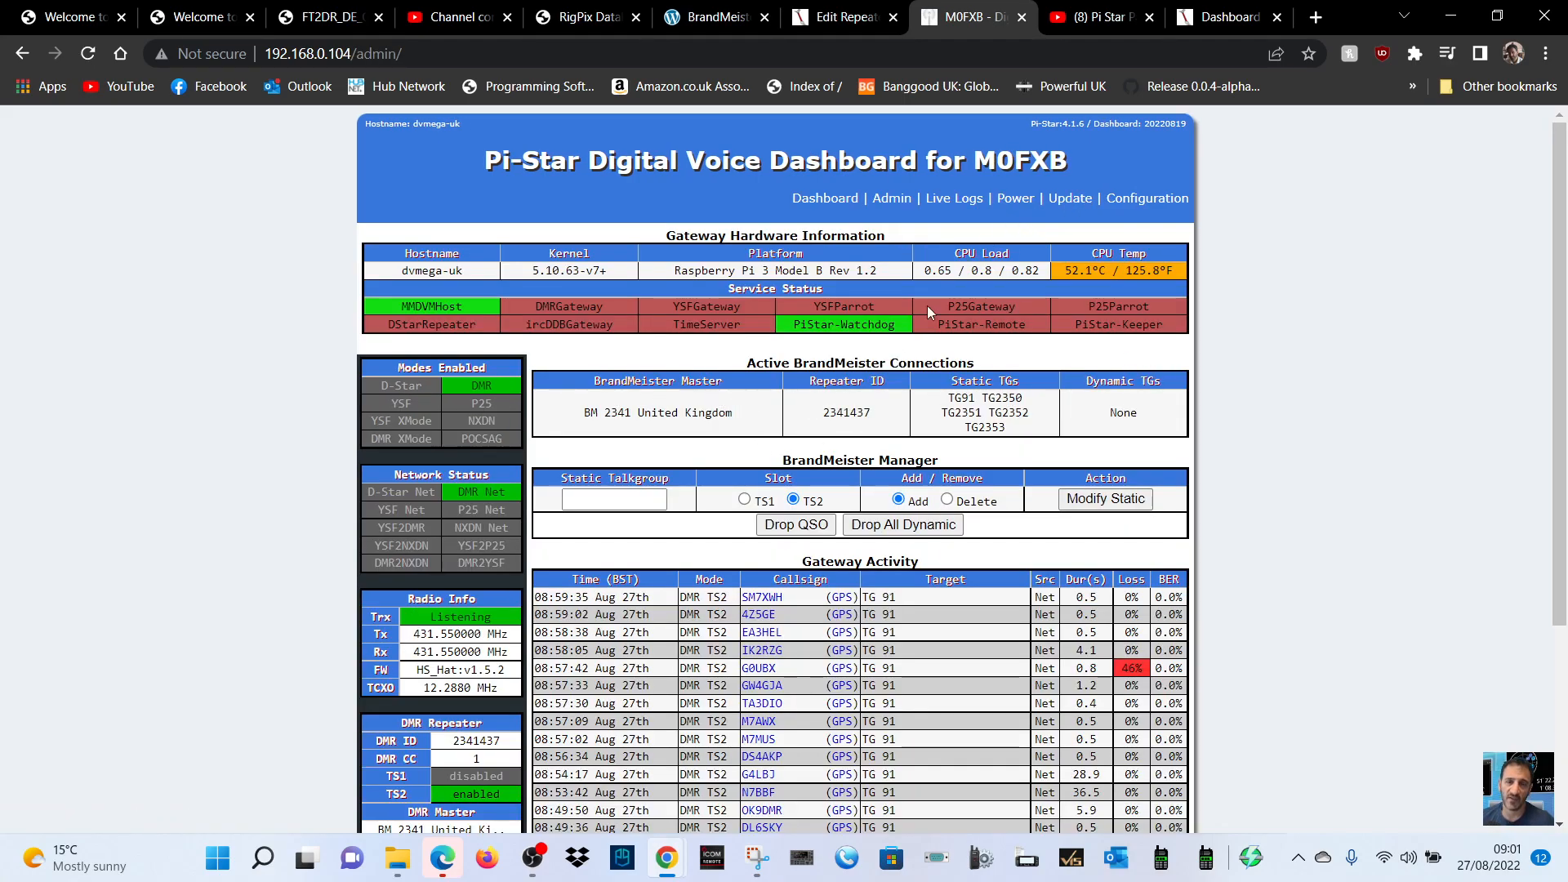
pyautogui.moveTo(1482, 395)
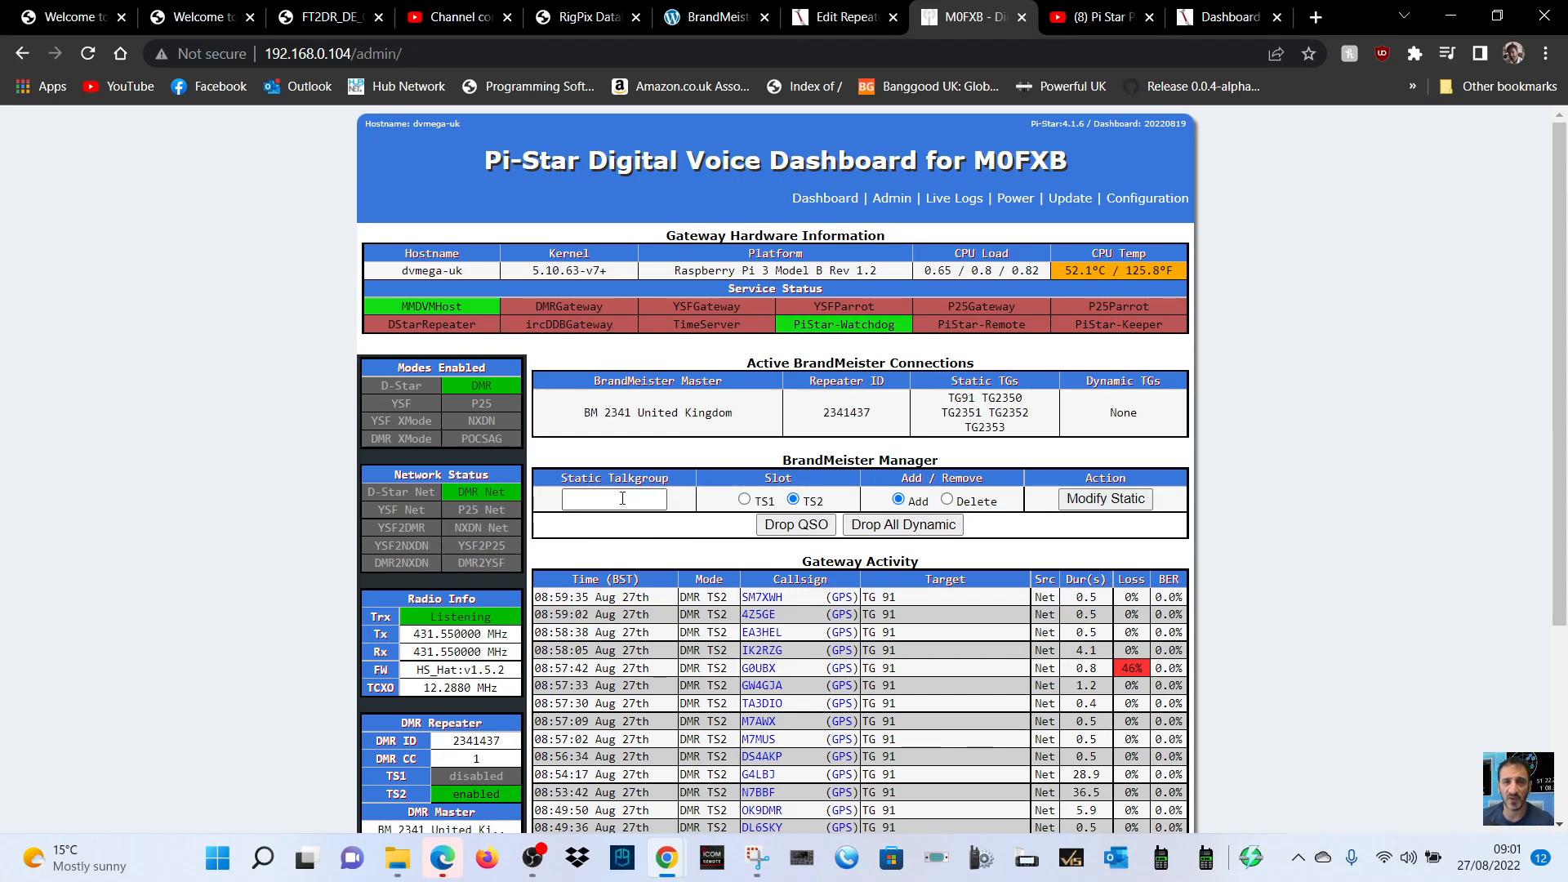
pyautogui.write('9')
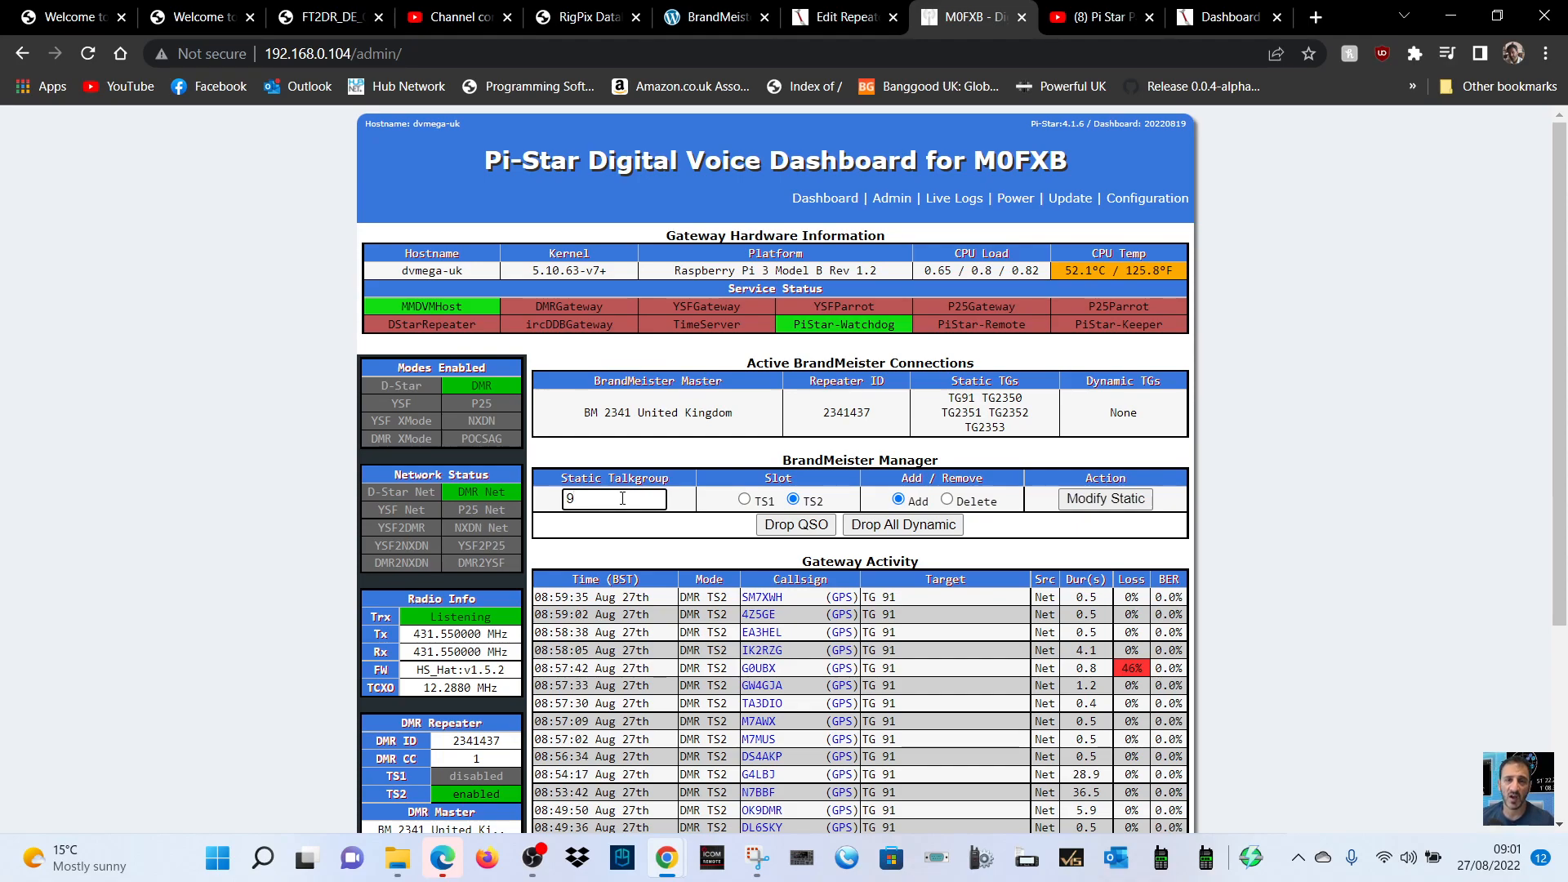
pyautogui.write('1')
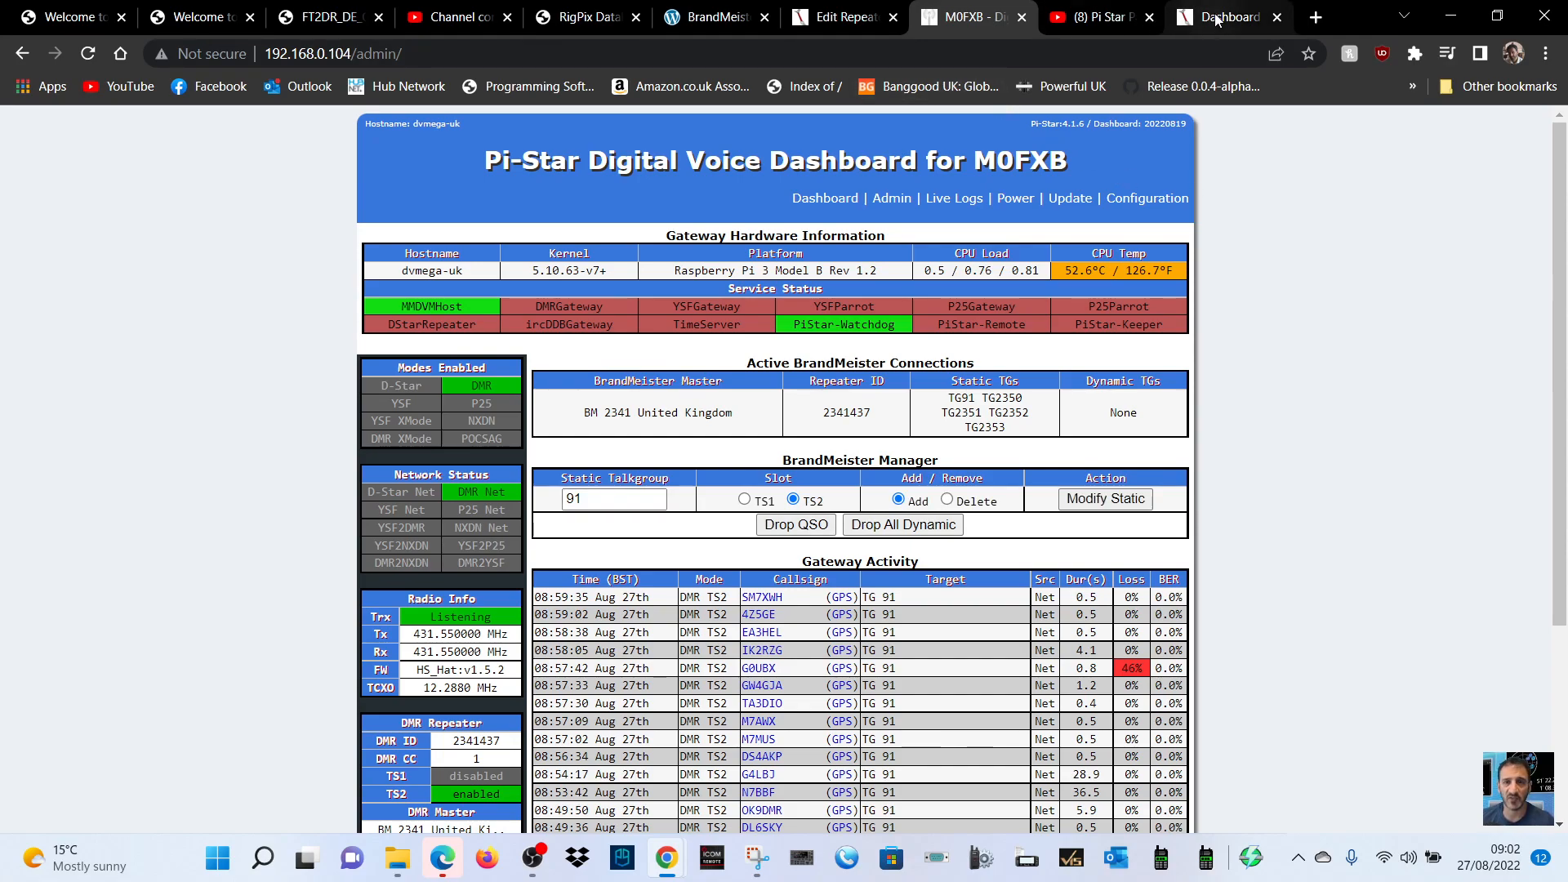
# Step: Reach the API Keys list under BrandMeister profile settings
pyautogui.click(1221, 17)
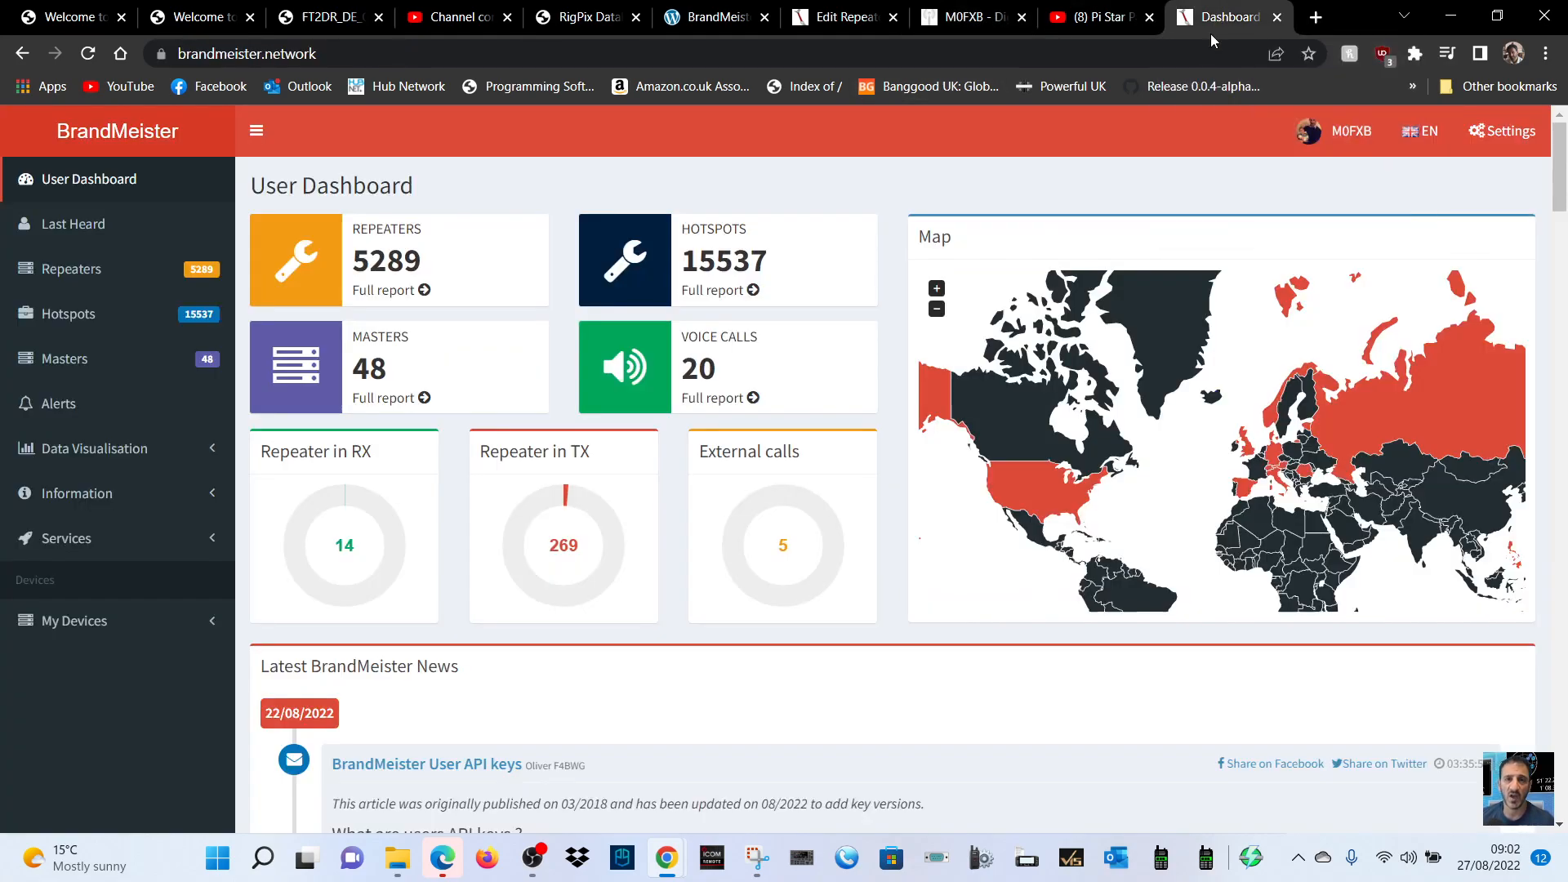
pyautogui.click(1348, 131)
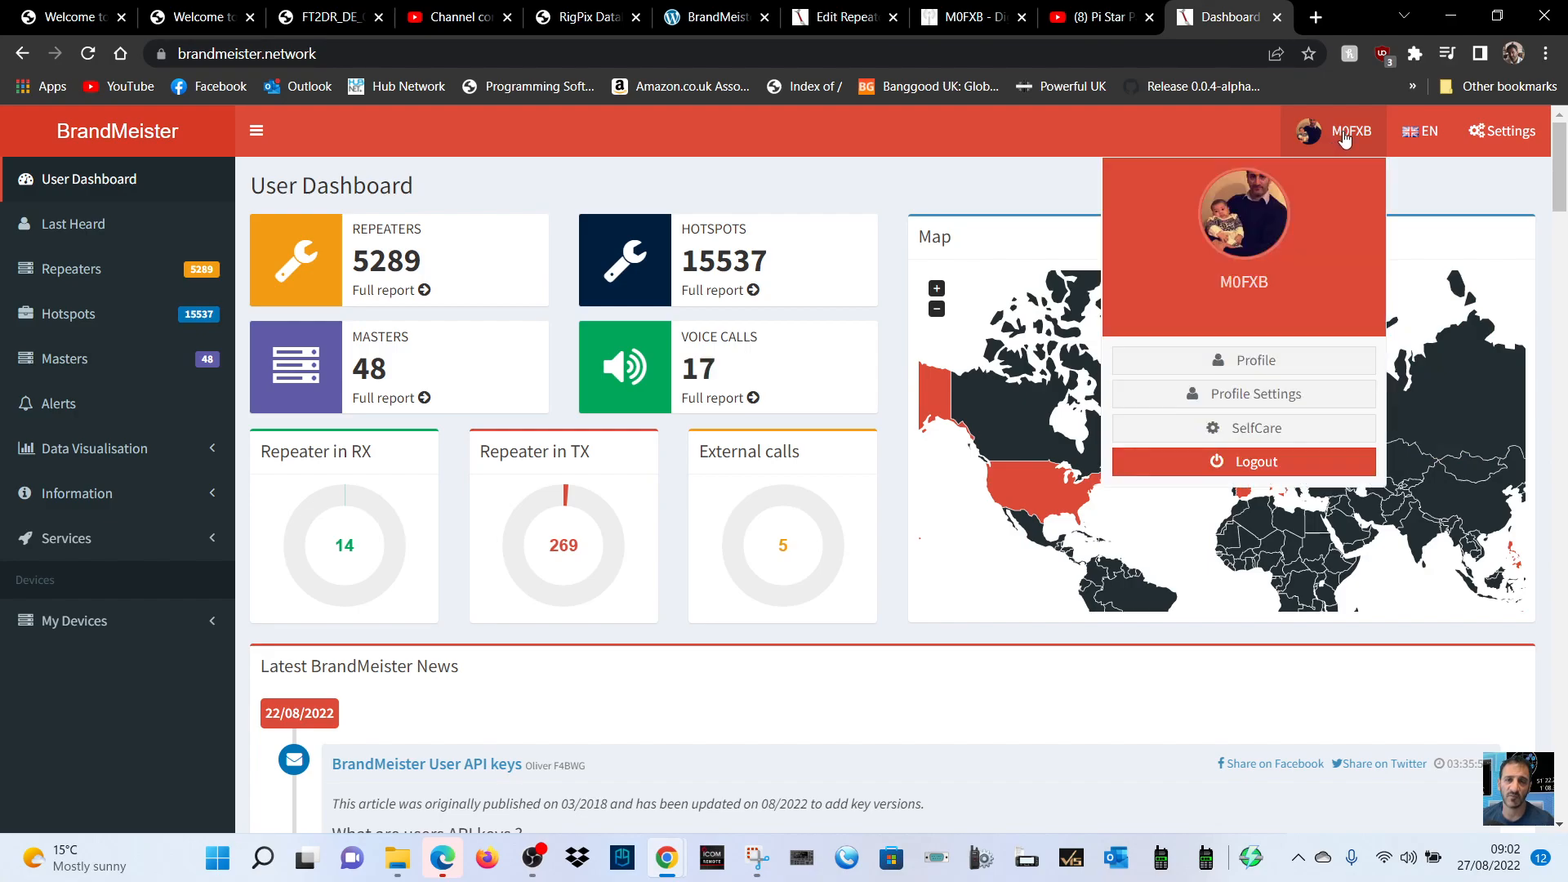
pyautogui.moveTo(1243, 393)
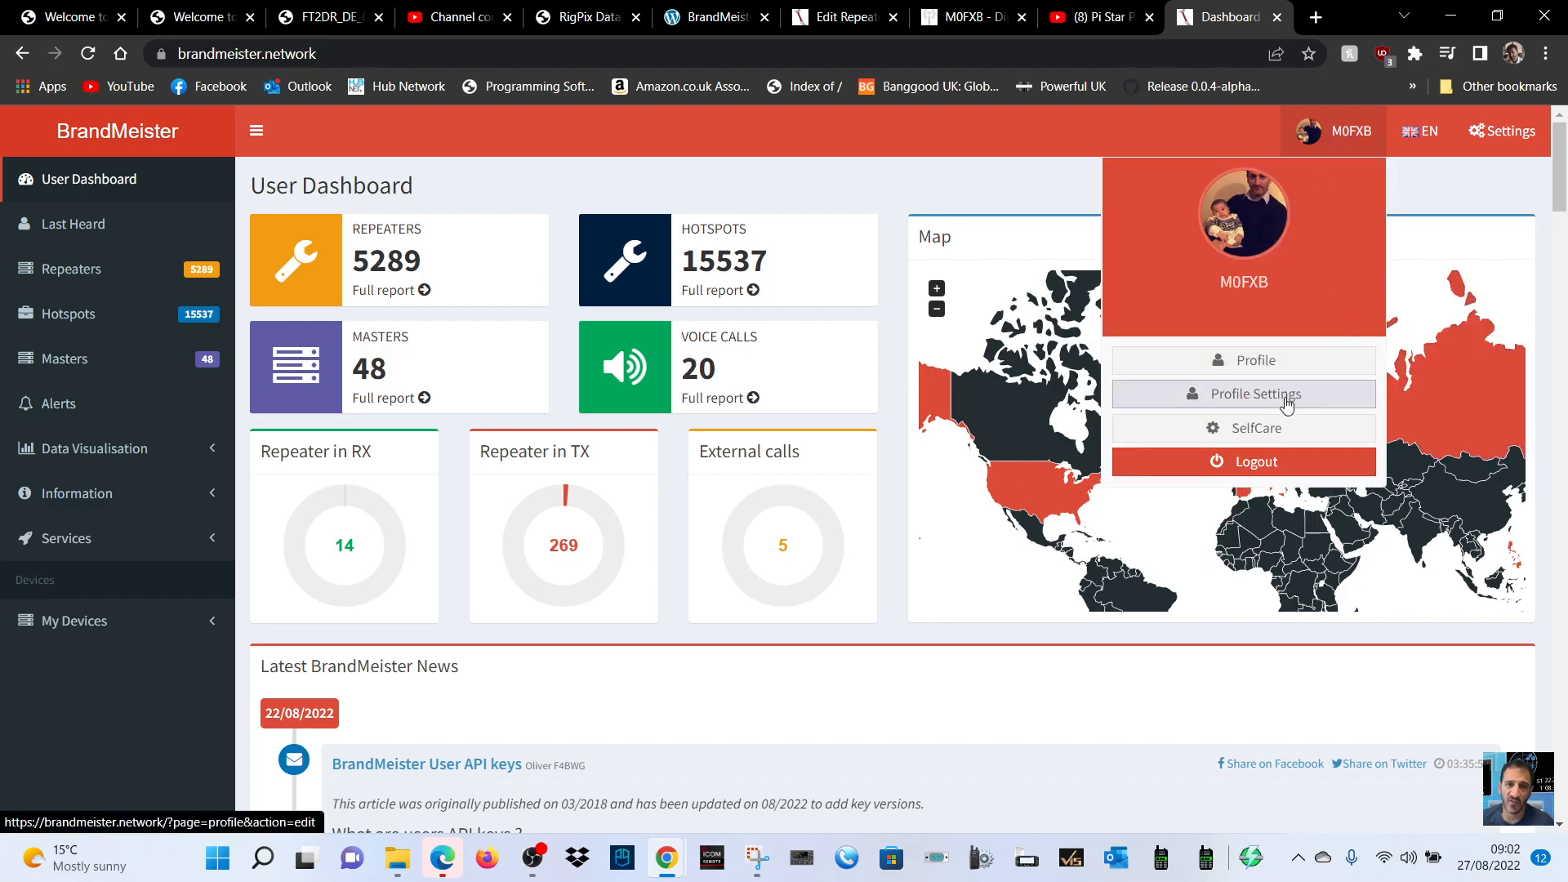
pyautogui.click(1257, 394)
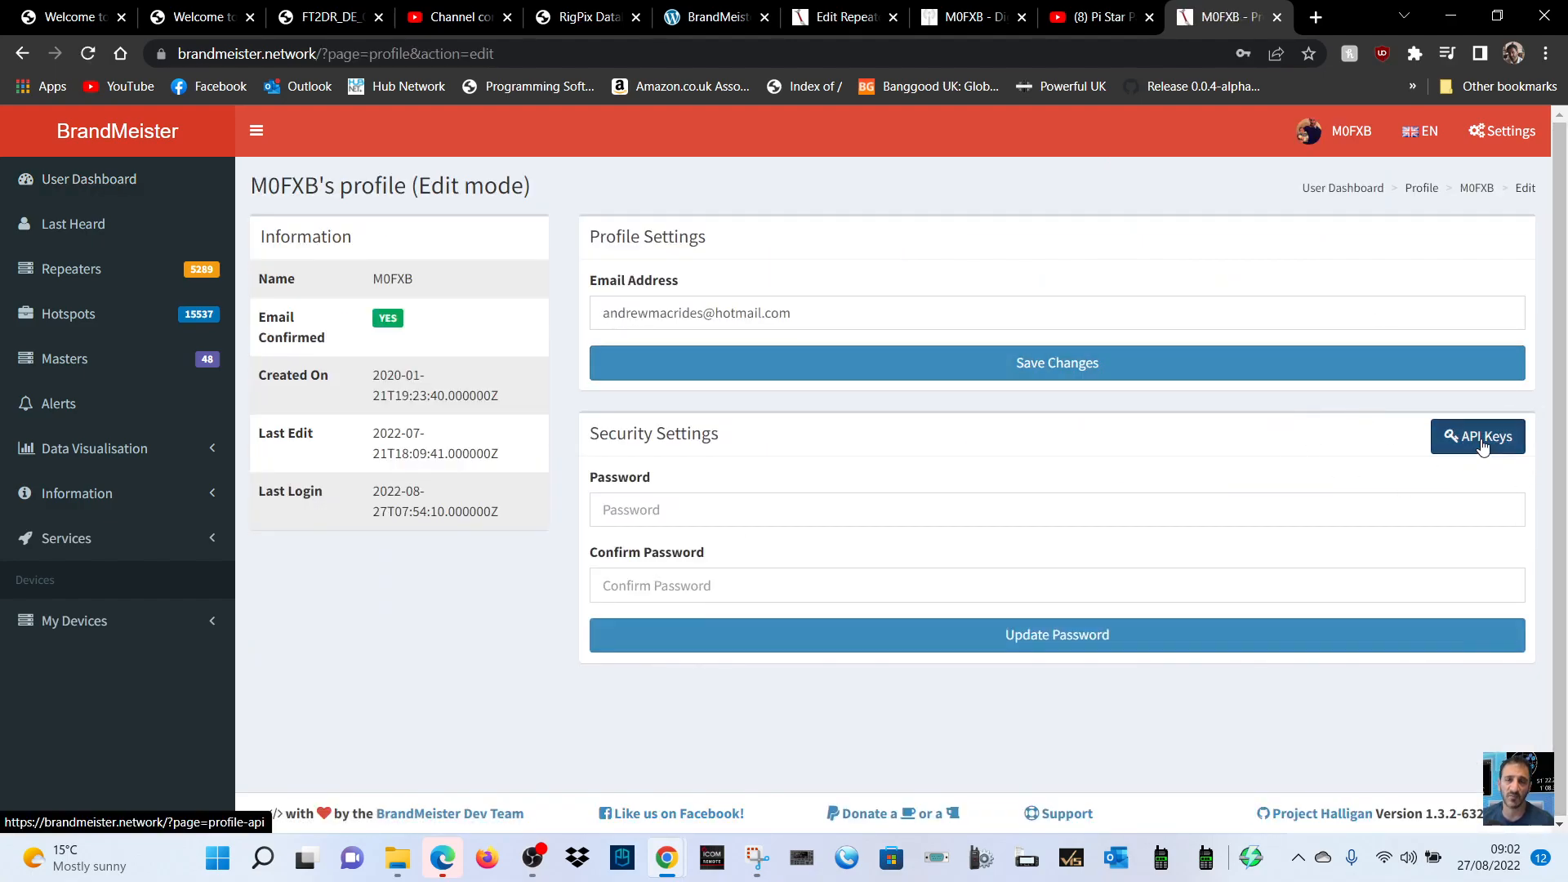
pyautogui.click(1477, 436)
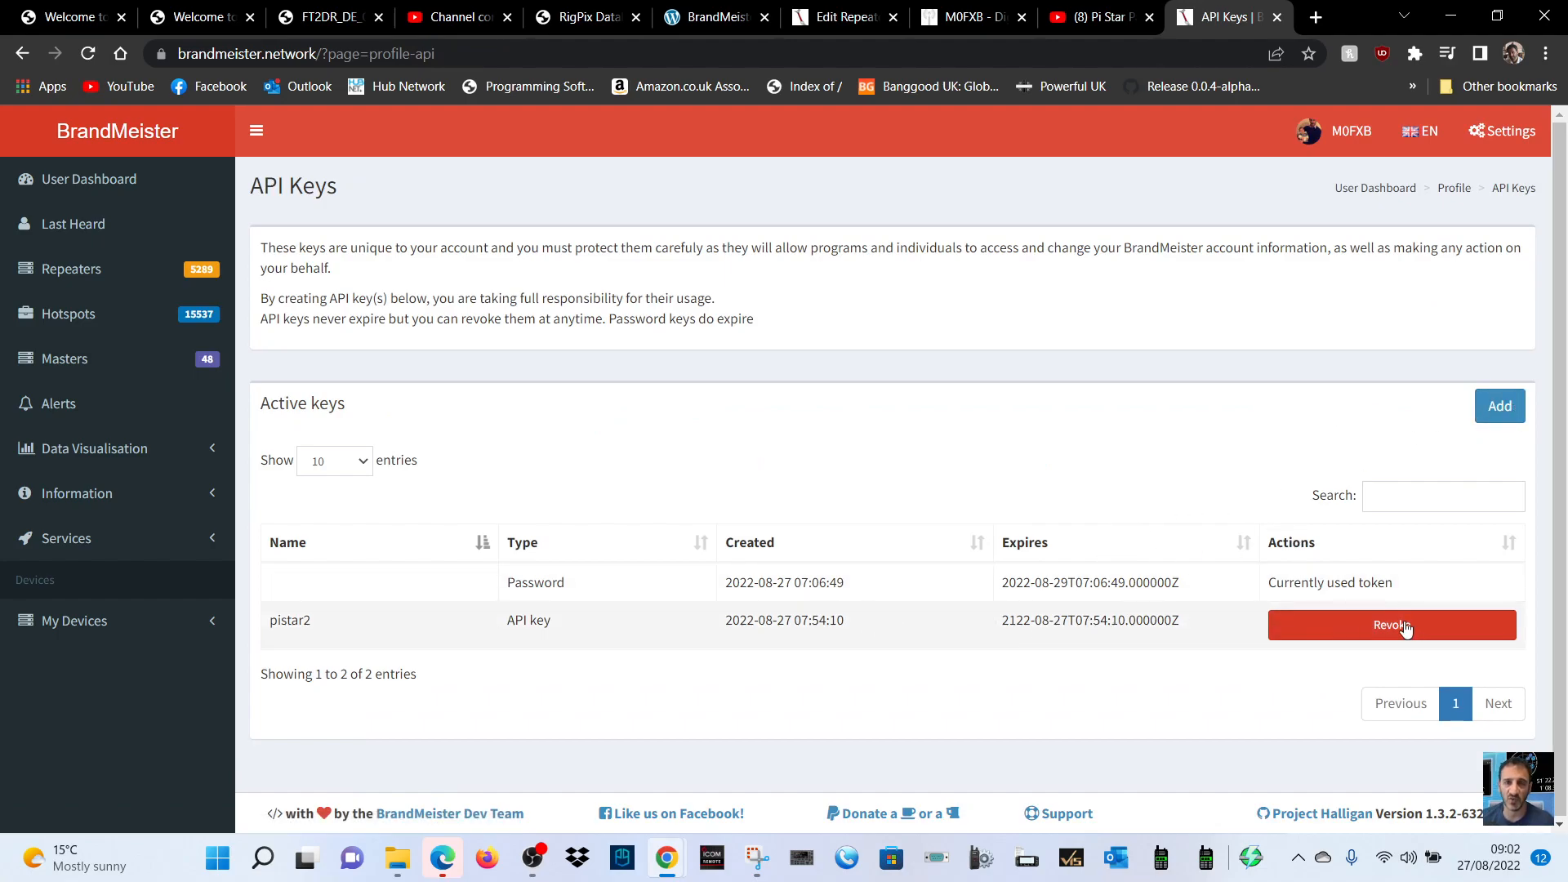
# Step: Create a new API key named pi3 so its key text is displayed
pyautogui.click(1498, 405)
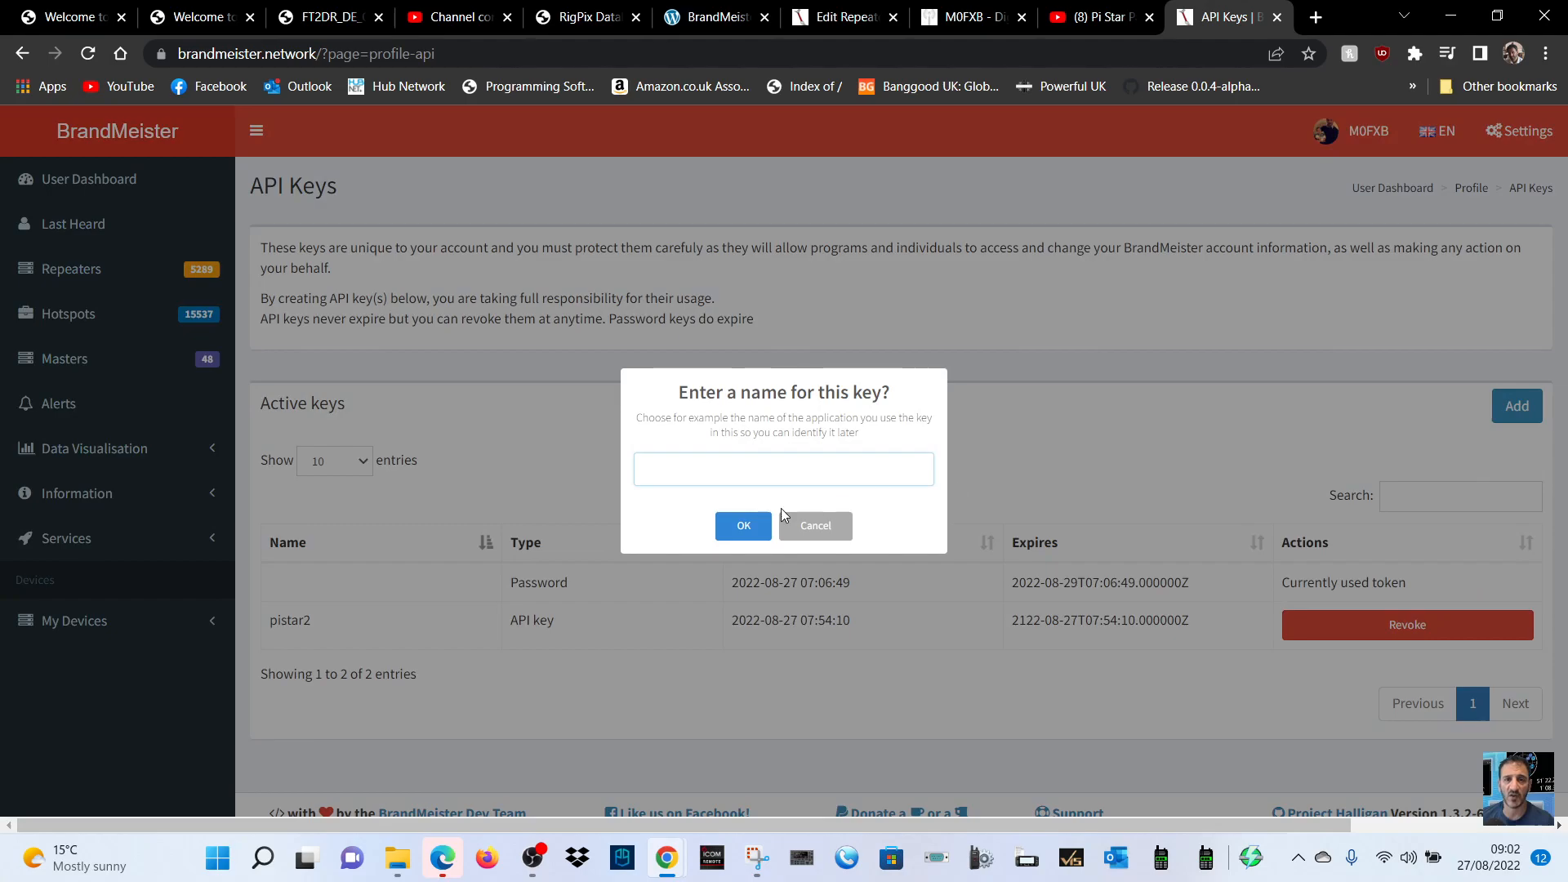
pyautogui.write('pi3')
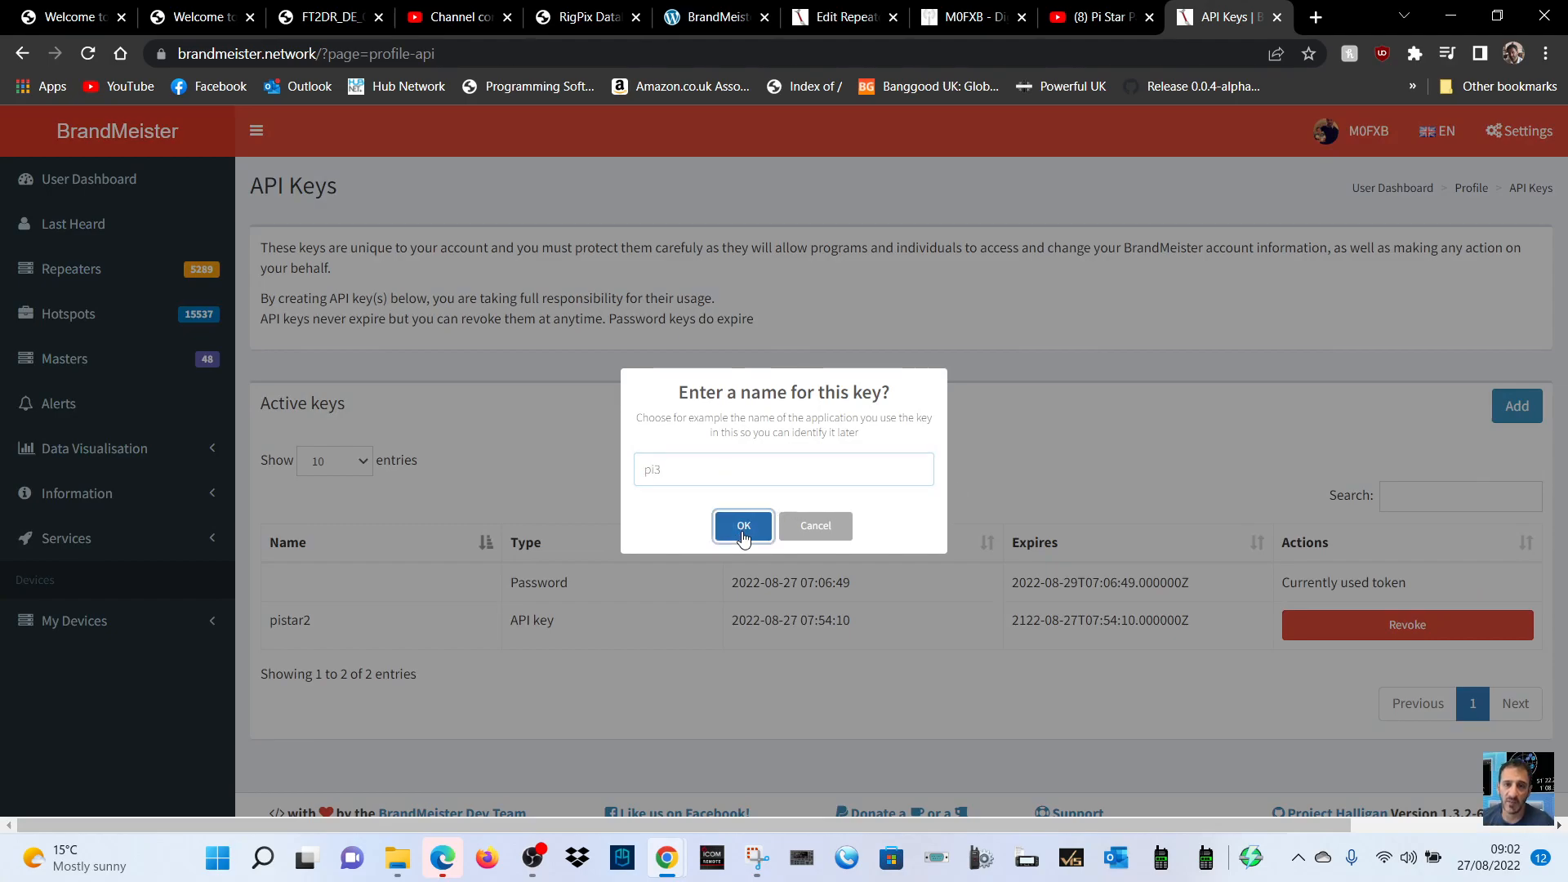
pyautogui.click(742, 526)
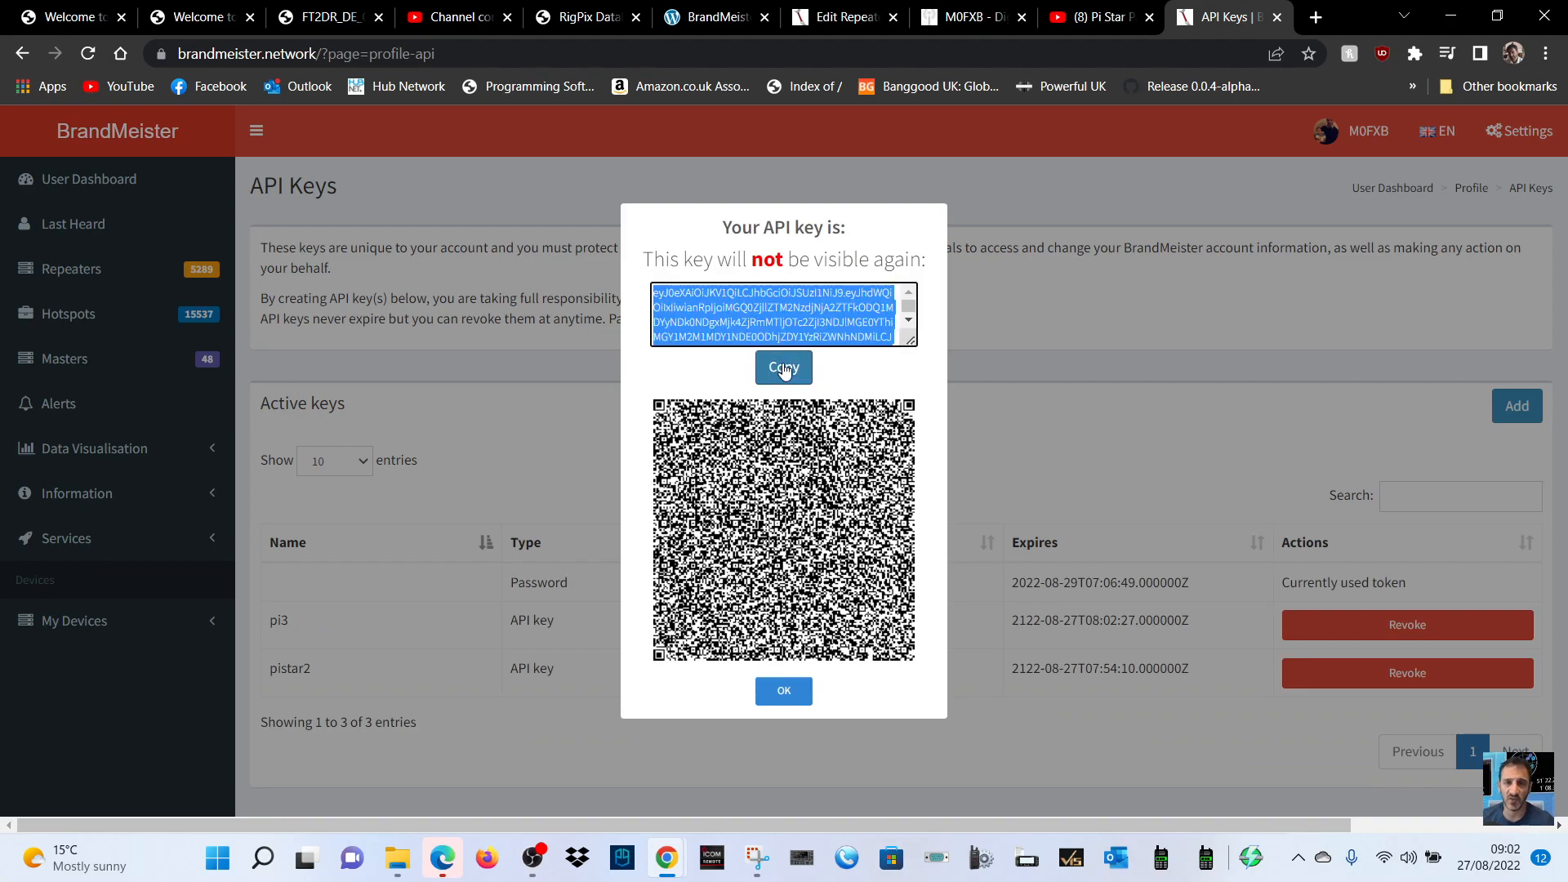
# Step: Reach the BrandMeister API key expert editor in Pi-Star configuration to hold the new key
pyautogui.click(965, 16)
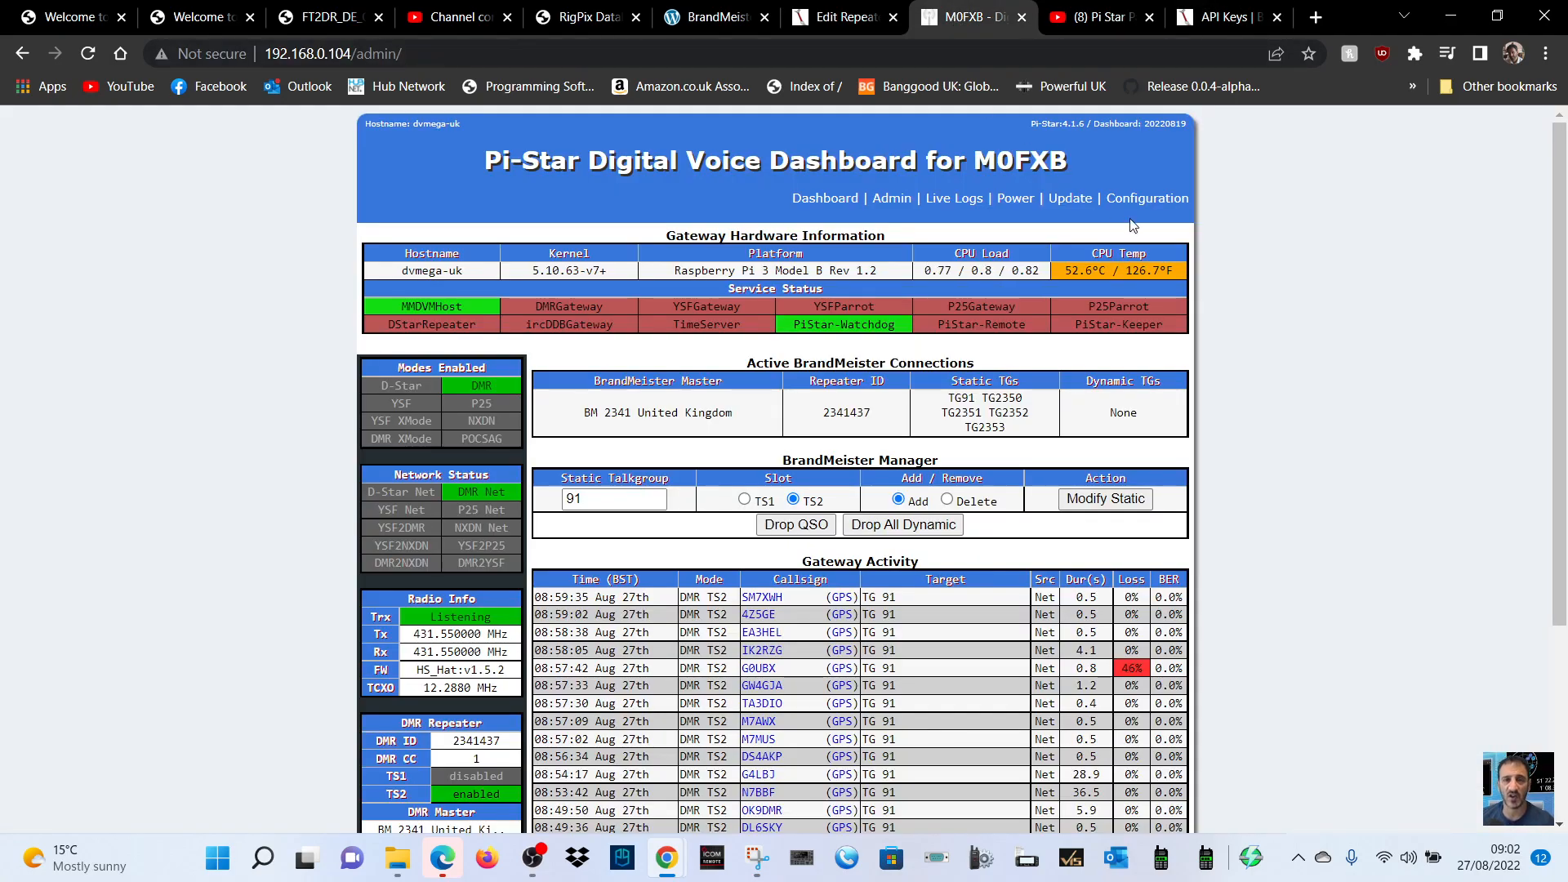
pyautogui.moveTo(1163, 233)
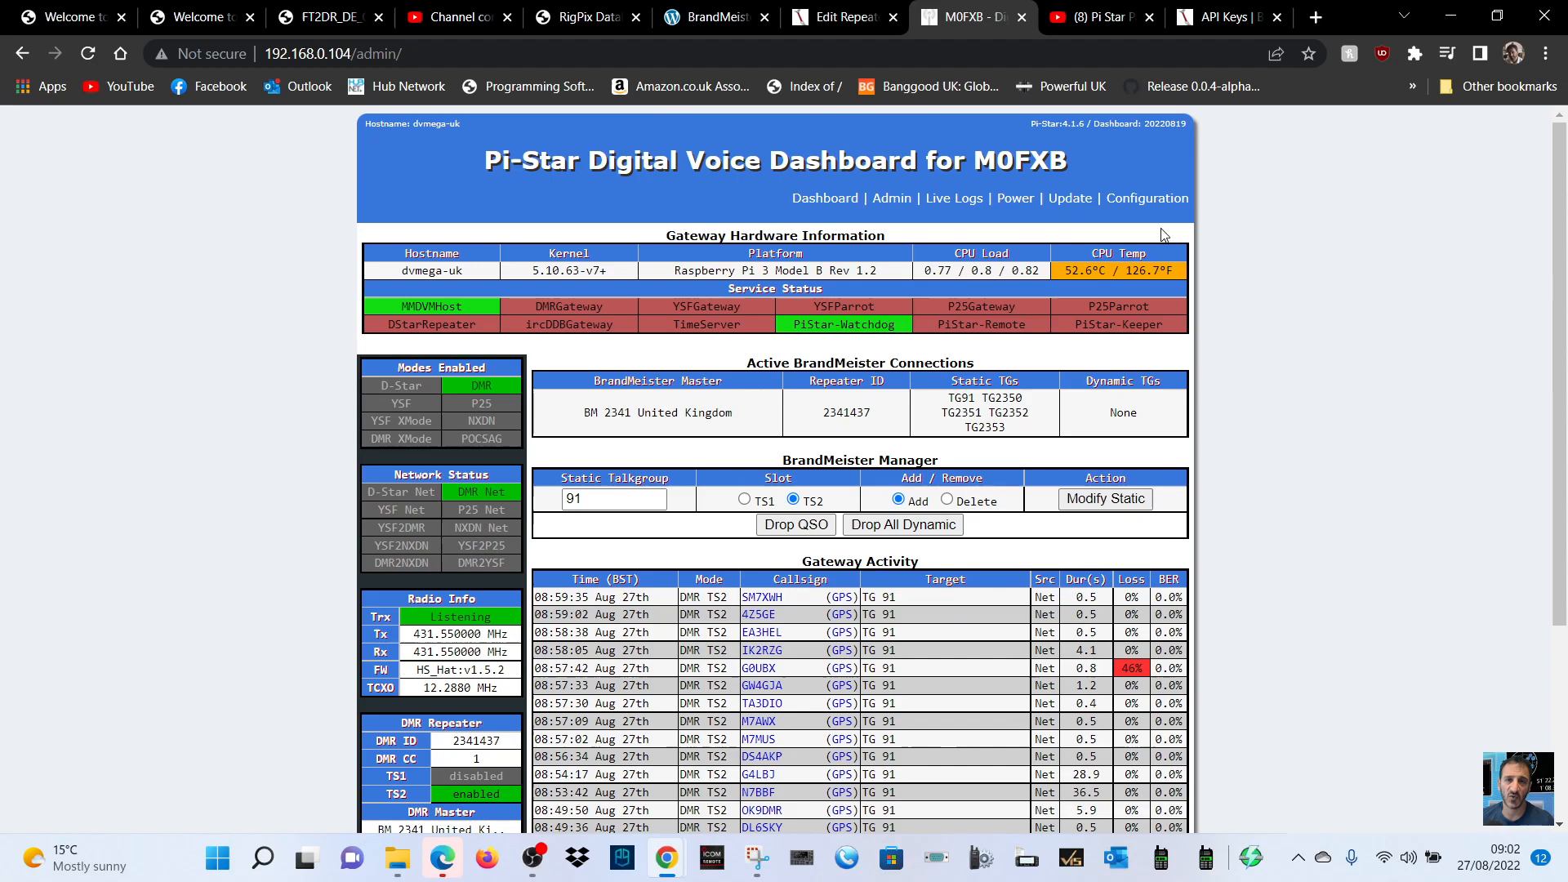
pyautogui.moveTo(1147, 197)
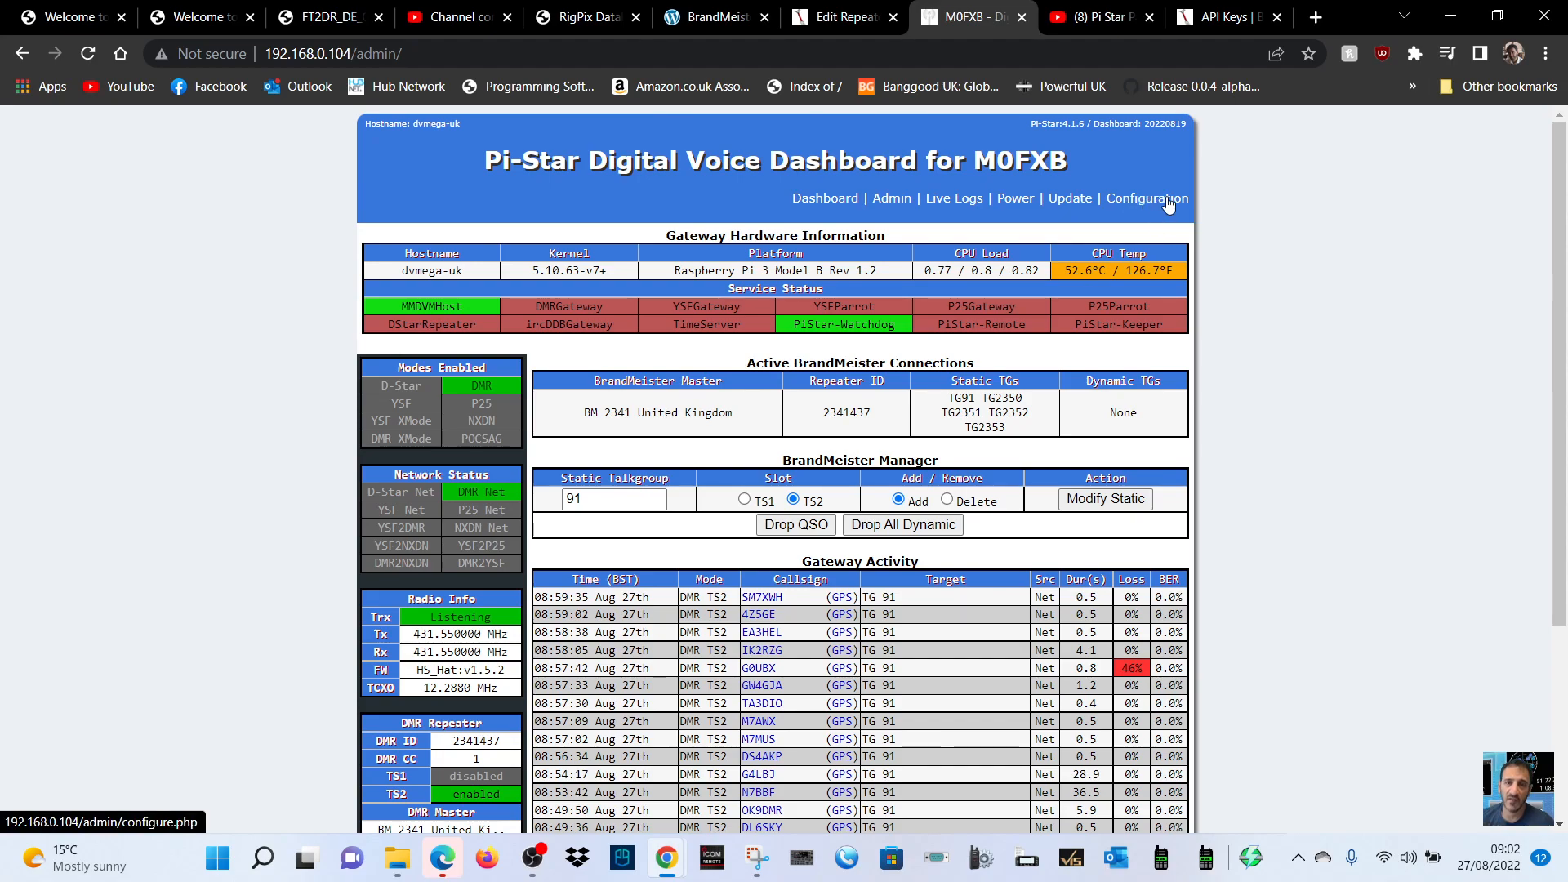
pyautogui.click(1147, 197)
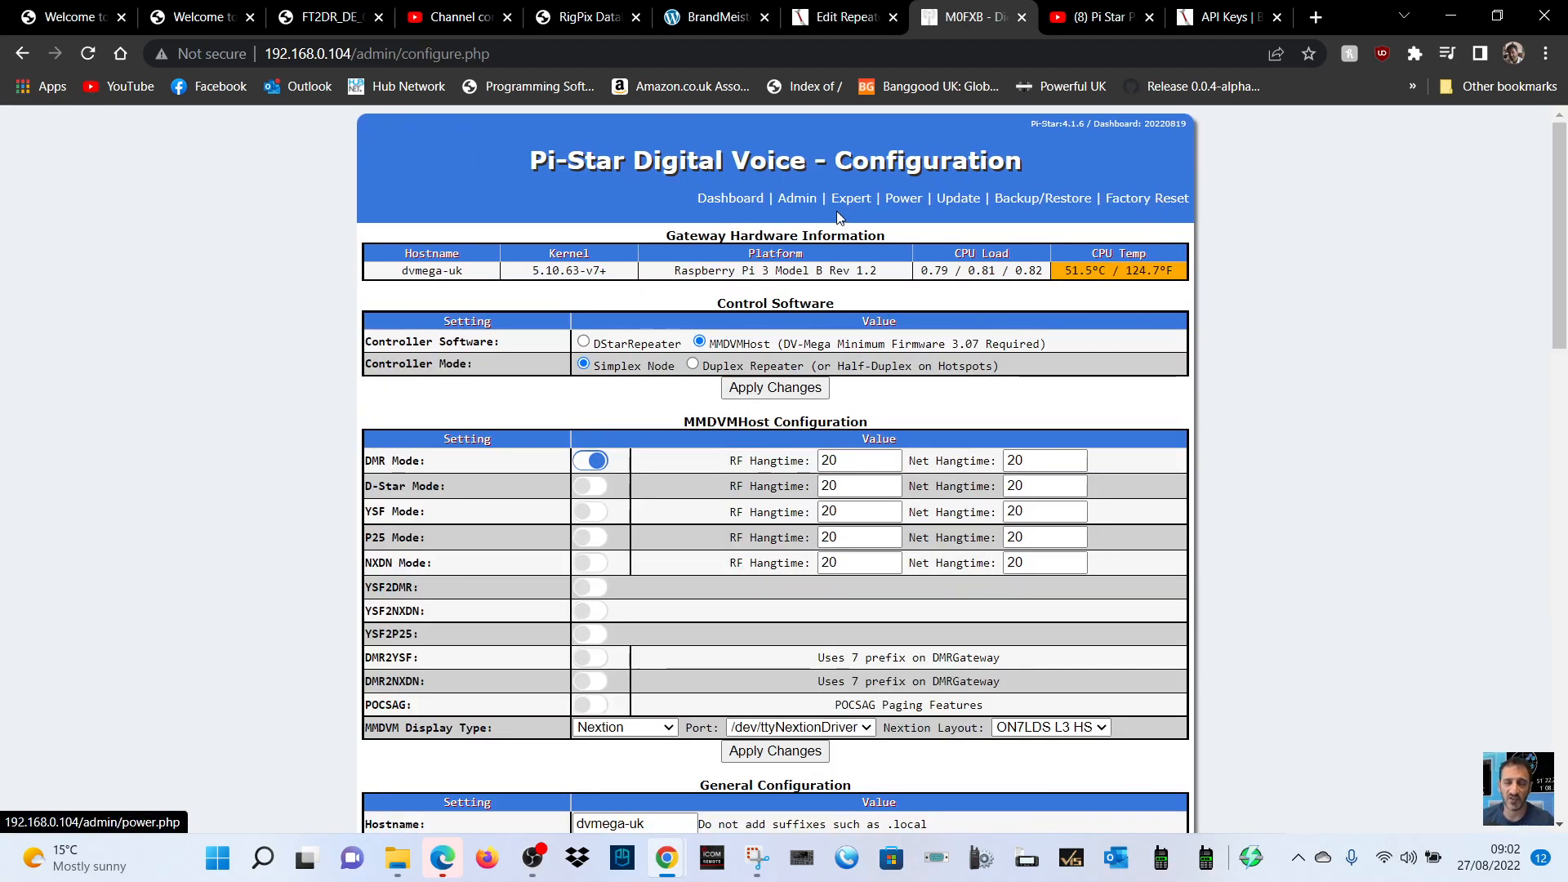
pyautogui.click(849, 198)
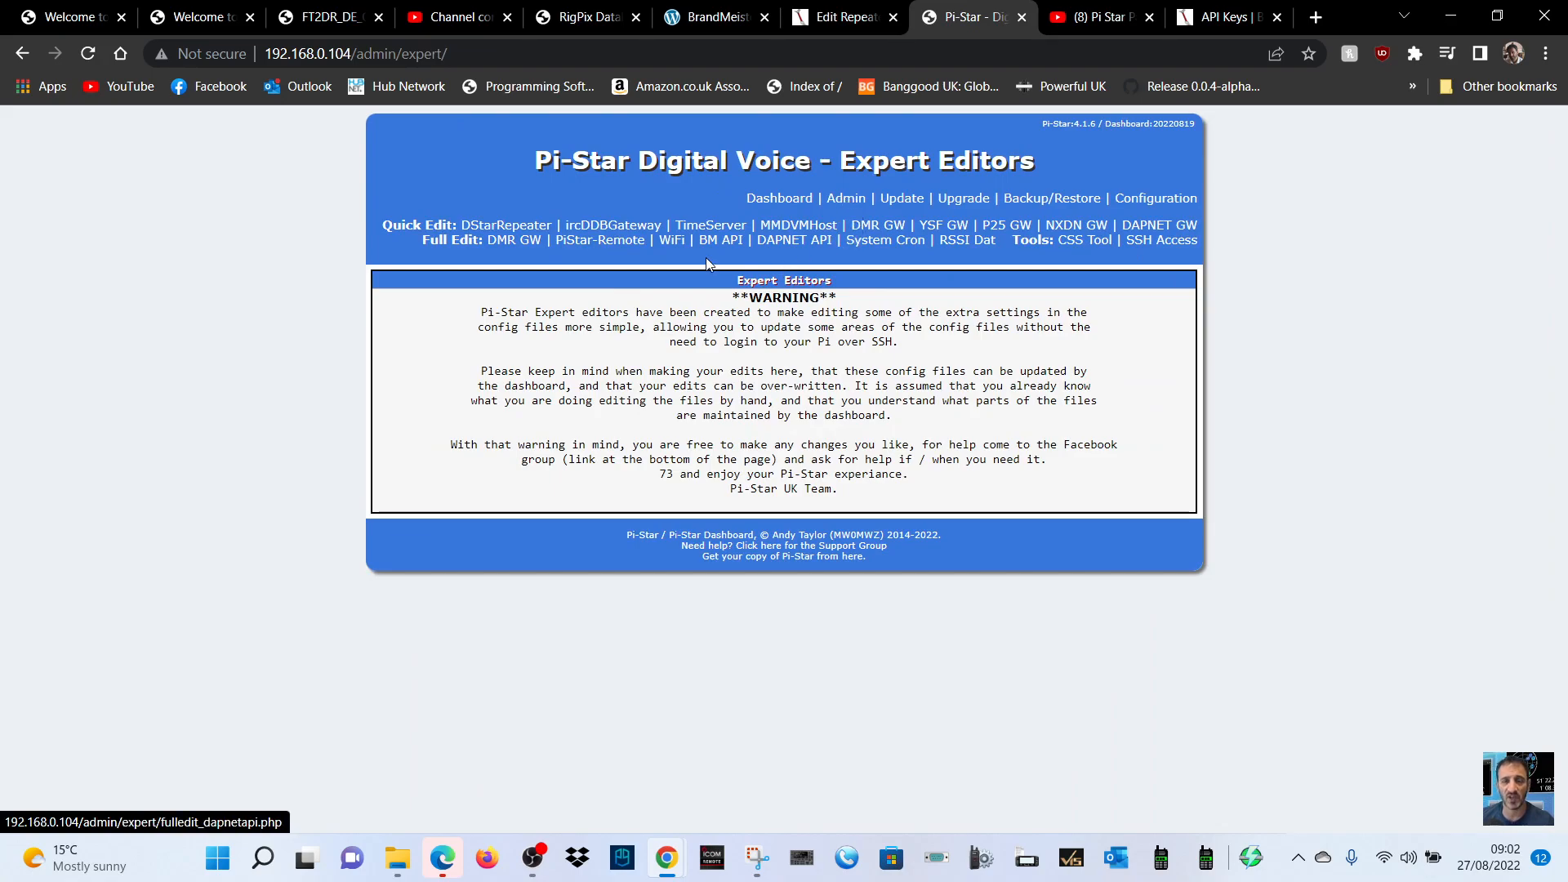
pyautogui.click(719, 240)
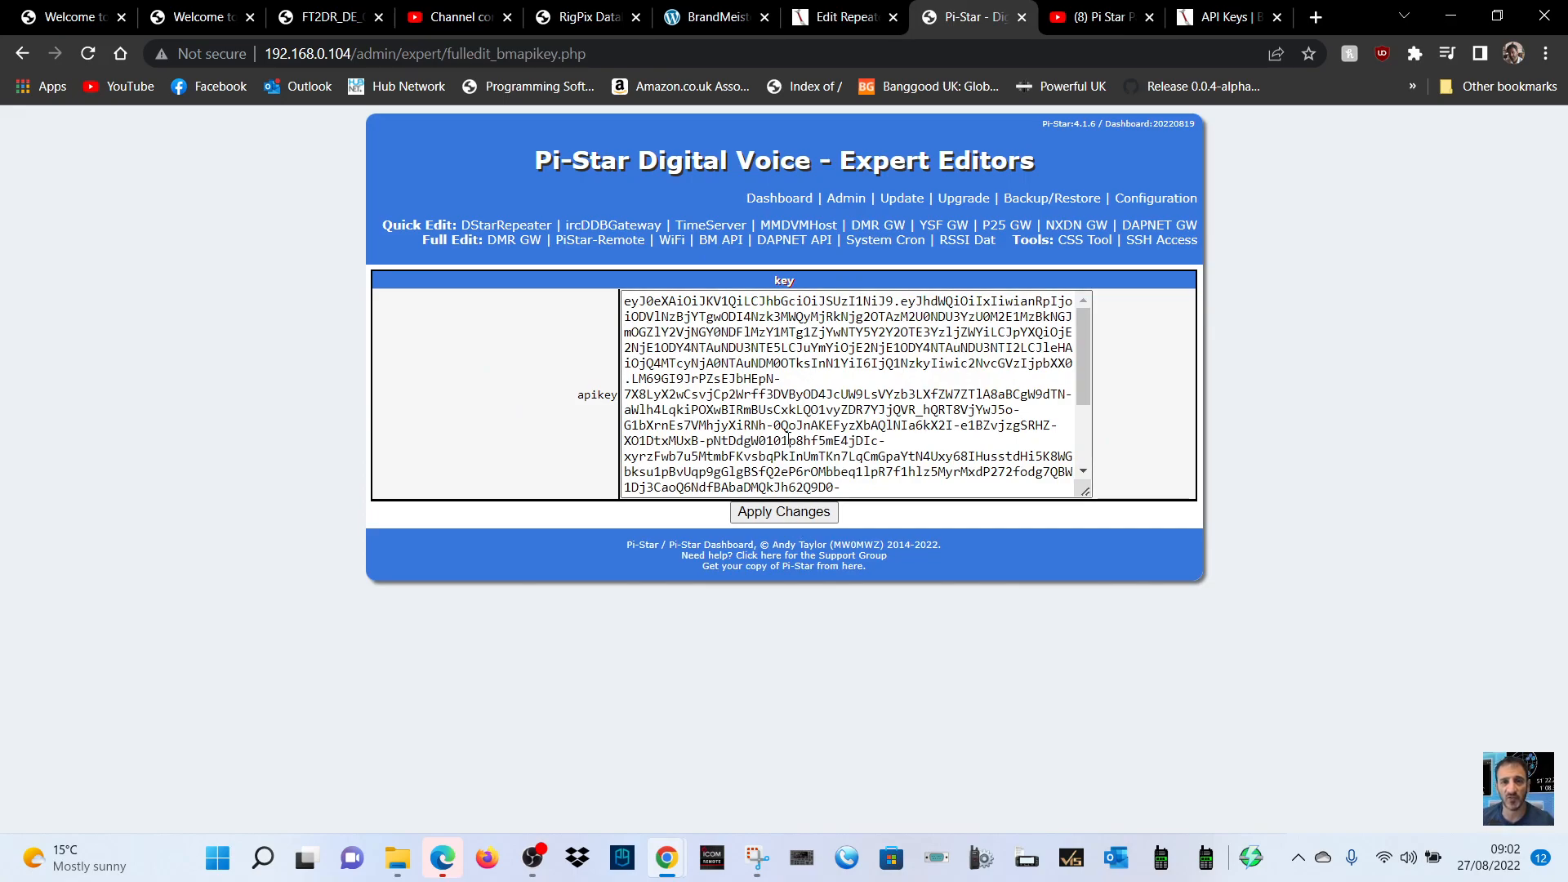
pyautogui.moveTo(1178, 163)
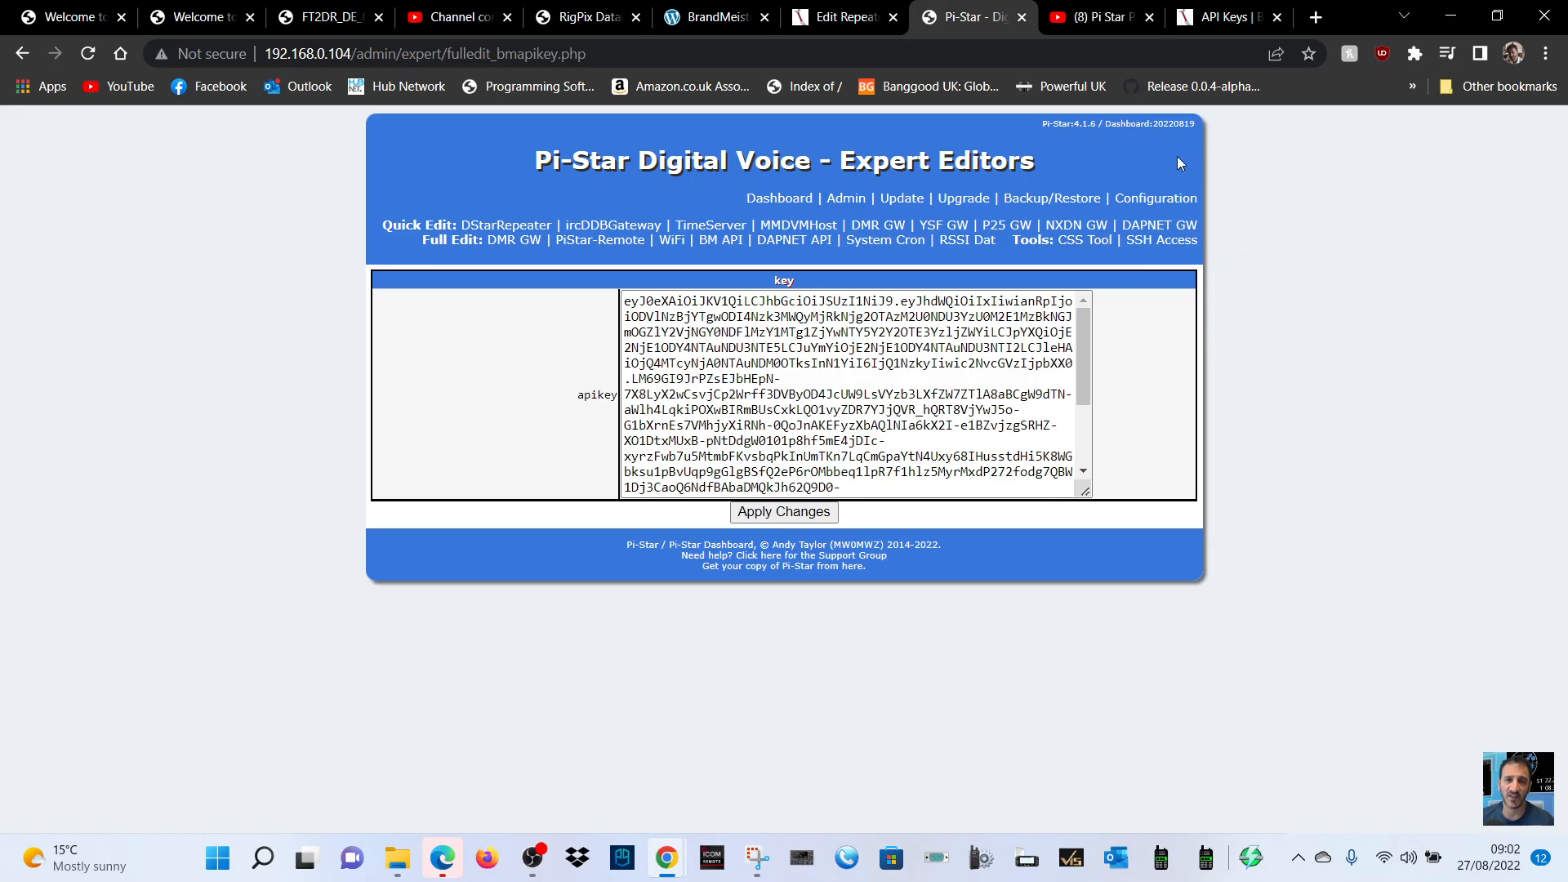
pyautogui.moveTo(778, 198)
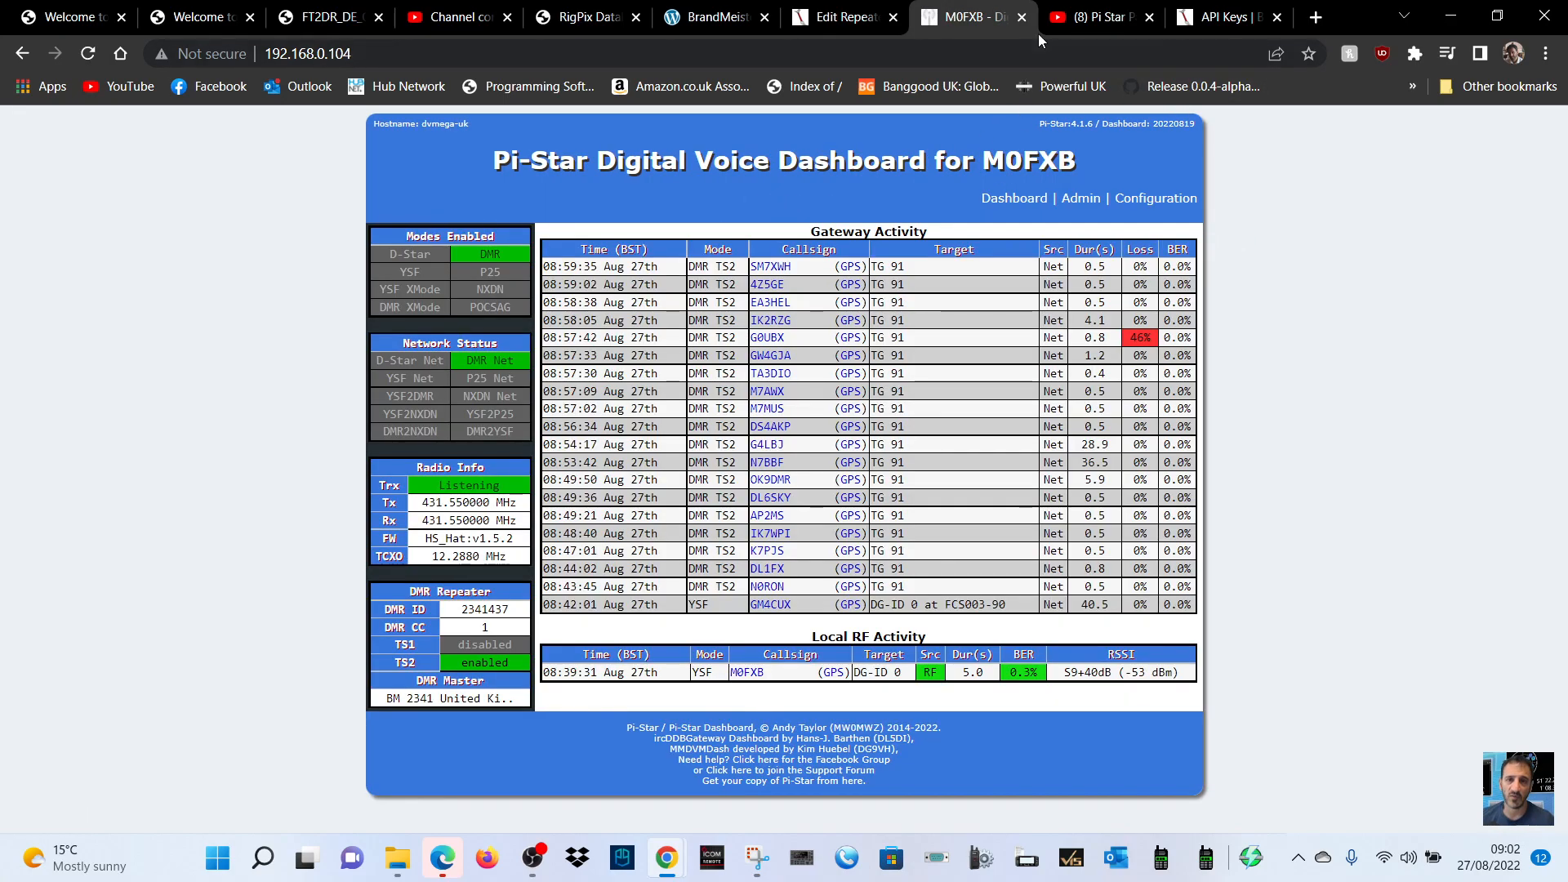
pyautogui.moveTo(1221, 16)
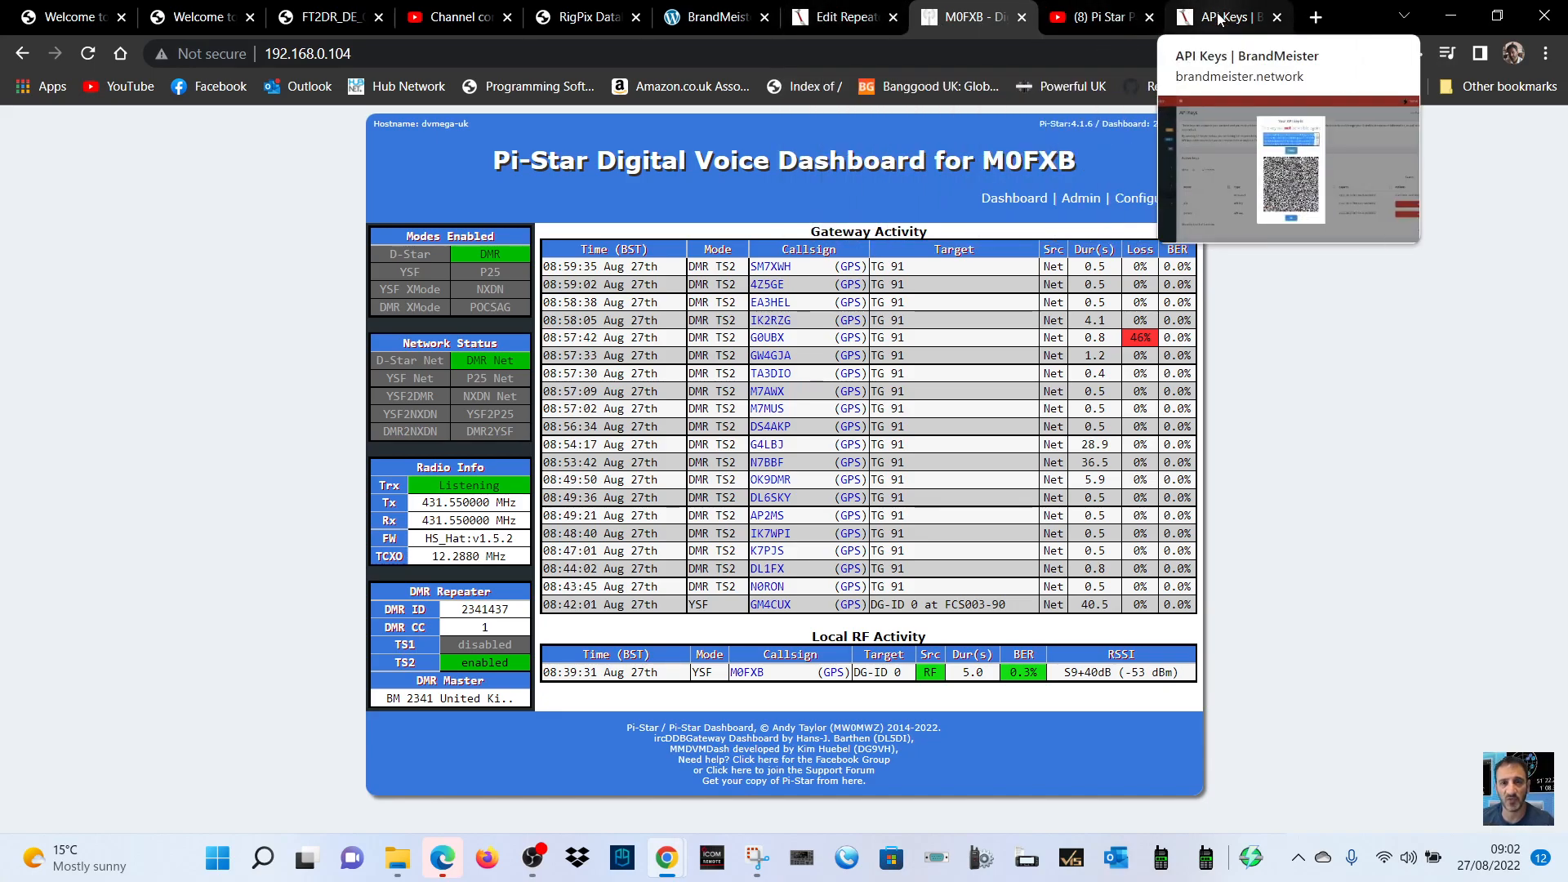
# Step: Bring up the settings page for device 2341437 from My Devices
pyautogui.click(1220, 16)
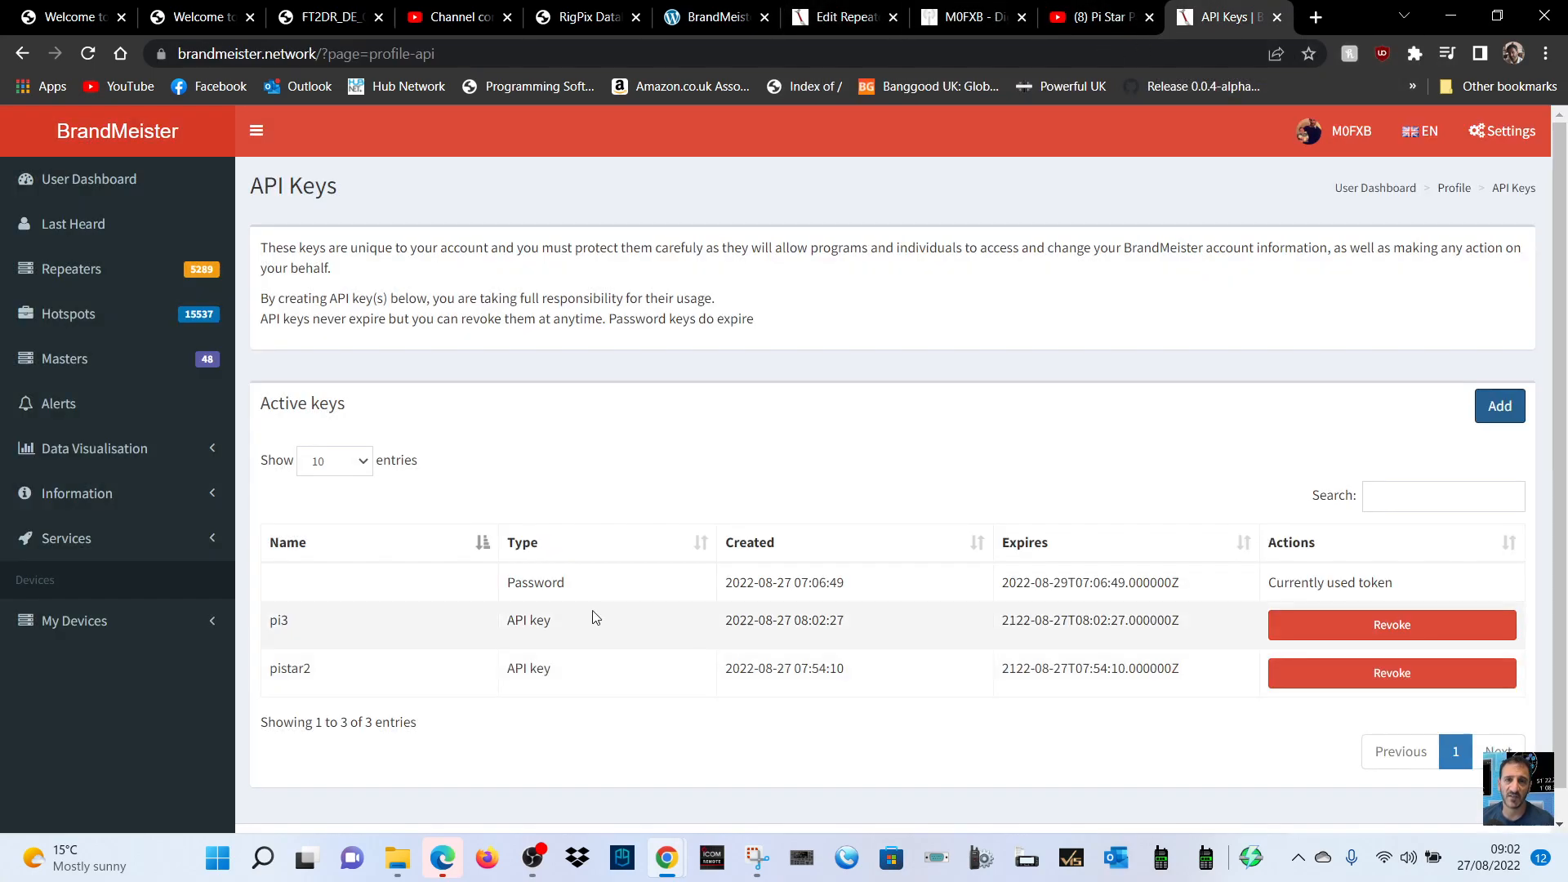
pyautogui.moveTo(74, 620)
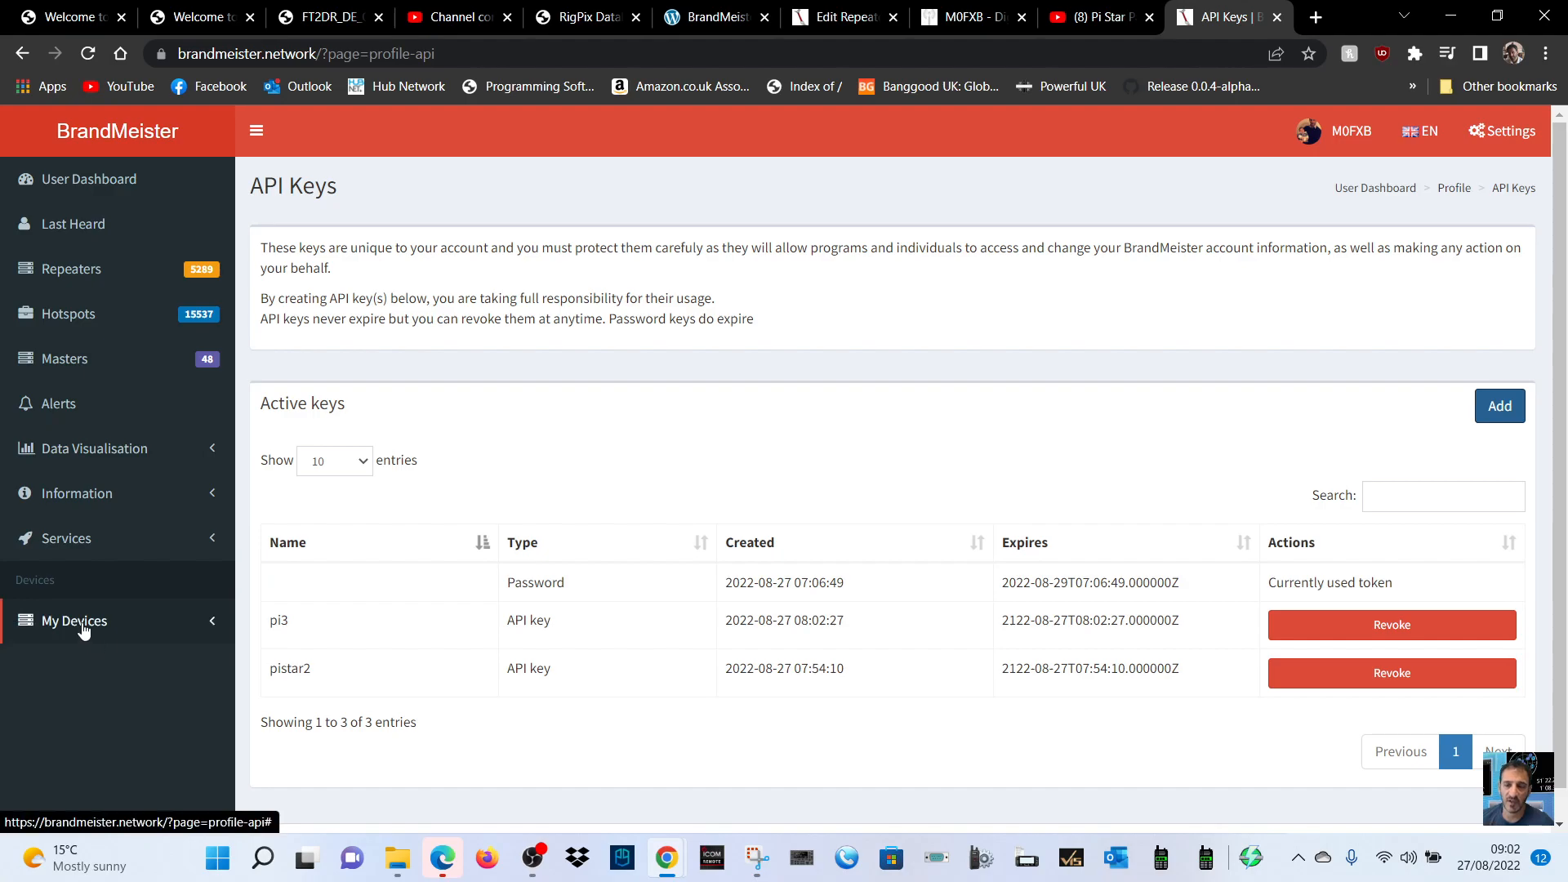
pyautogui.click(73, 621)
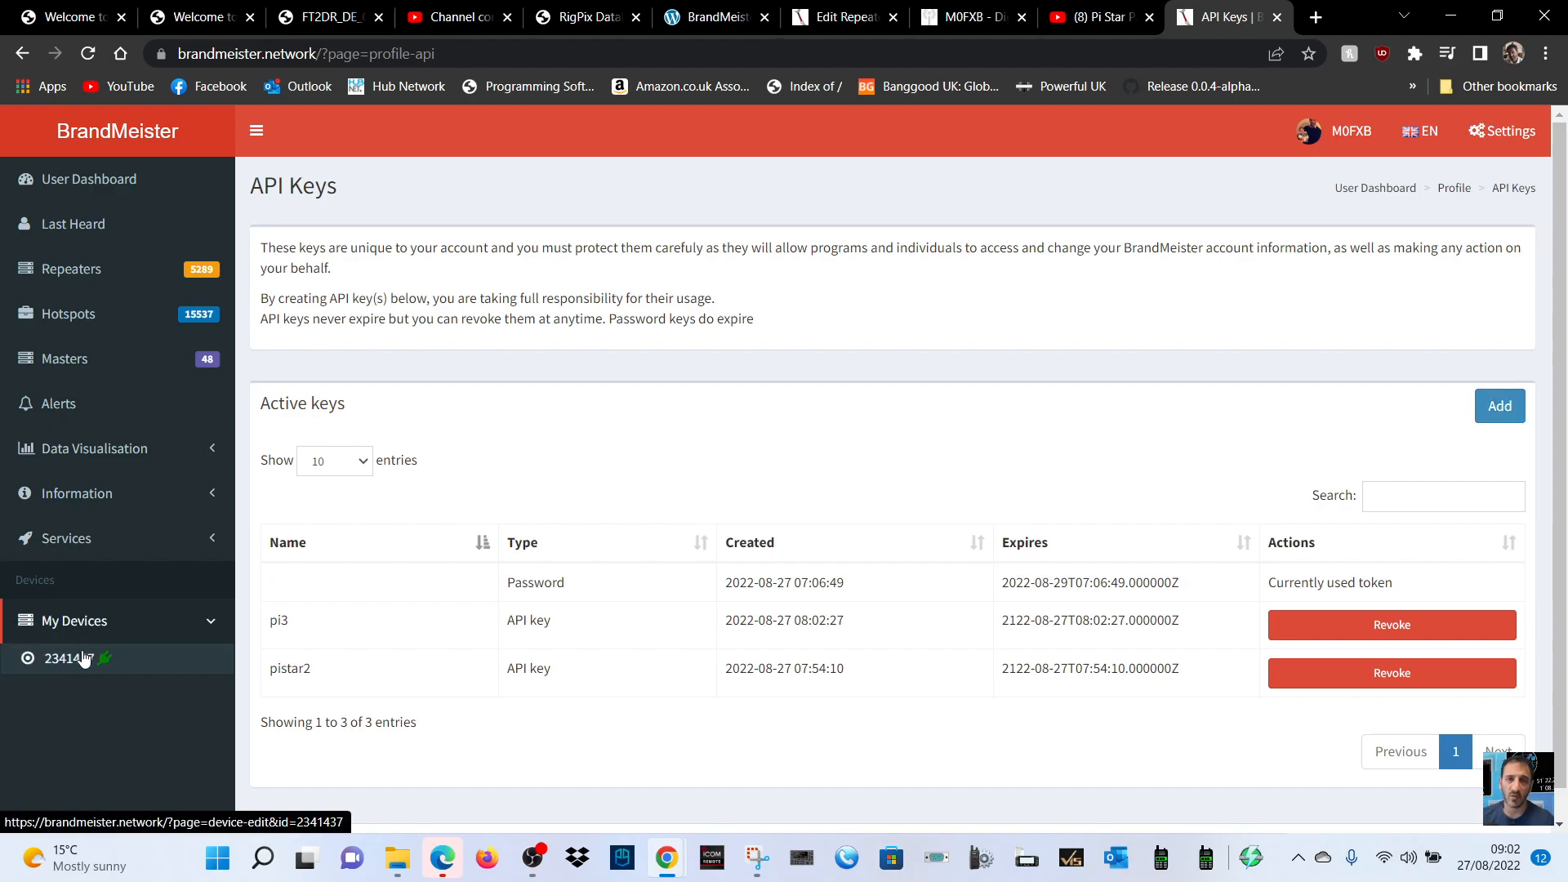
pyautogui.click(63, 659)
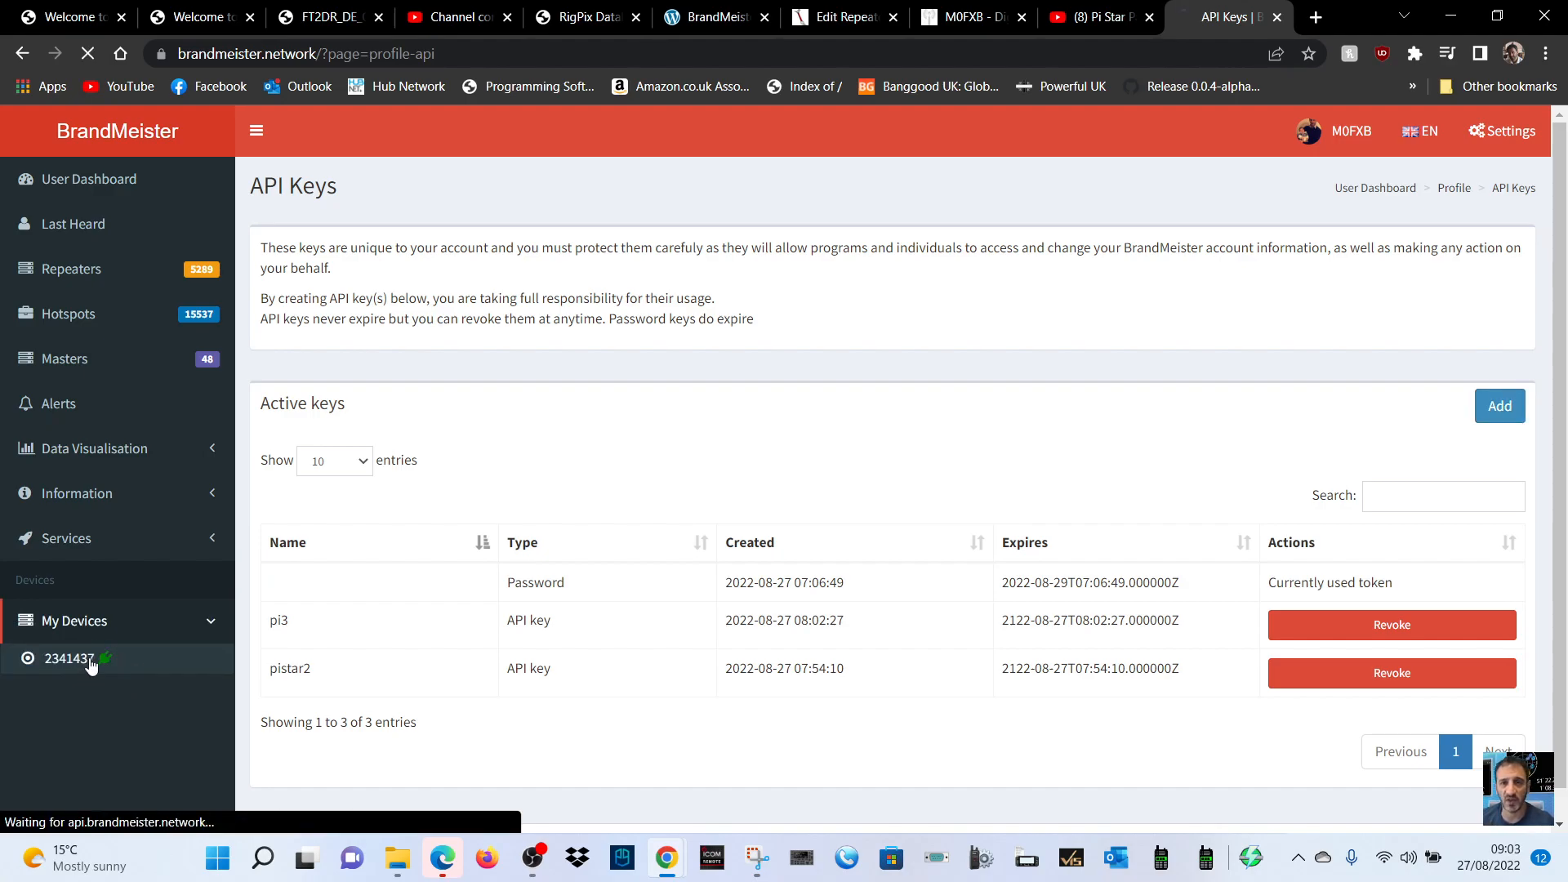
pyautogui.click(67, 658)
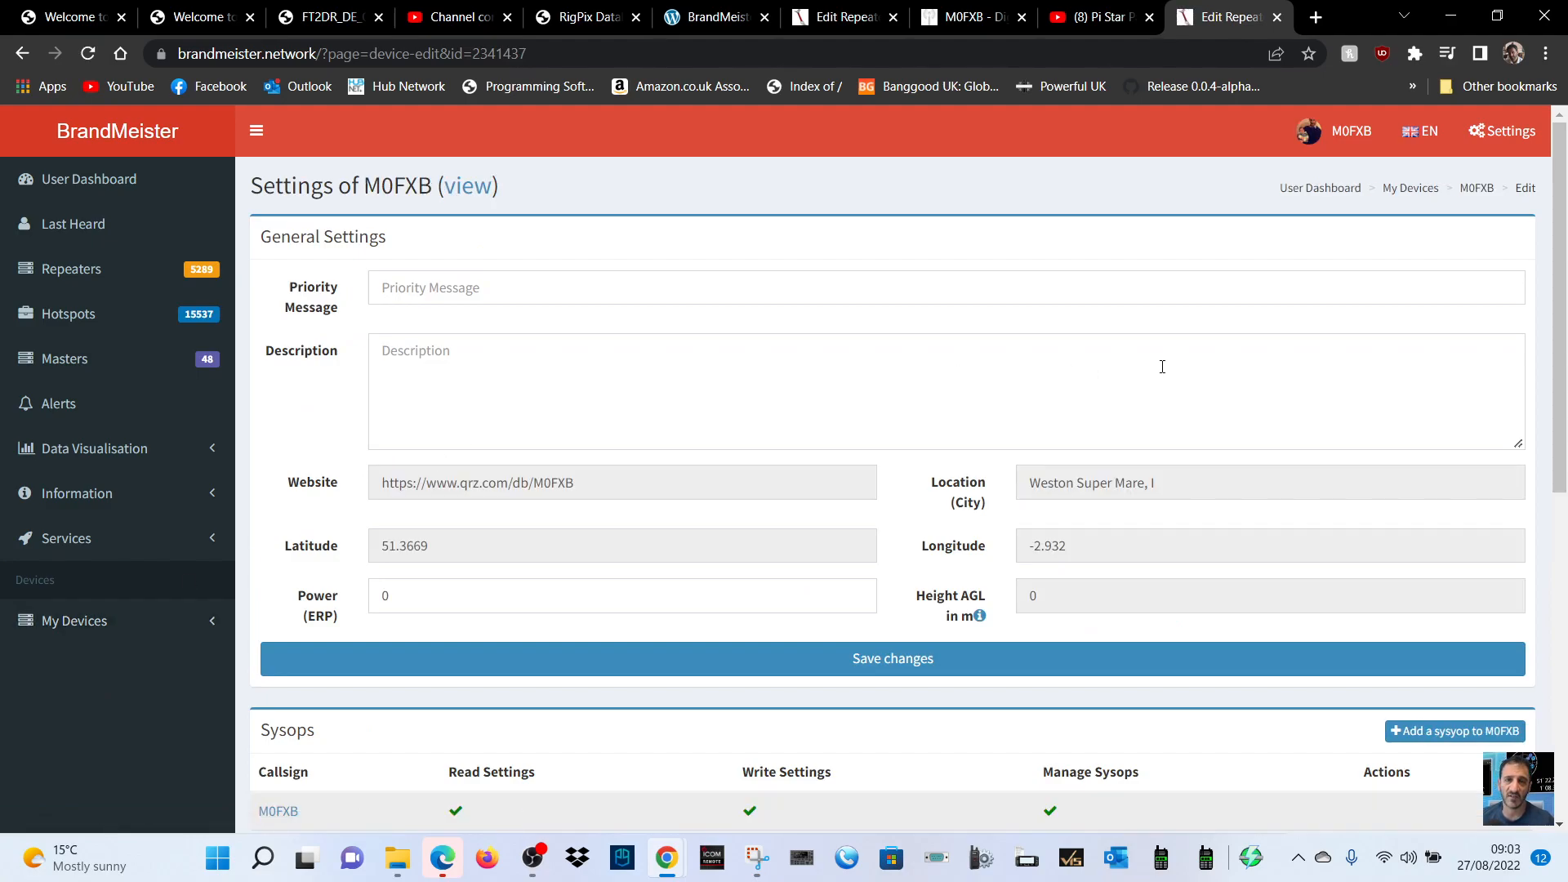
# Step: Review the Static Talkgroups list showing 91, 2350 and Chat 2351–2353
pyautogui.scroll(-3)
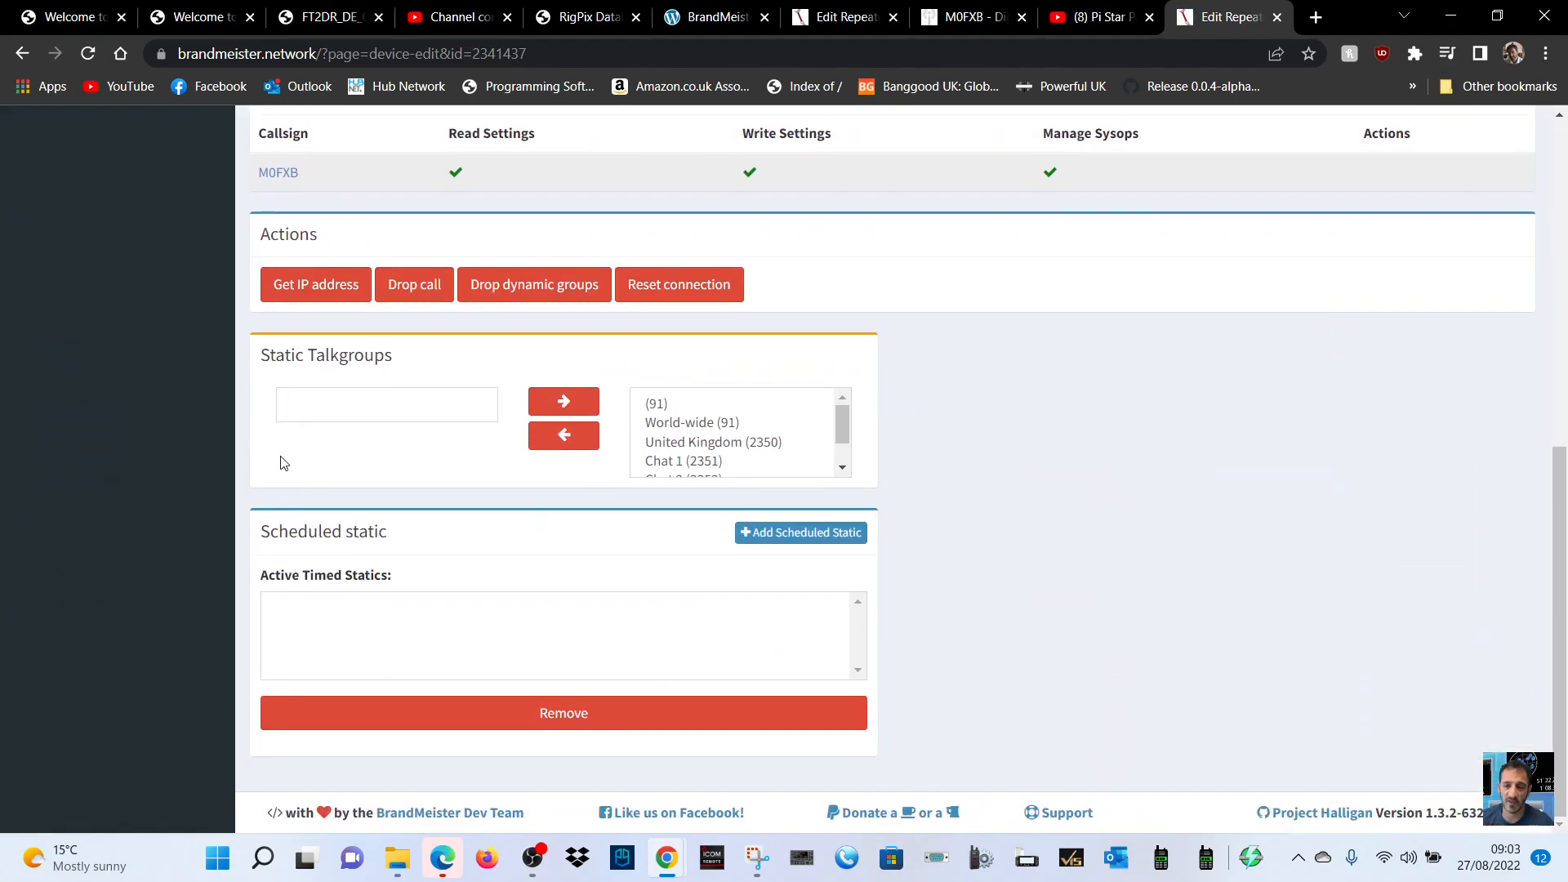
pyautogui.scroll(-3)
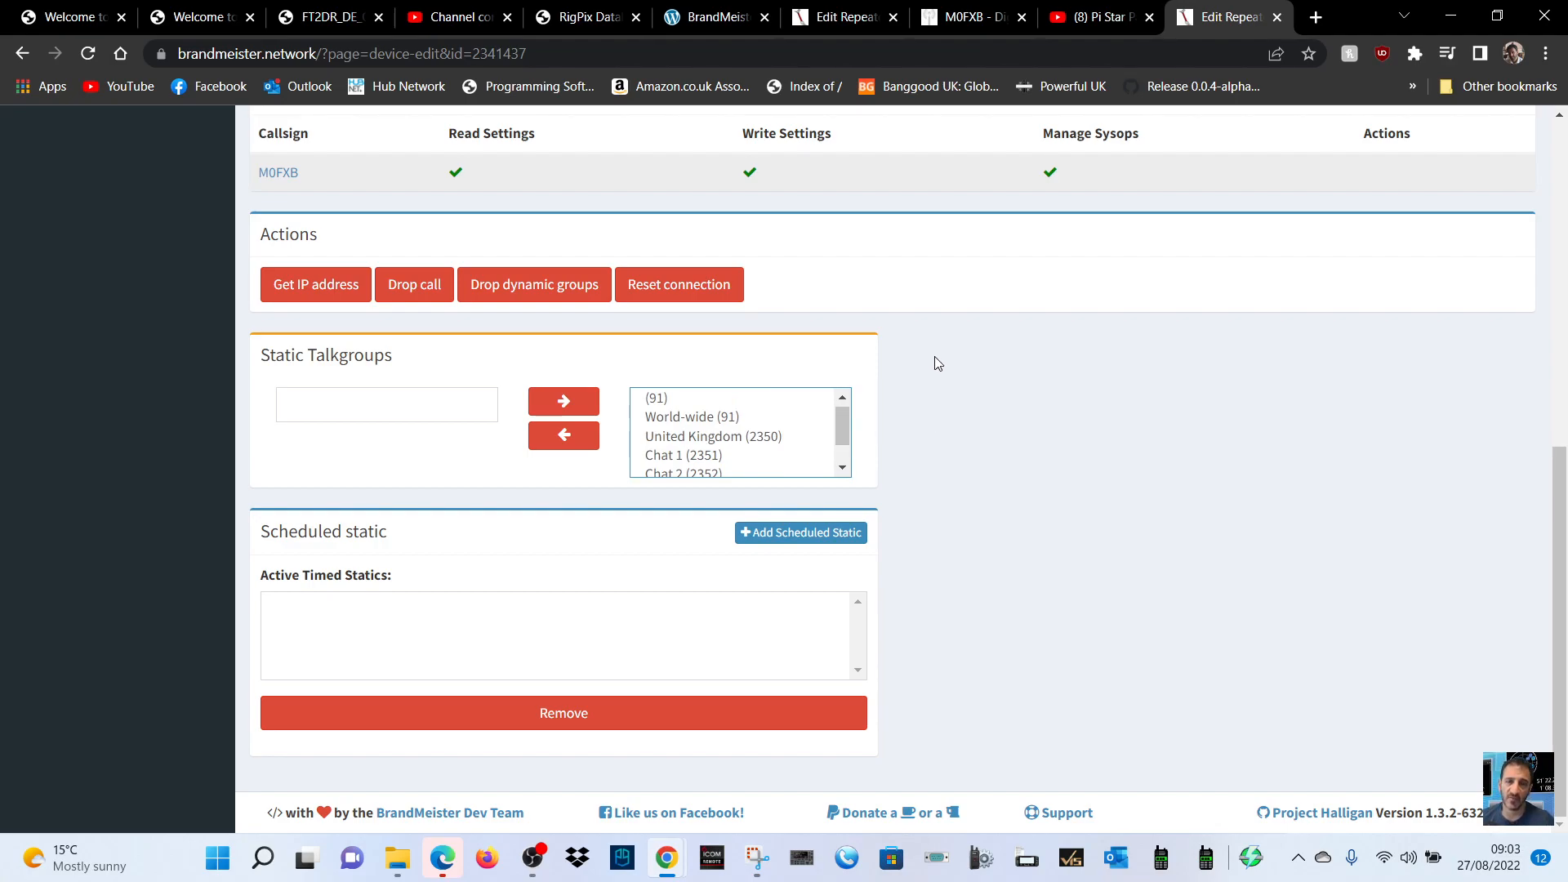
pyautogui.moveTo(783, 431)
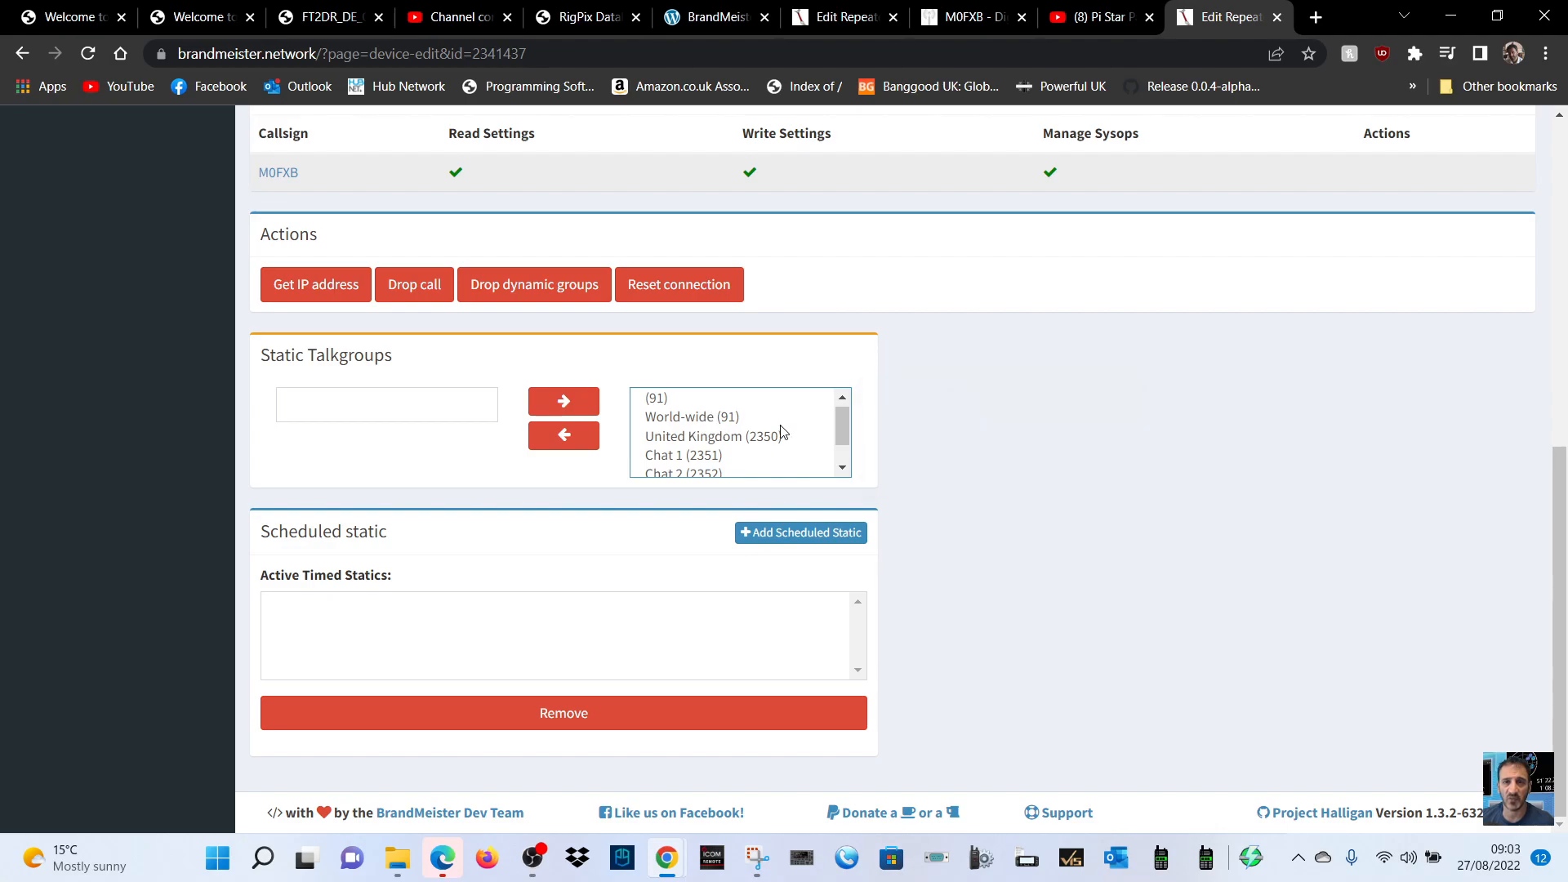
pyautogui.scroll(-3)
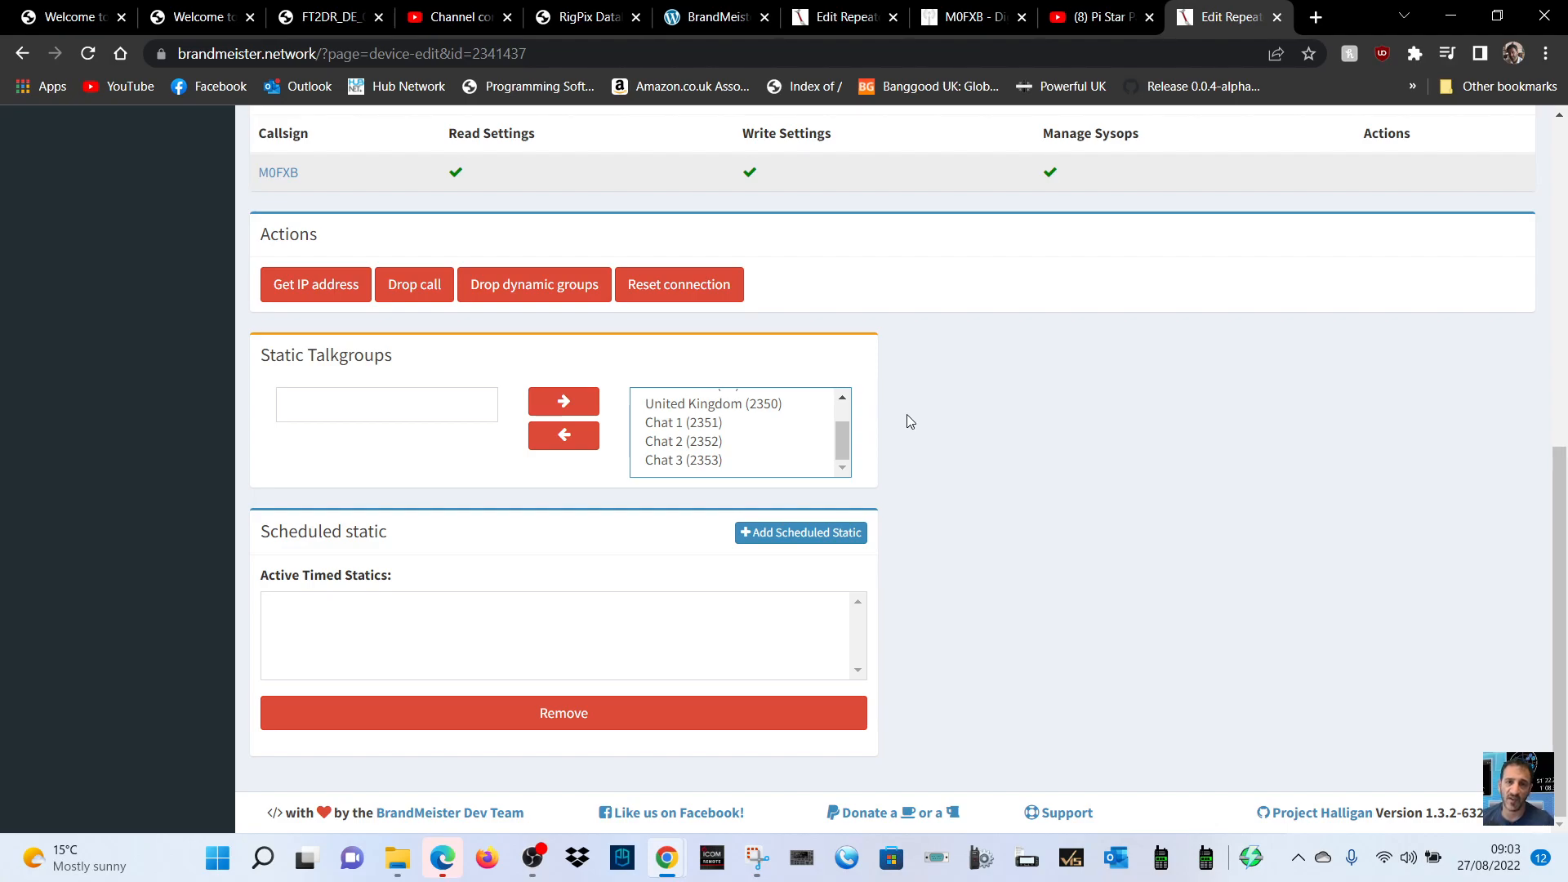
pyautogui.moveTo(660, 346)
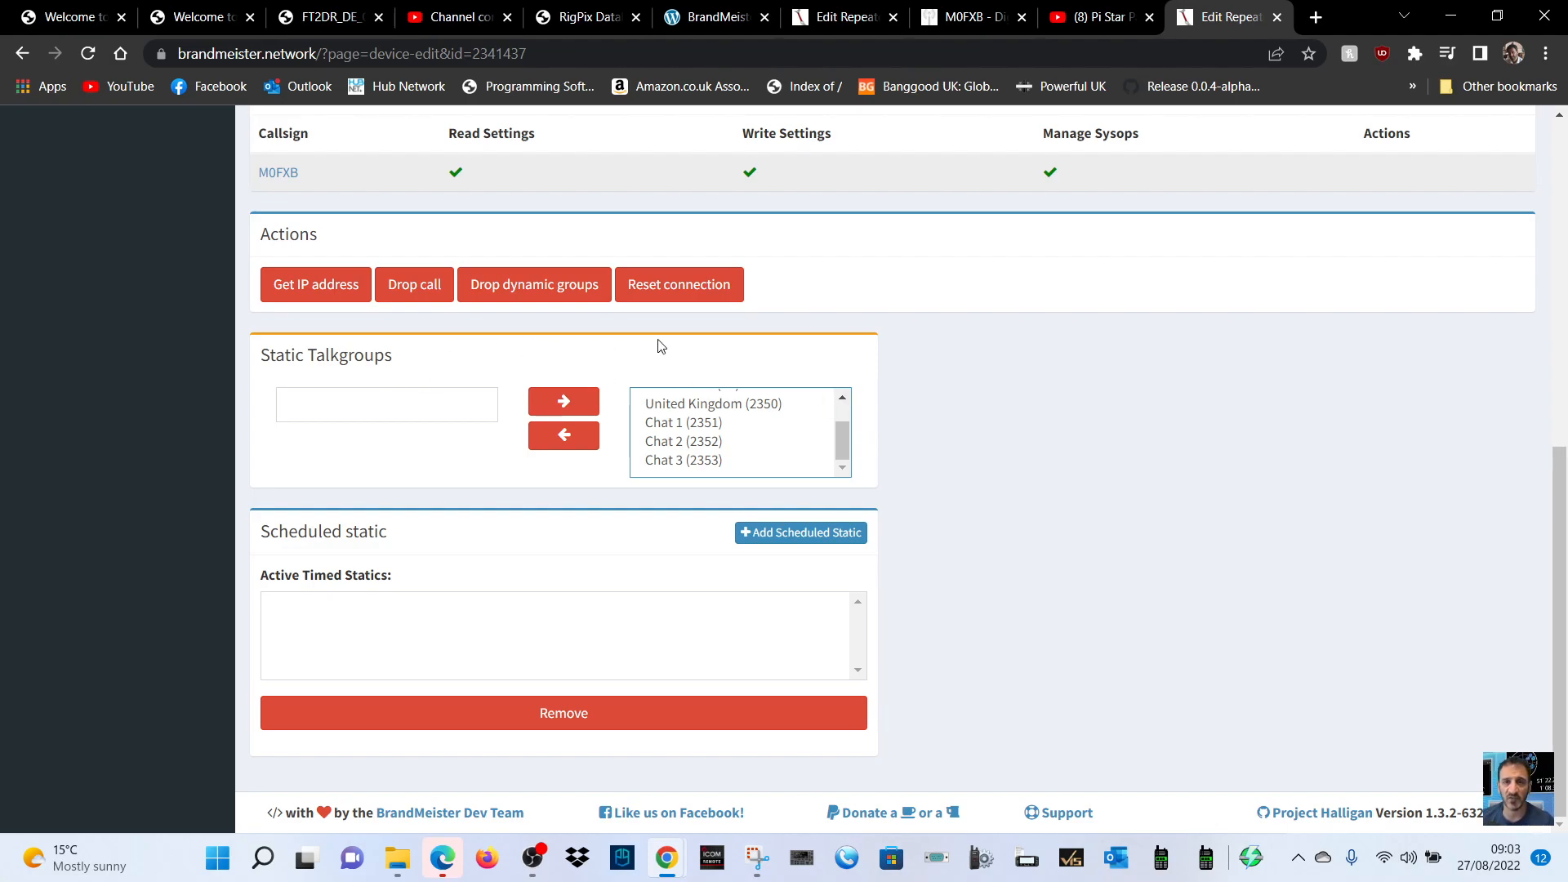
pyautogui.moveTo(825, 180)
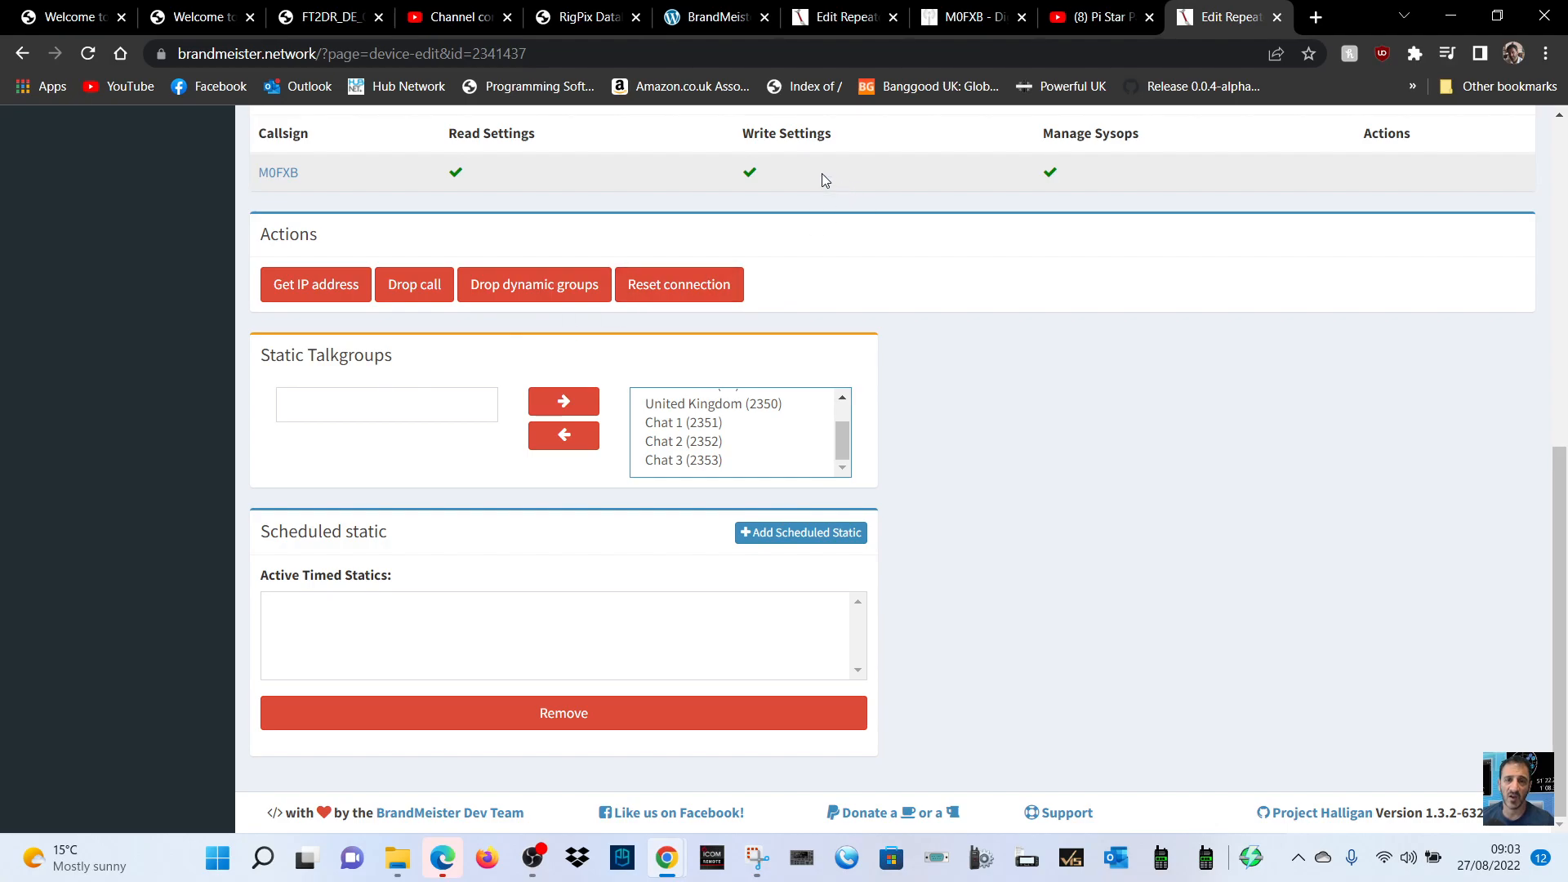
pyautogui.scroll(3)
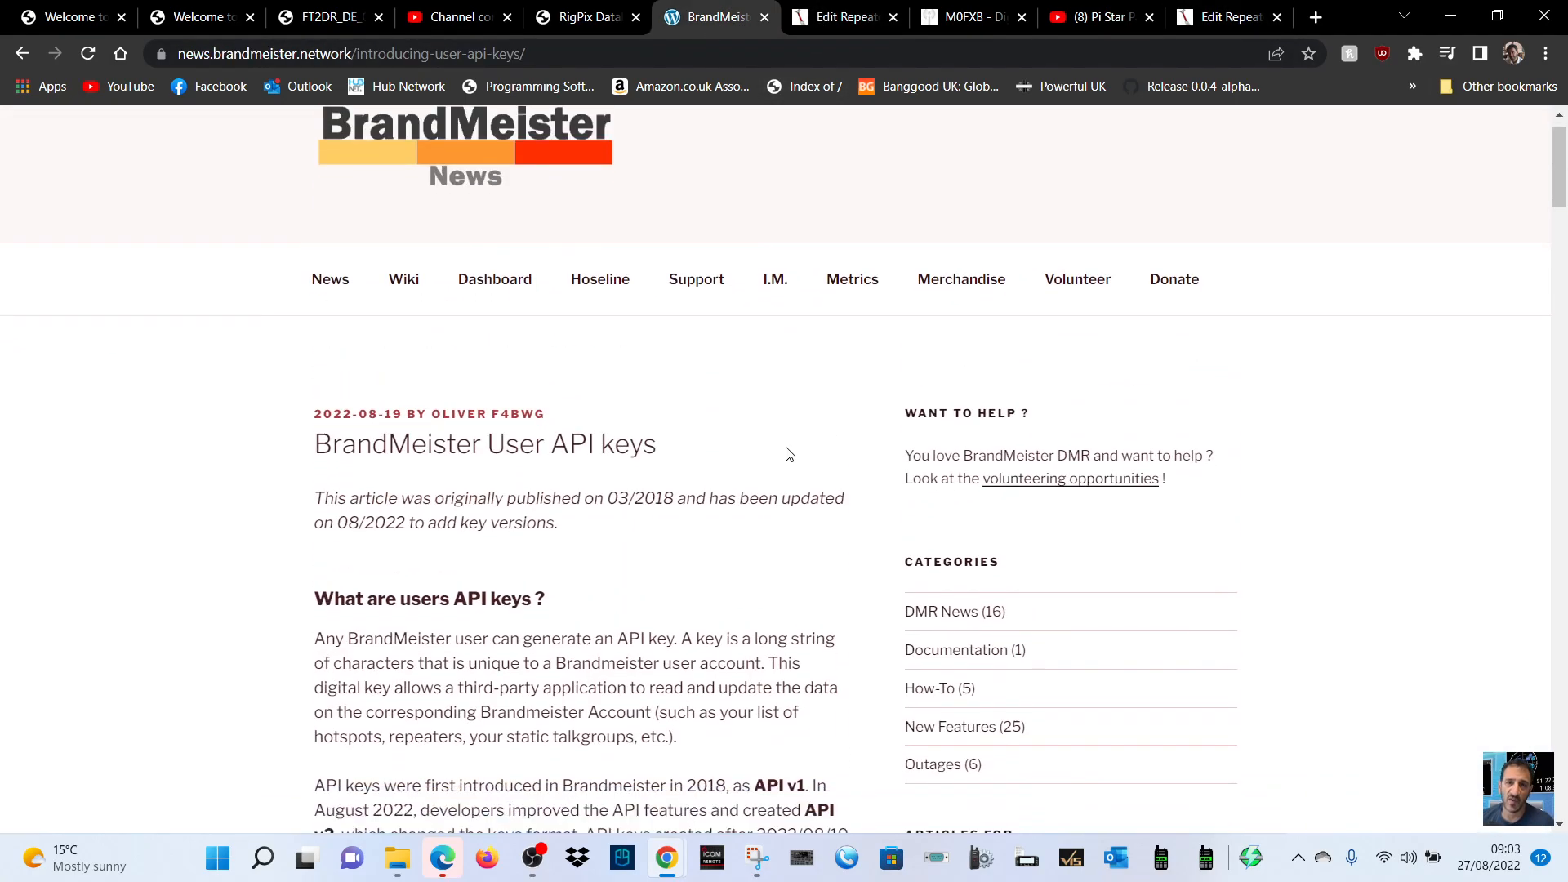
# Step: Read the 'Introducing user API keys' article down to its Repeater Reader section
pyautogui.scroll(-3)
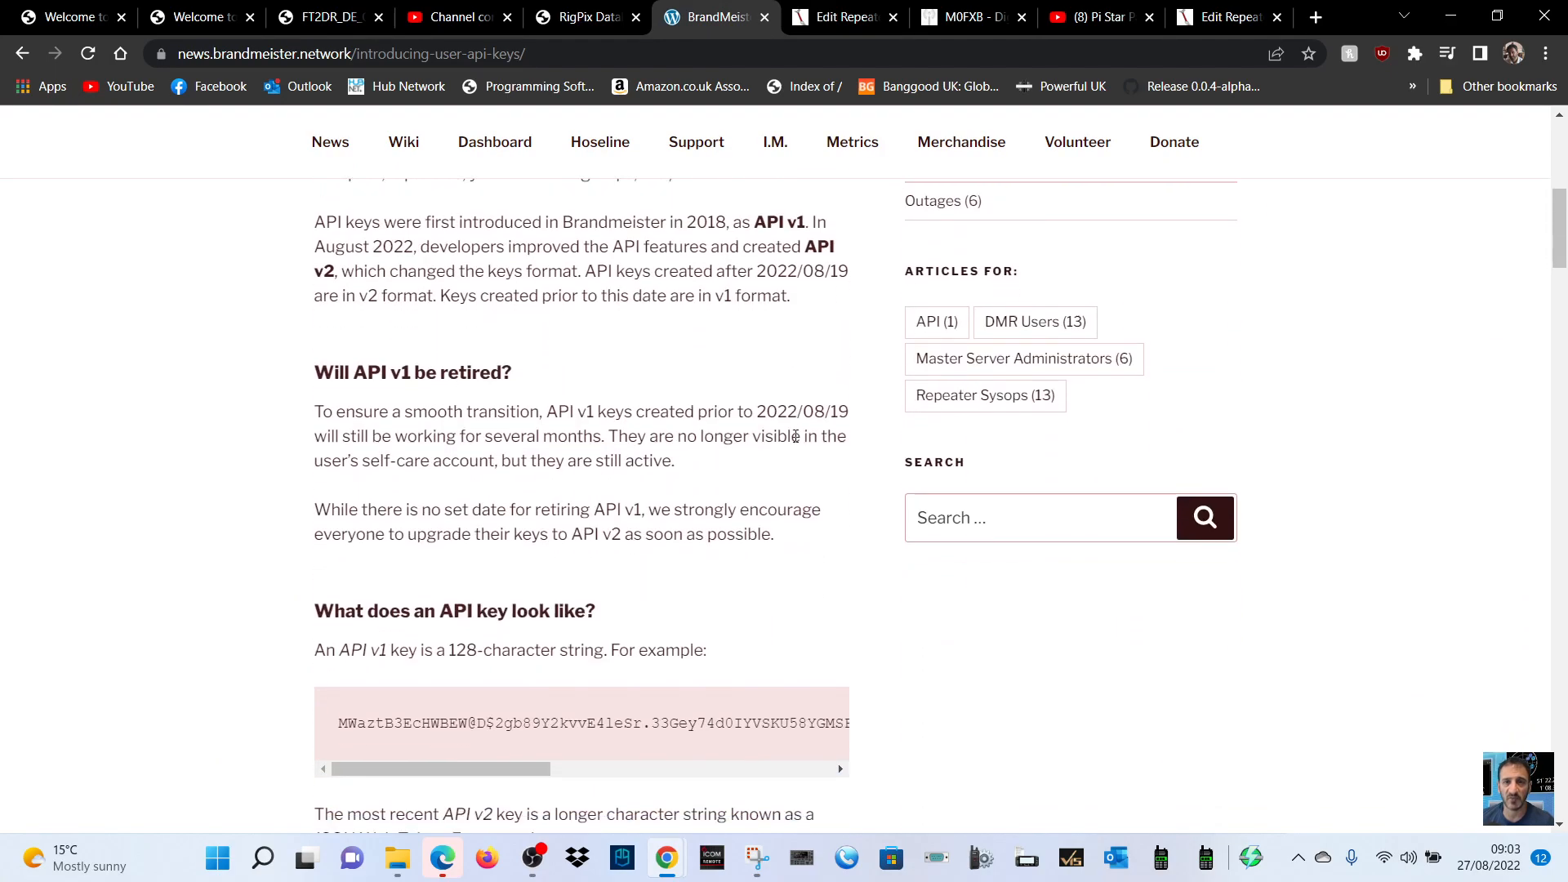
pyautogui.moveTo(618, 415)
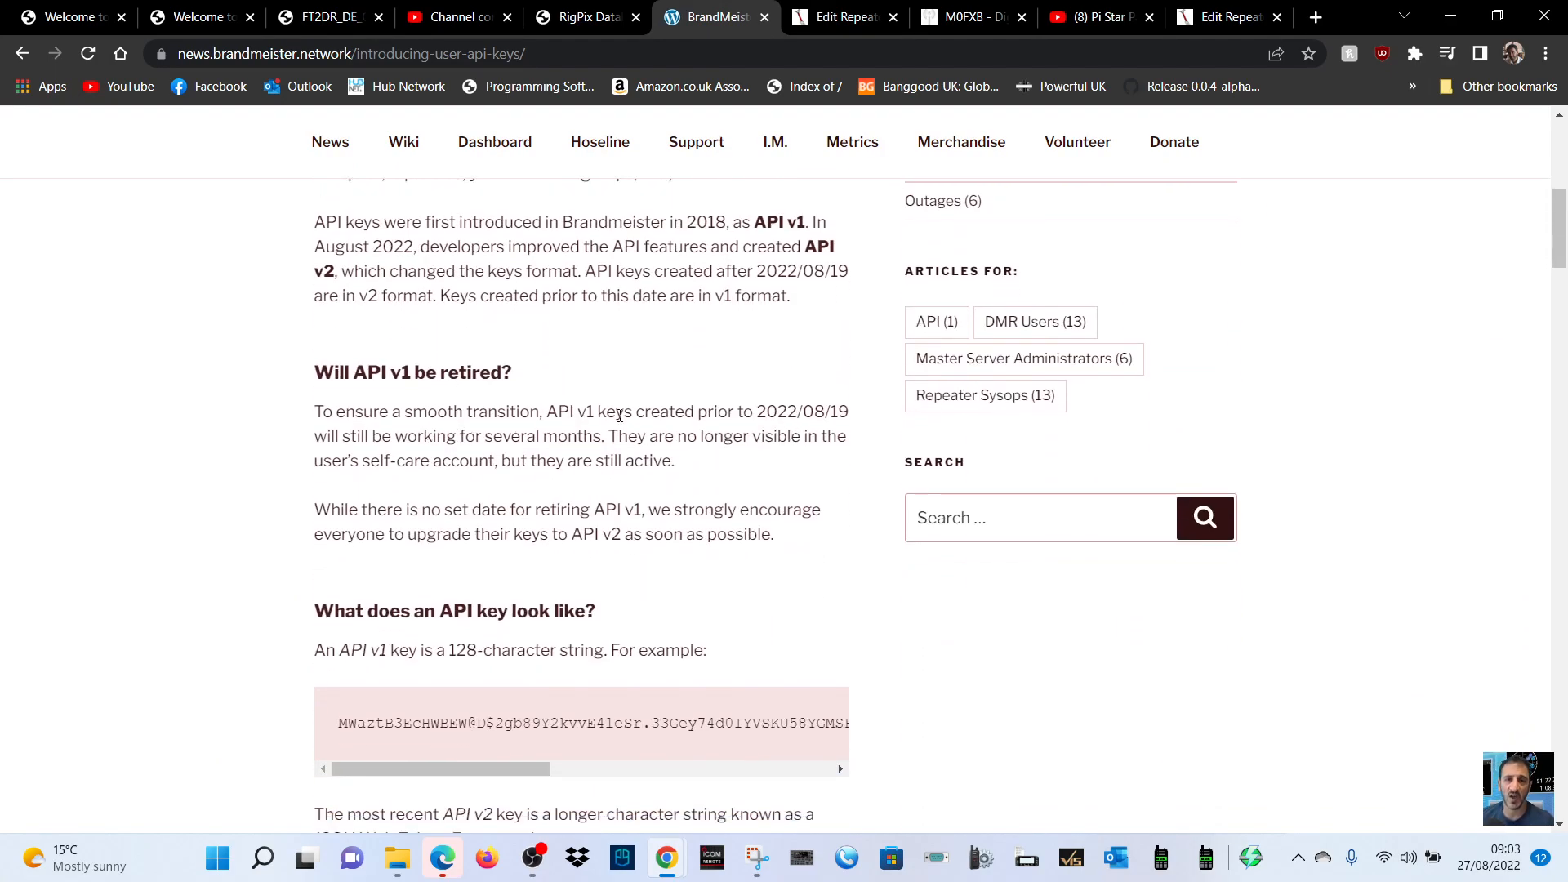
pyautogui.moveTo(690, 390)
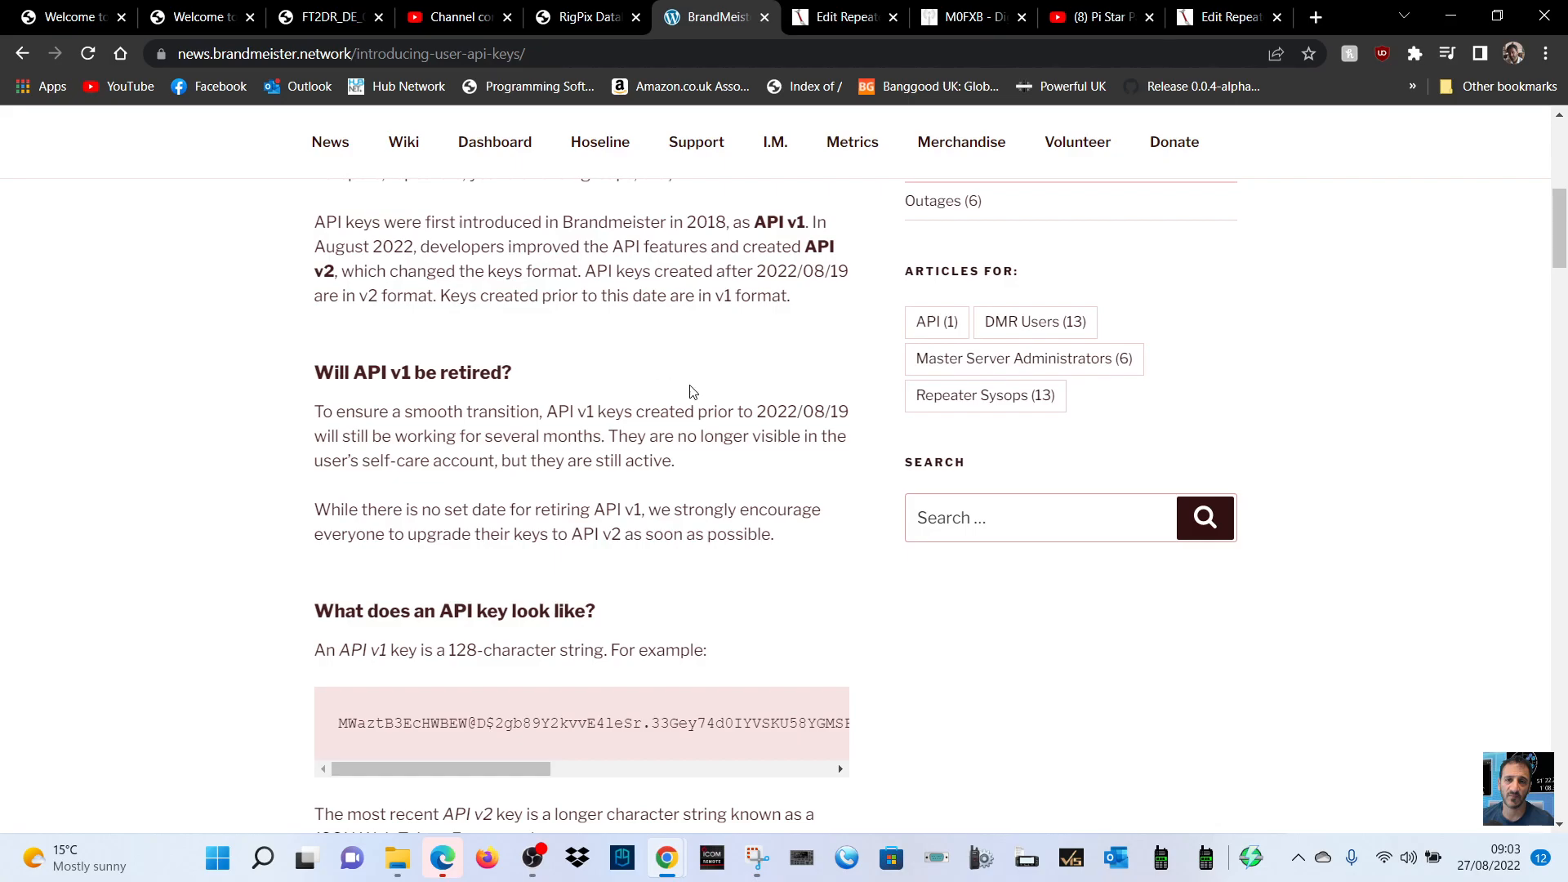
pyautogui.scroll(-3)
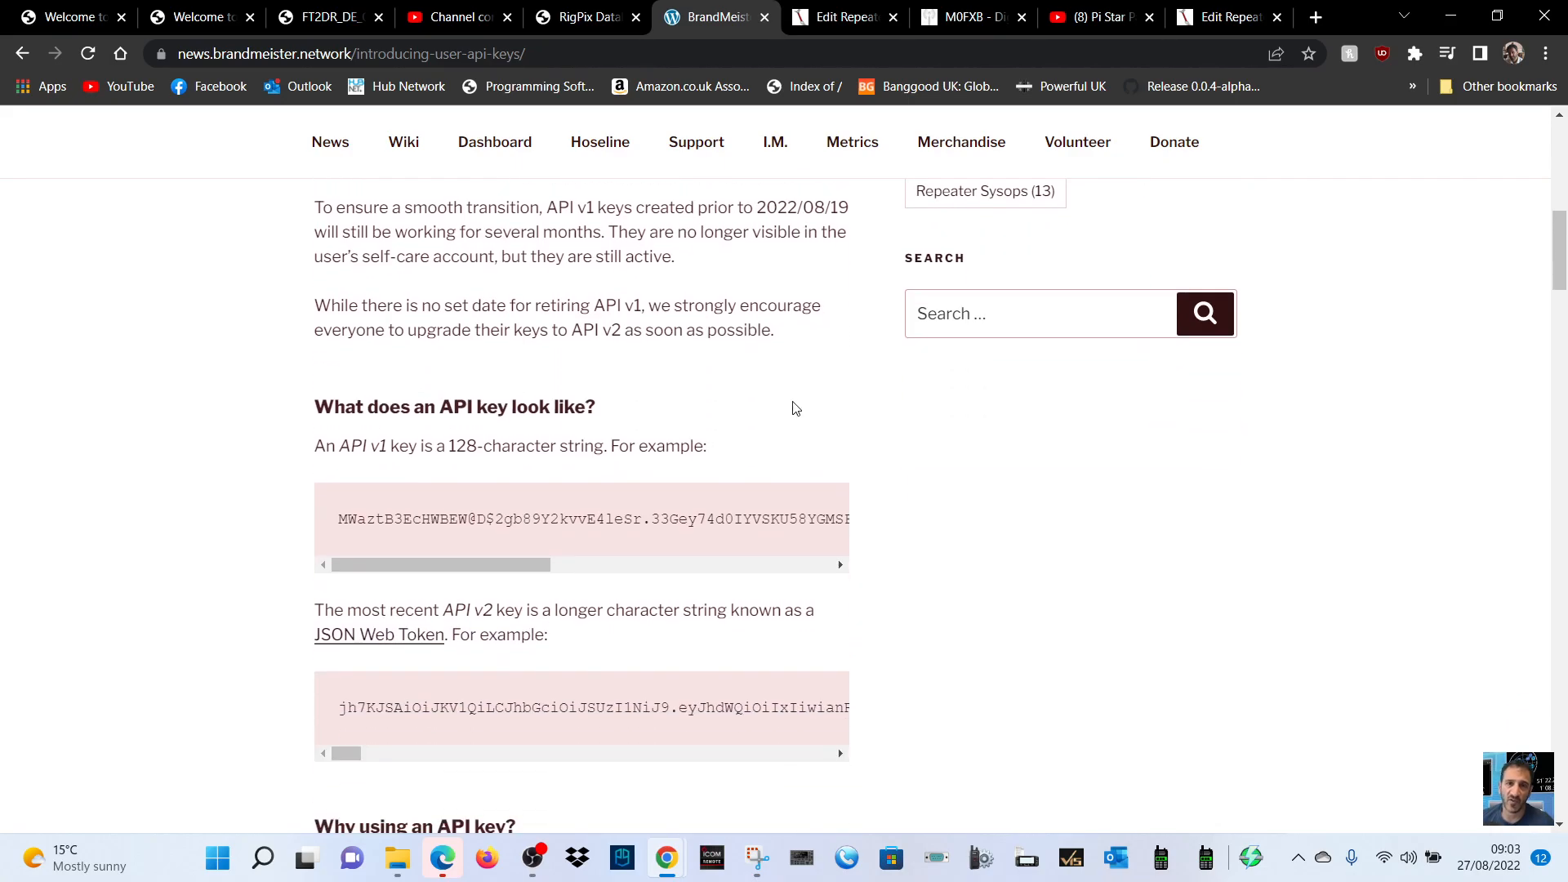
pyautogui.scroll(-3)
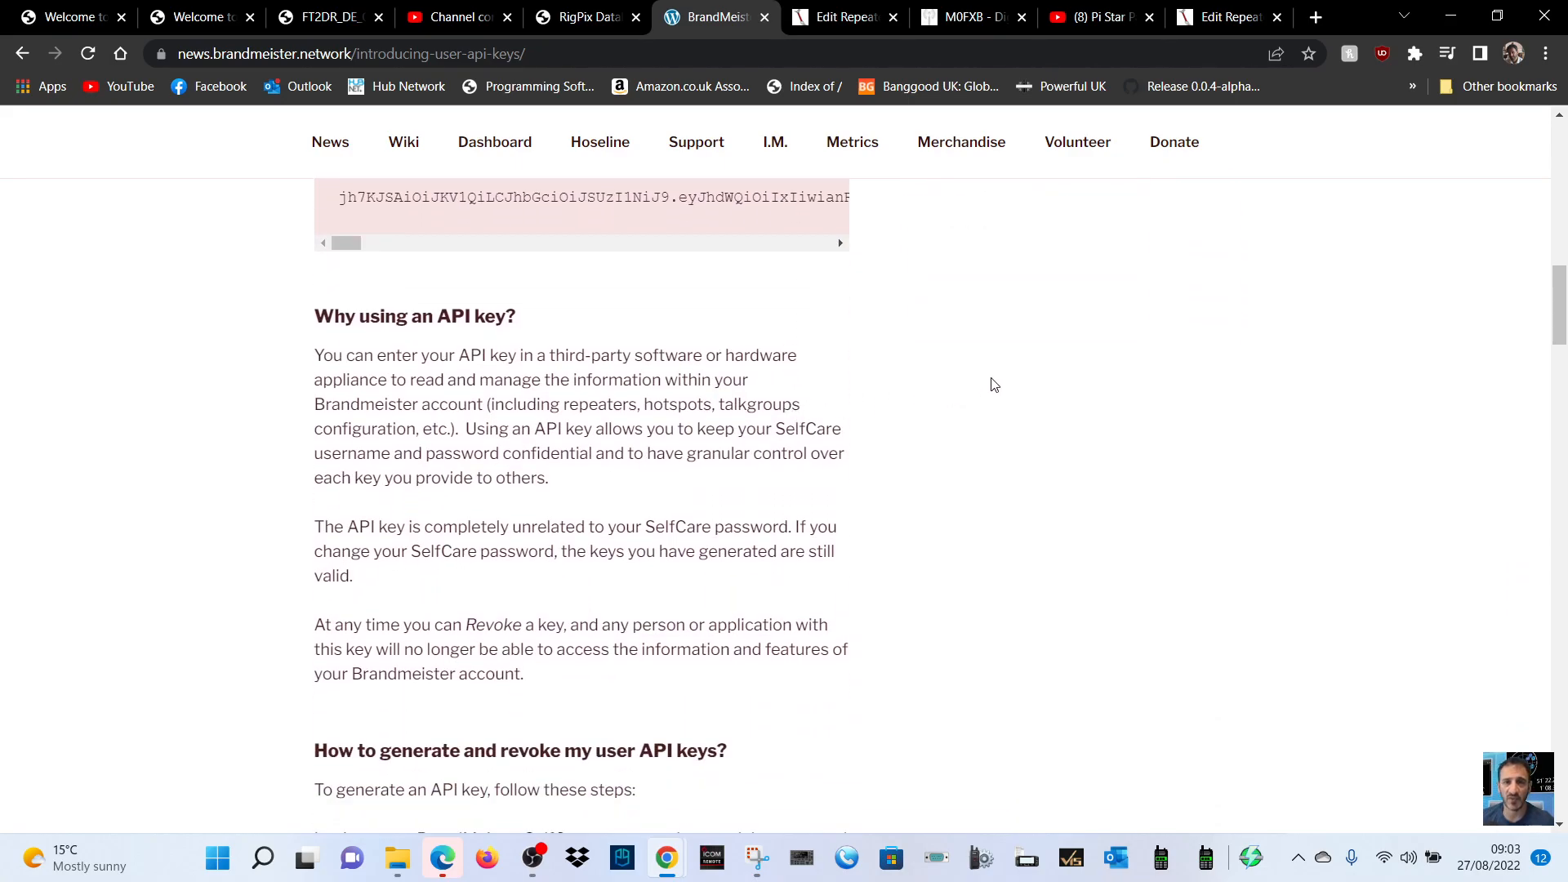
pyautogui.moveTo(1068, 395)
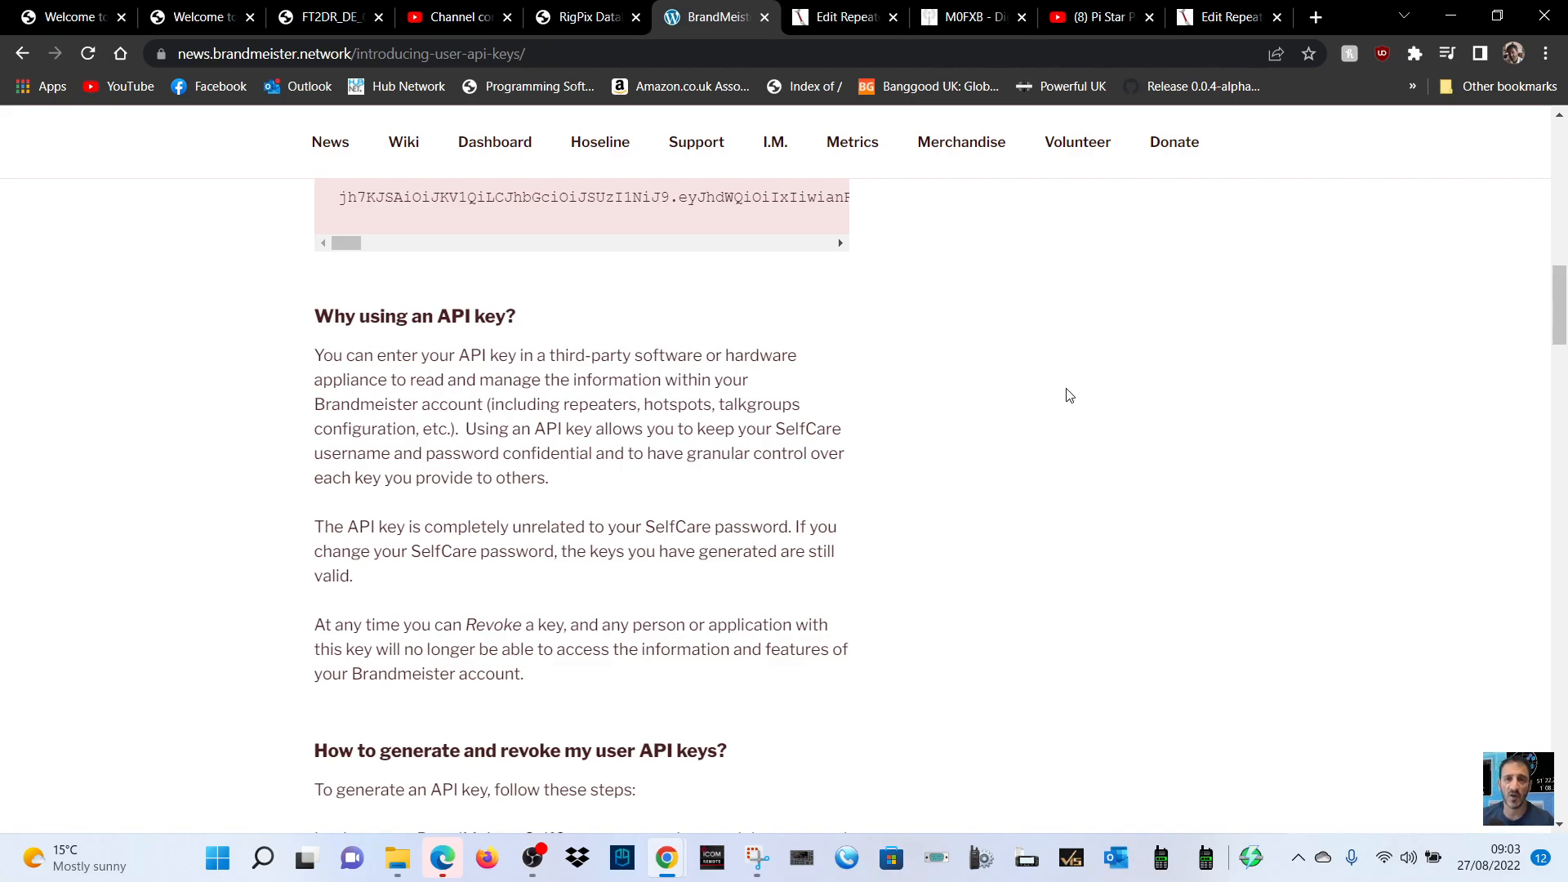
pyautogui.moveTo(363, 374)
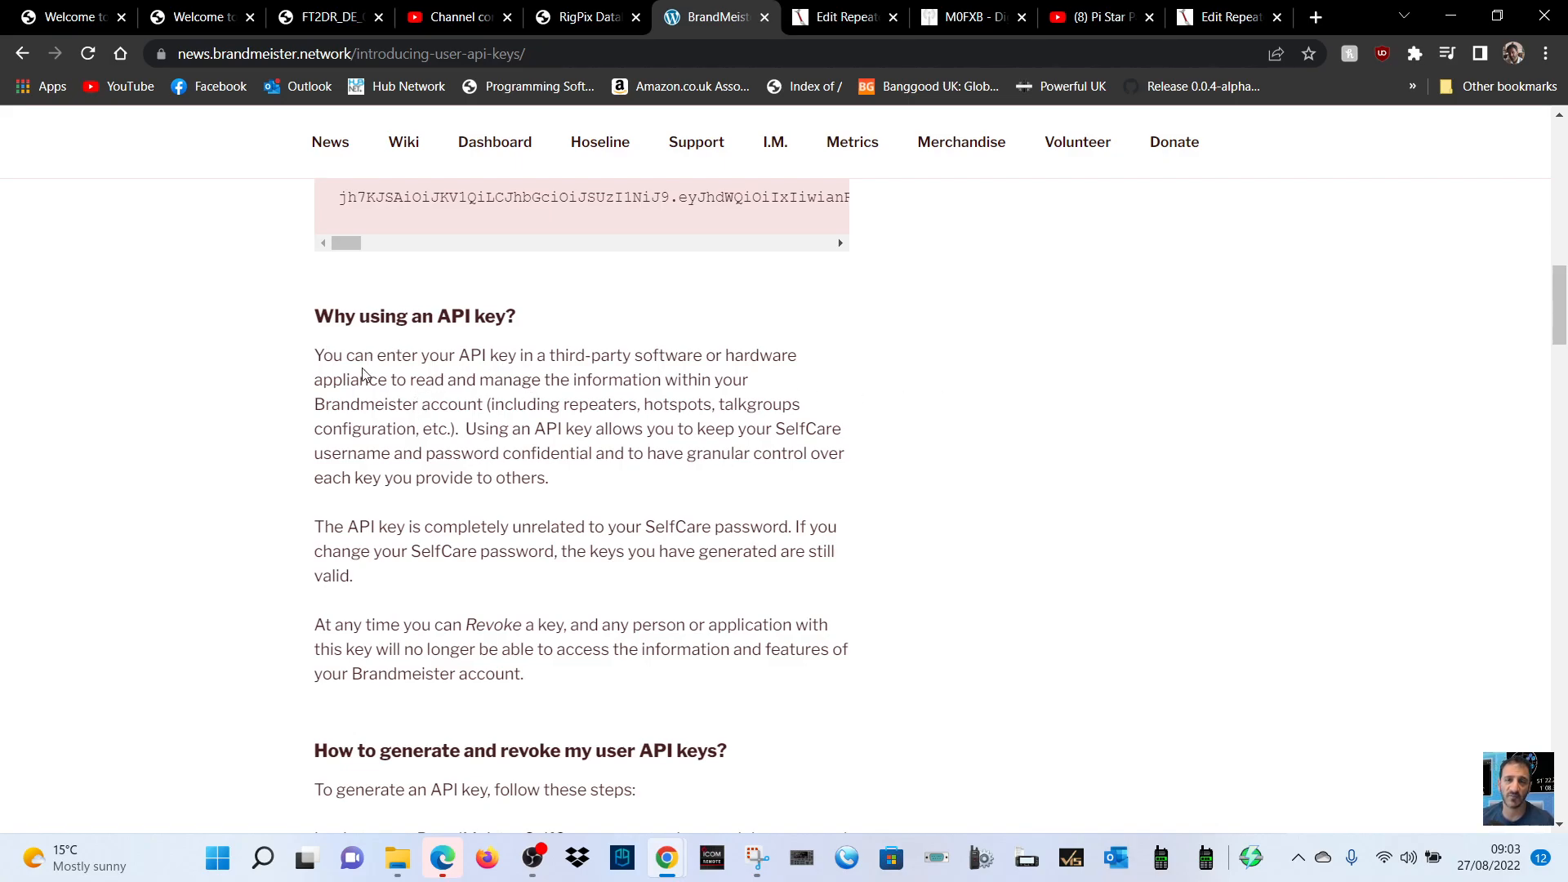
pyautogui.moveTo(748, 358)
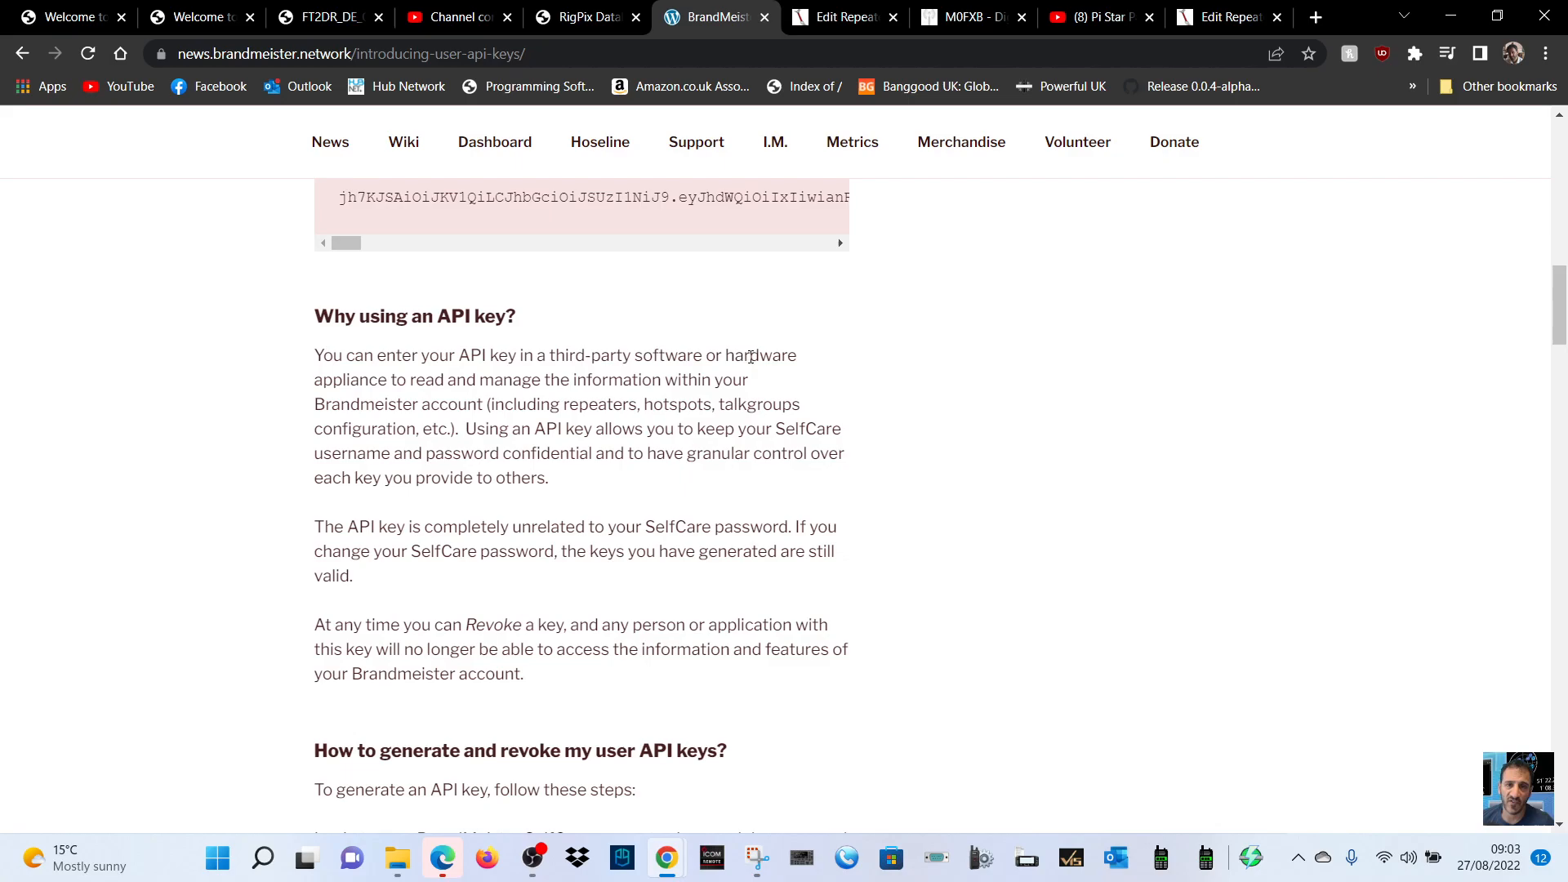
pyautogui.moveTo(1118, 444)
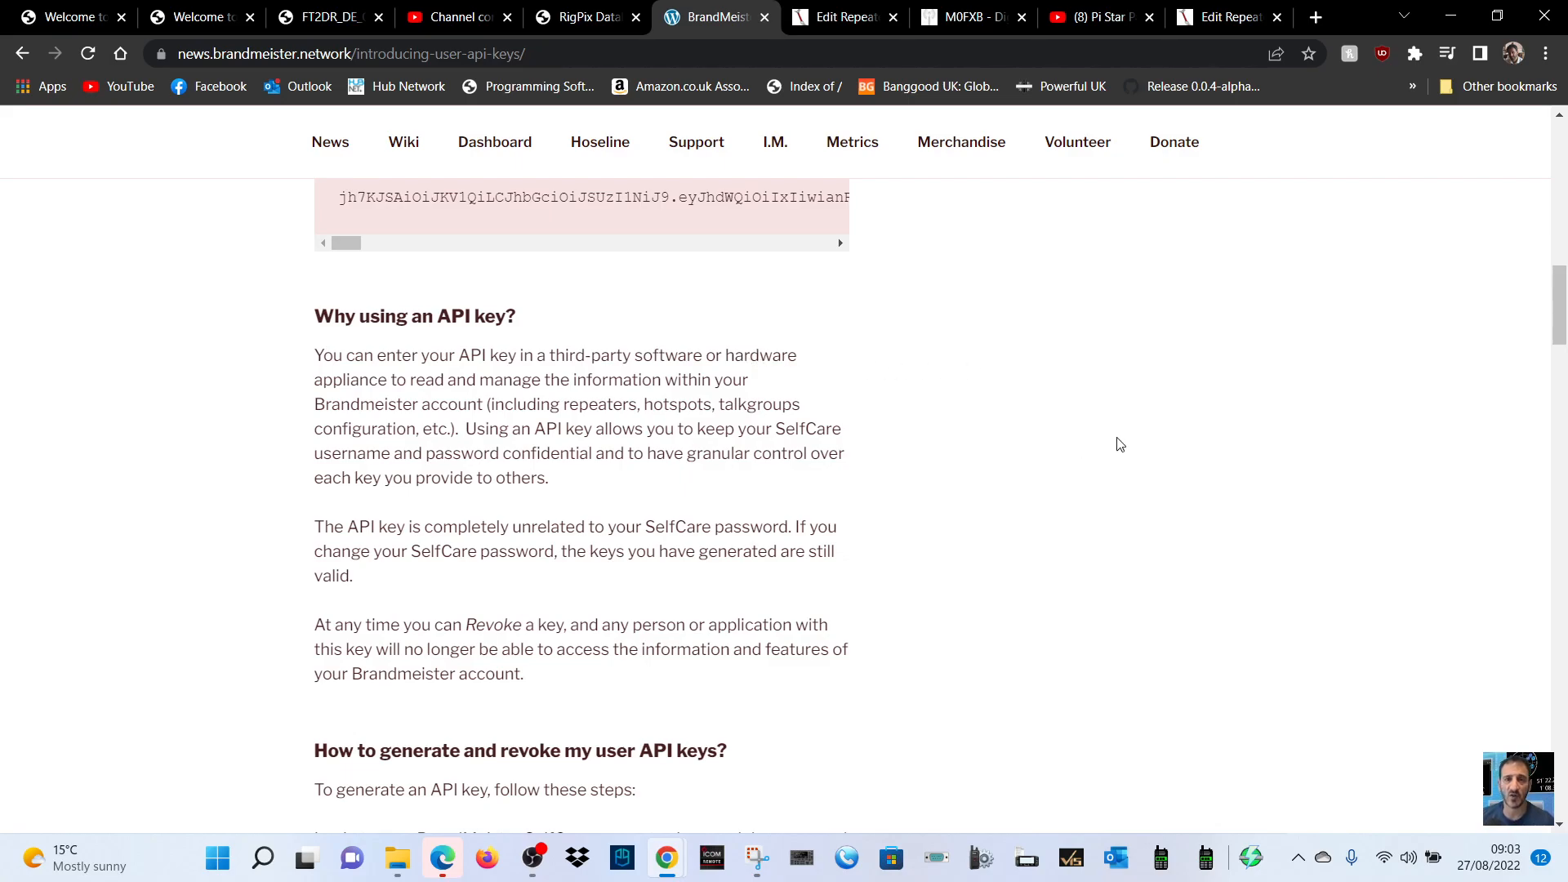
pyautogui.moveTo(818, 438)
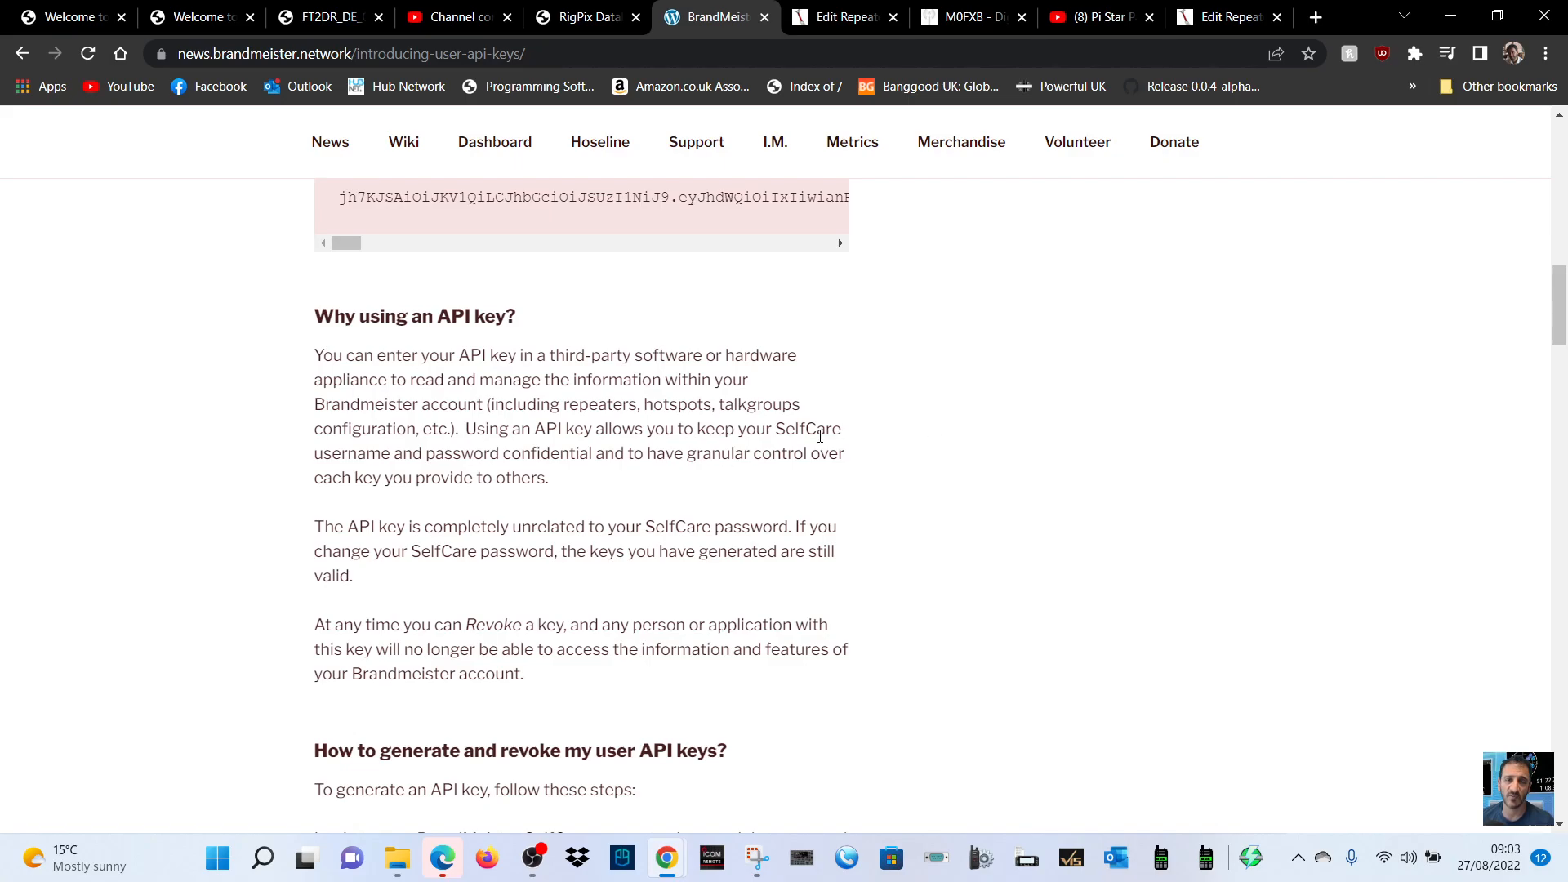
pyautogui.scroll(-3)
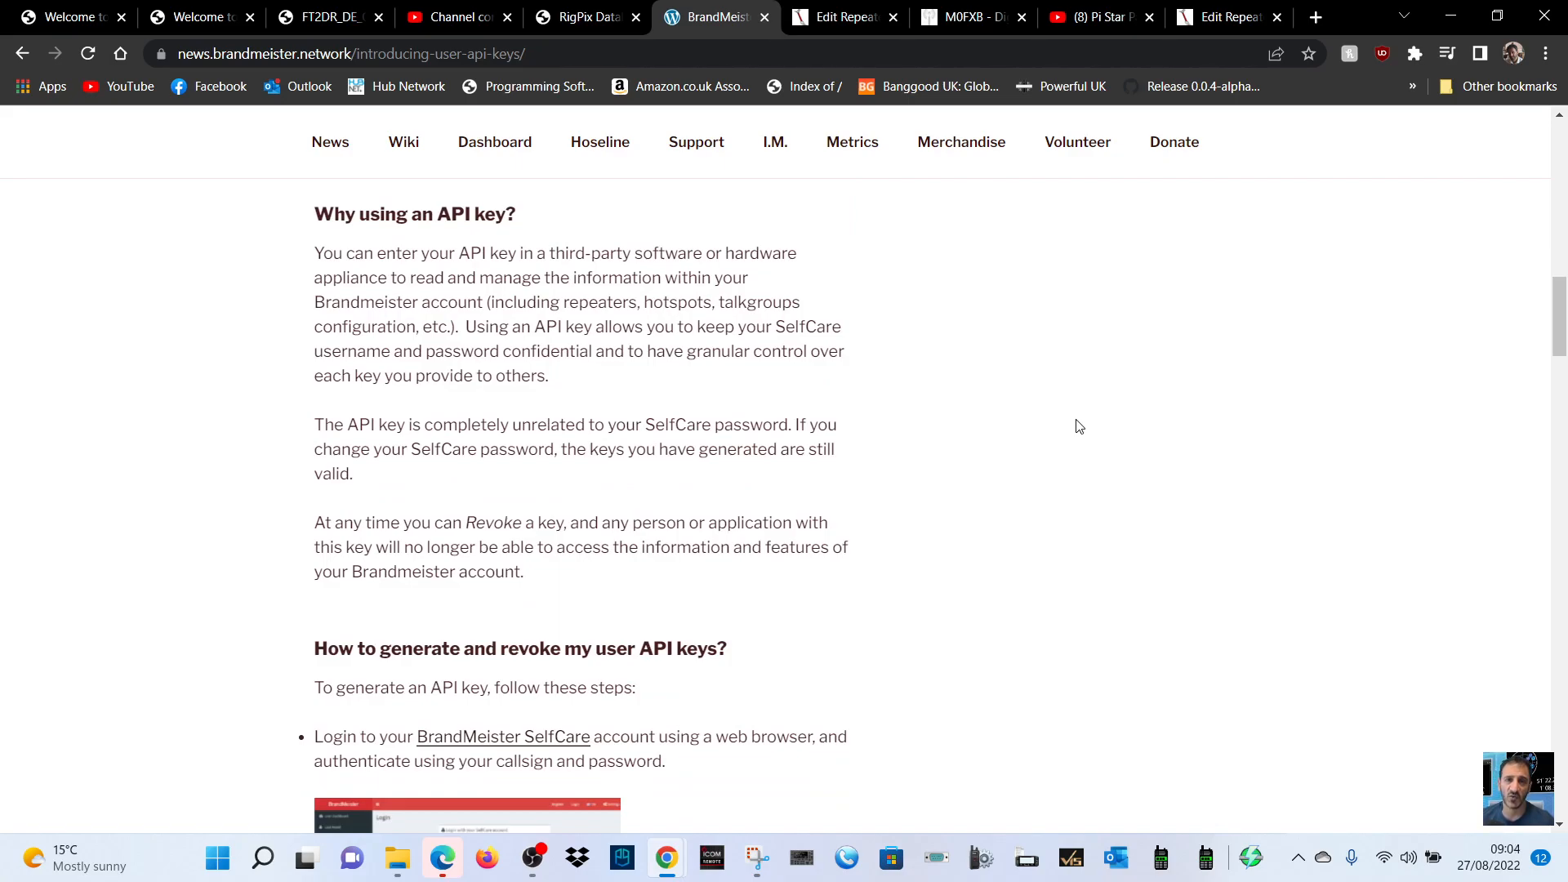
pyautogui.scroll(-3)
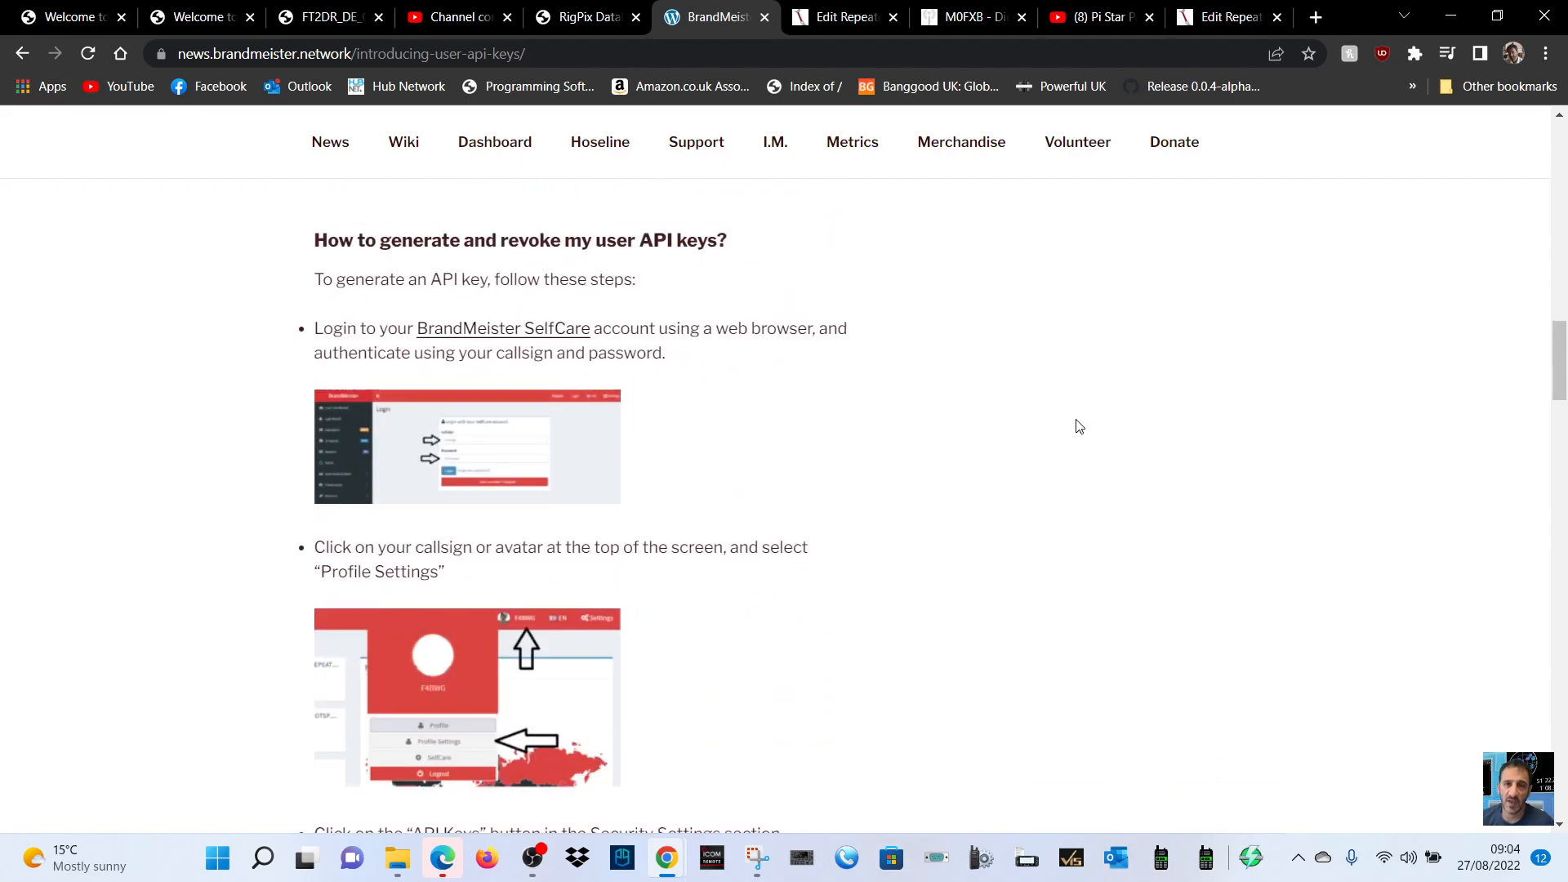
pyautogui.scroll(-3)
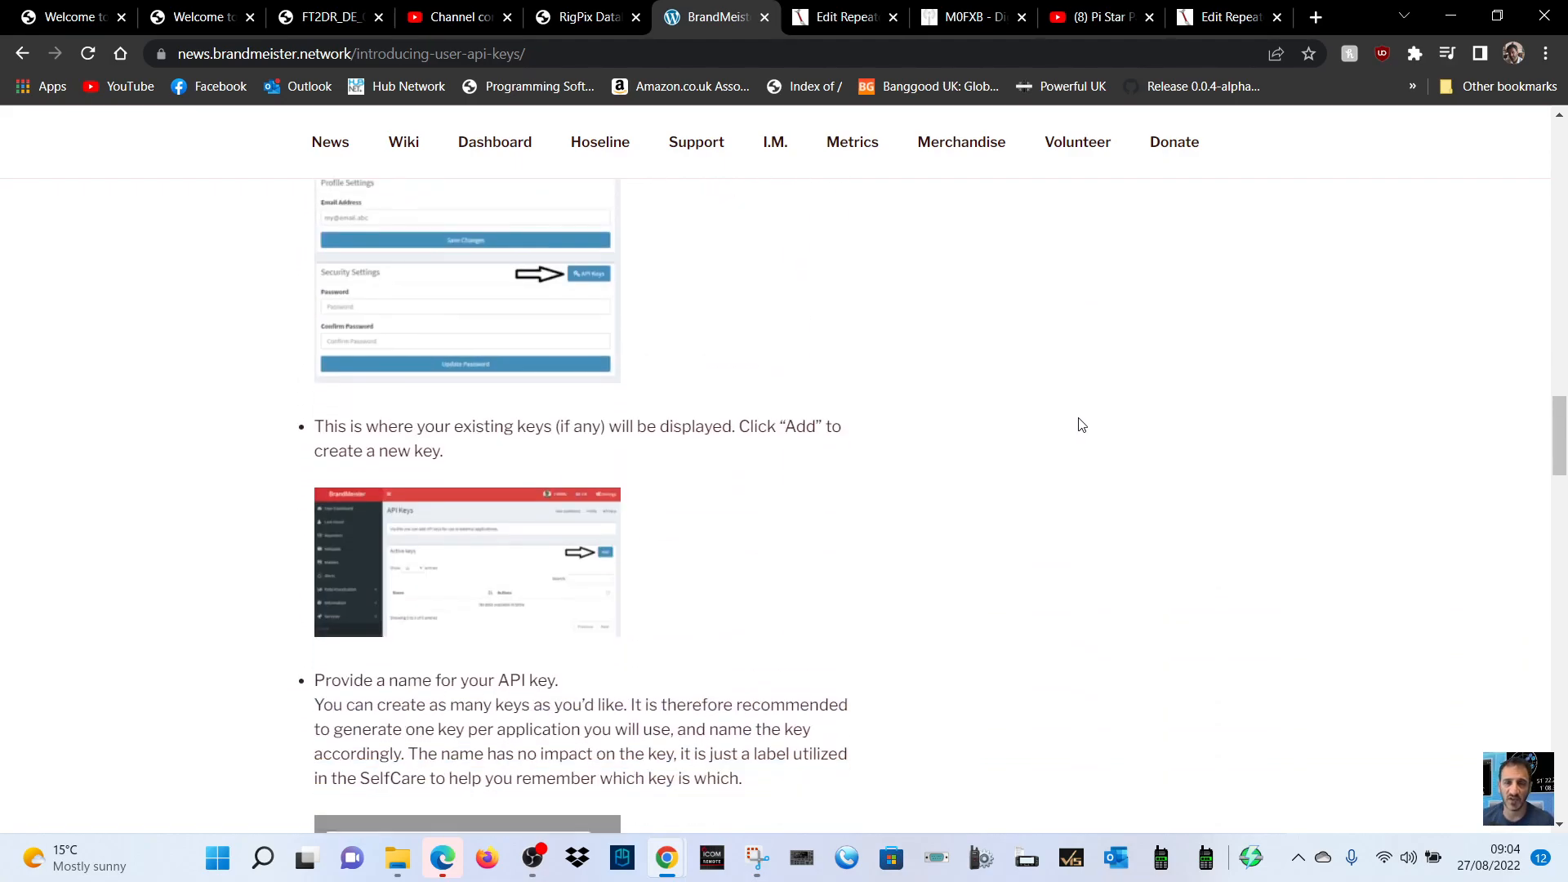
pyautogui.scroll(-3)
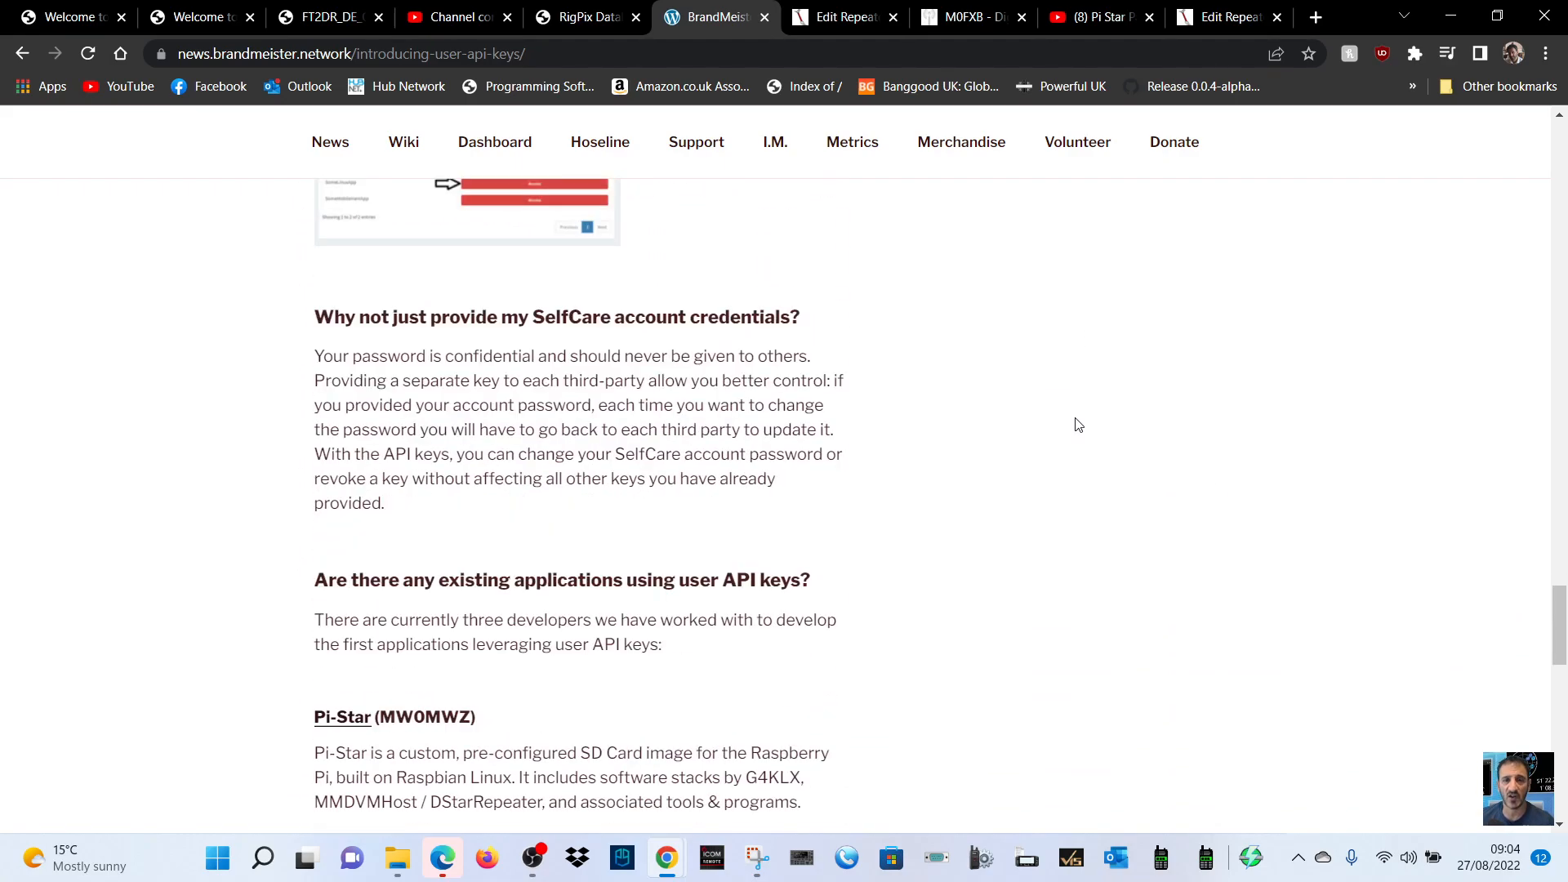
pyautogui.scroll(-3)
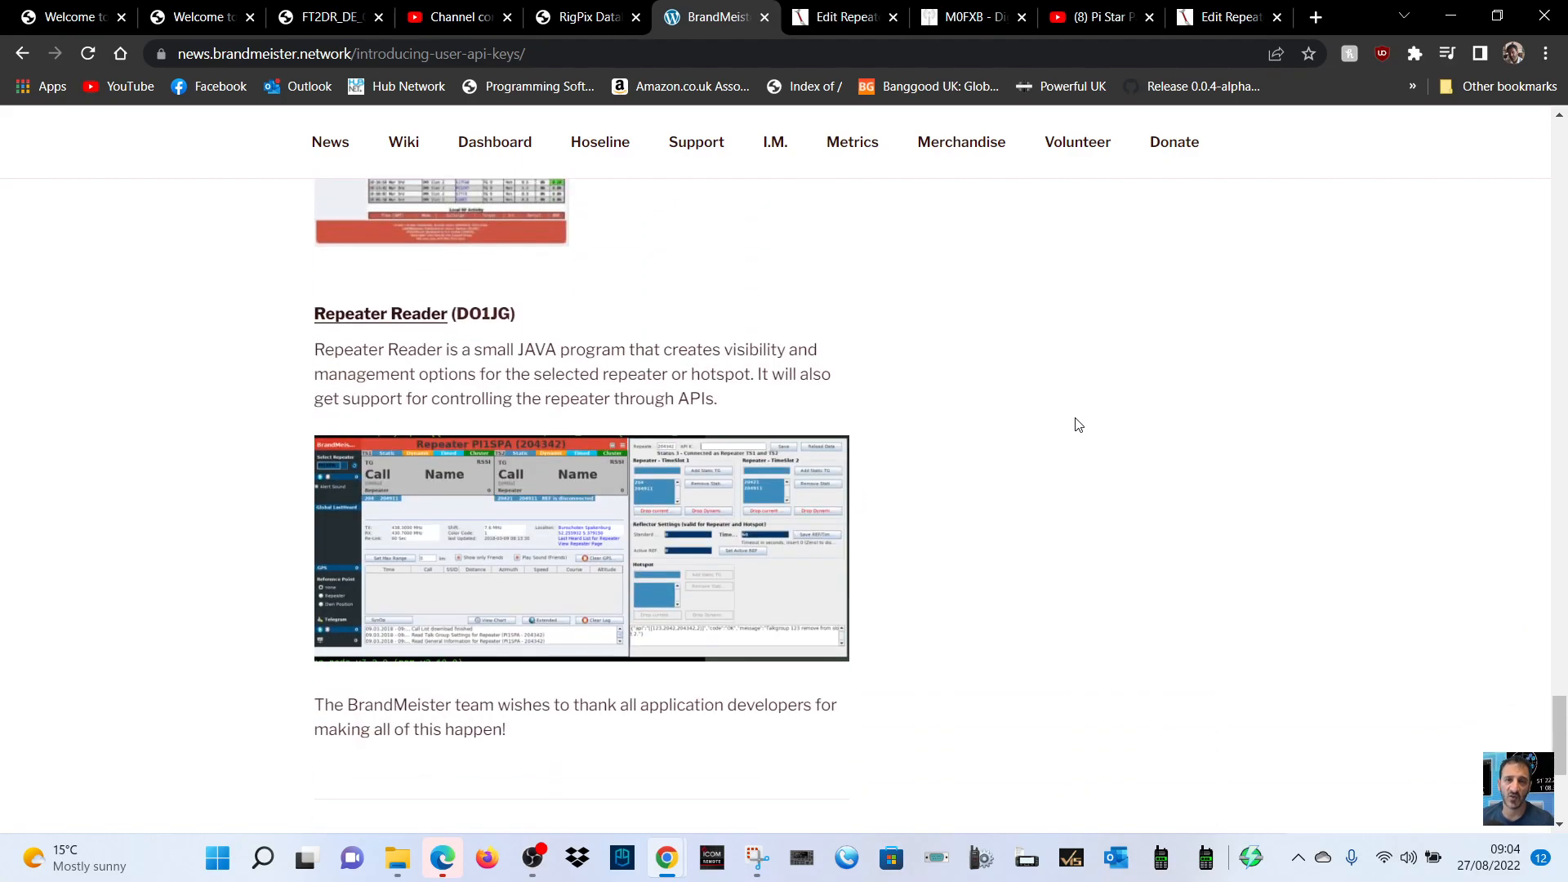
pyautogui.scroll(-3)
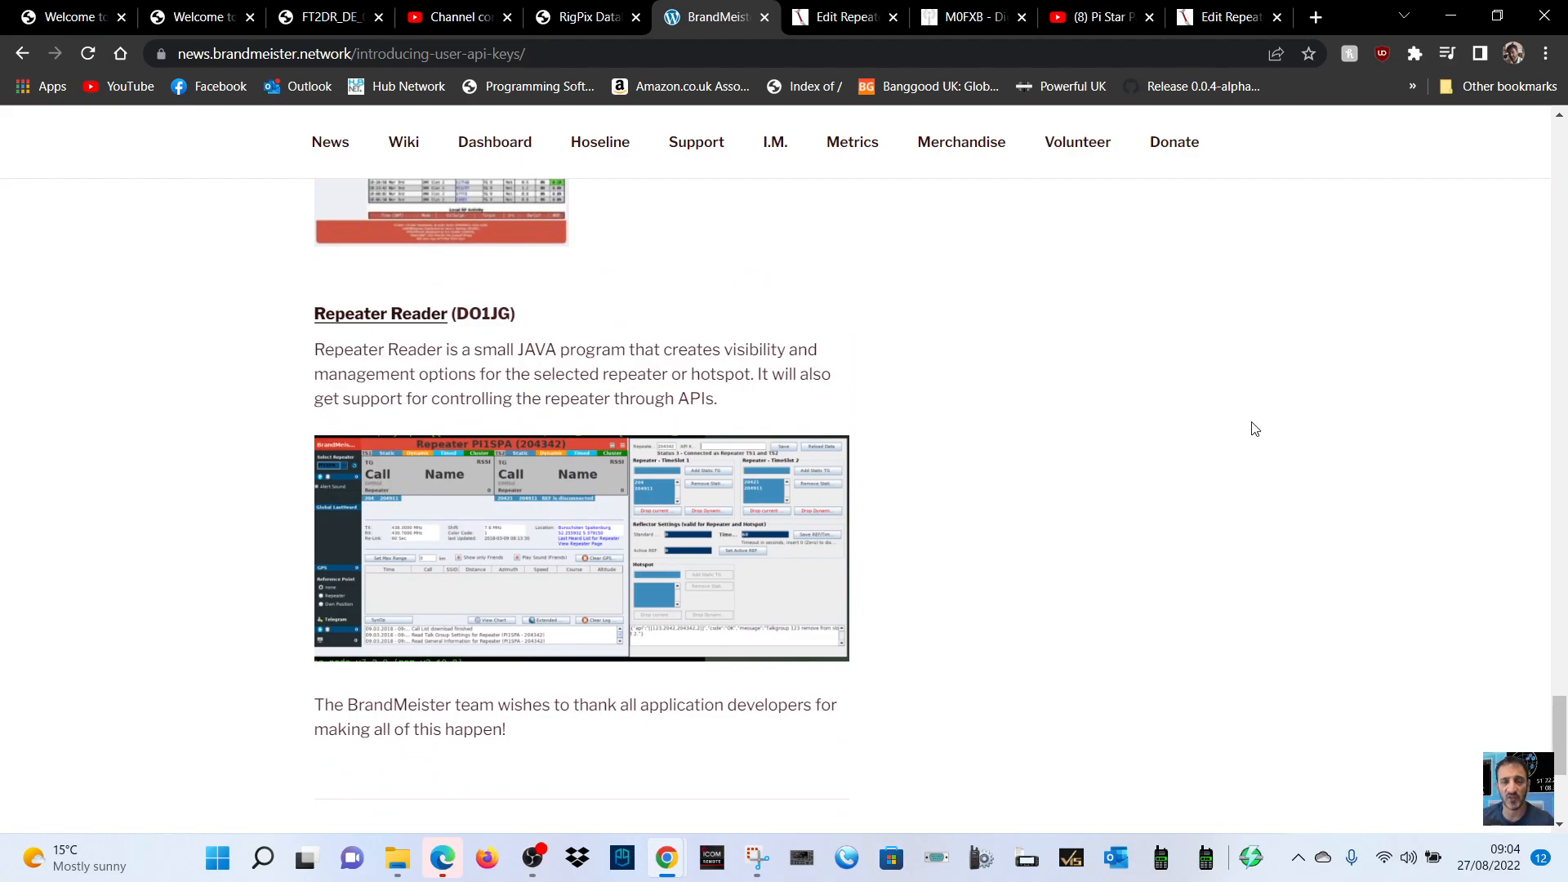
pyautogui.moveTo(1241, 430)
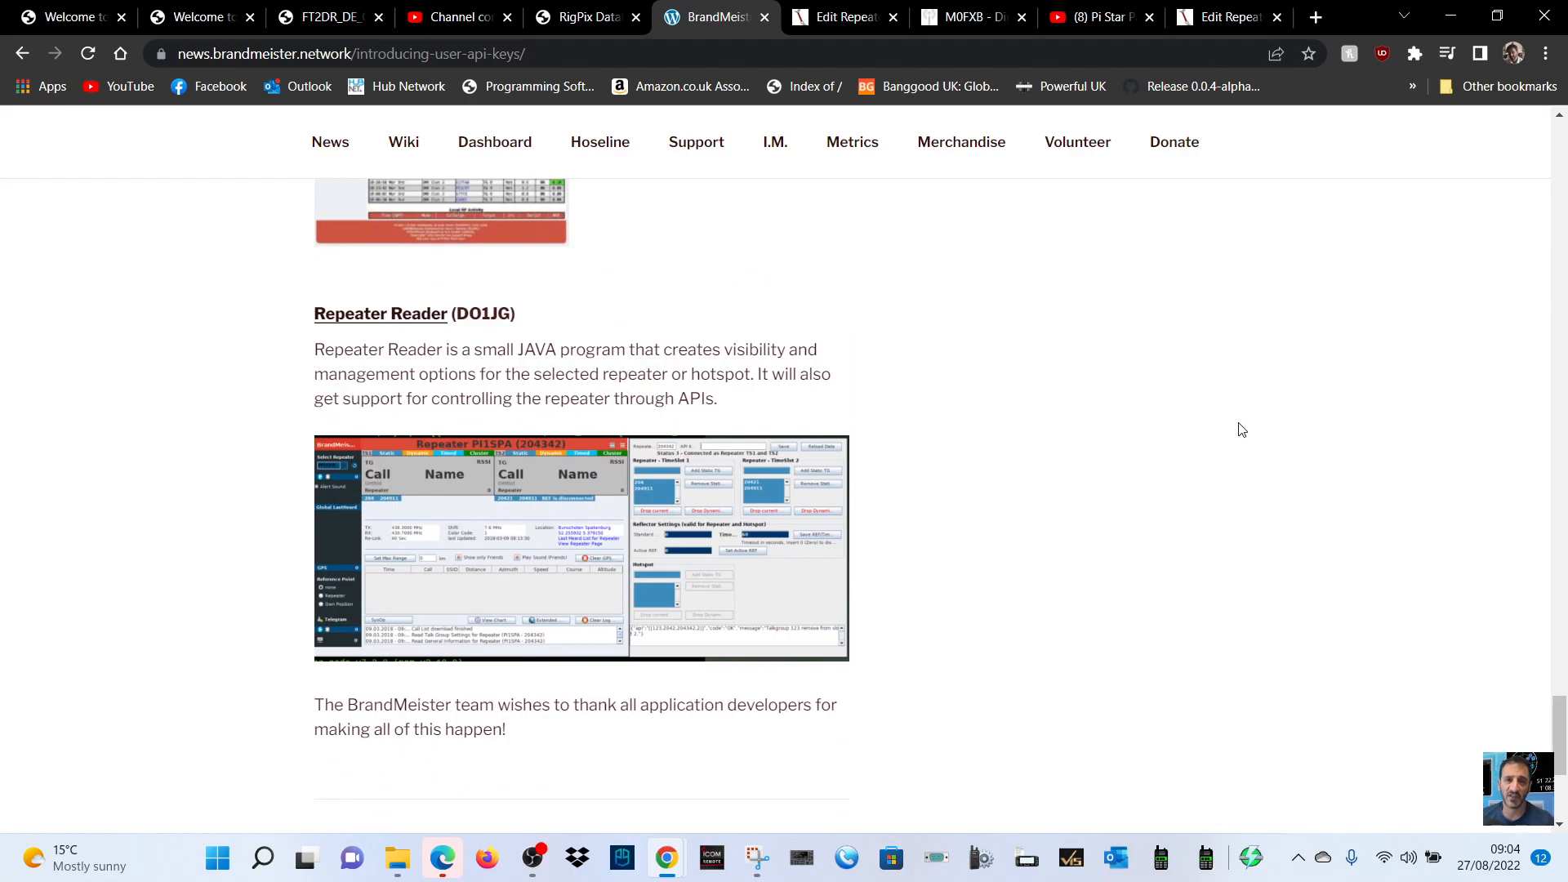
pyautogui.scroll(-3)
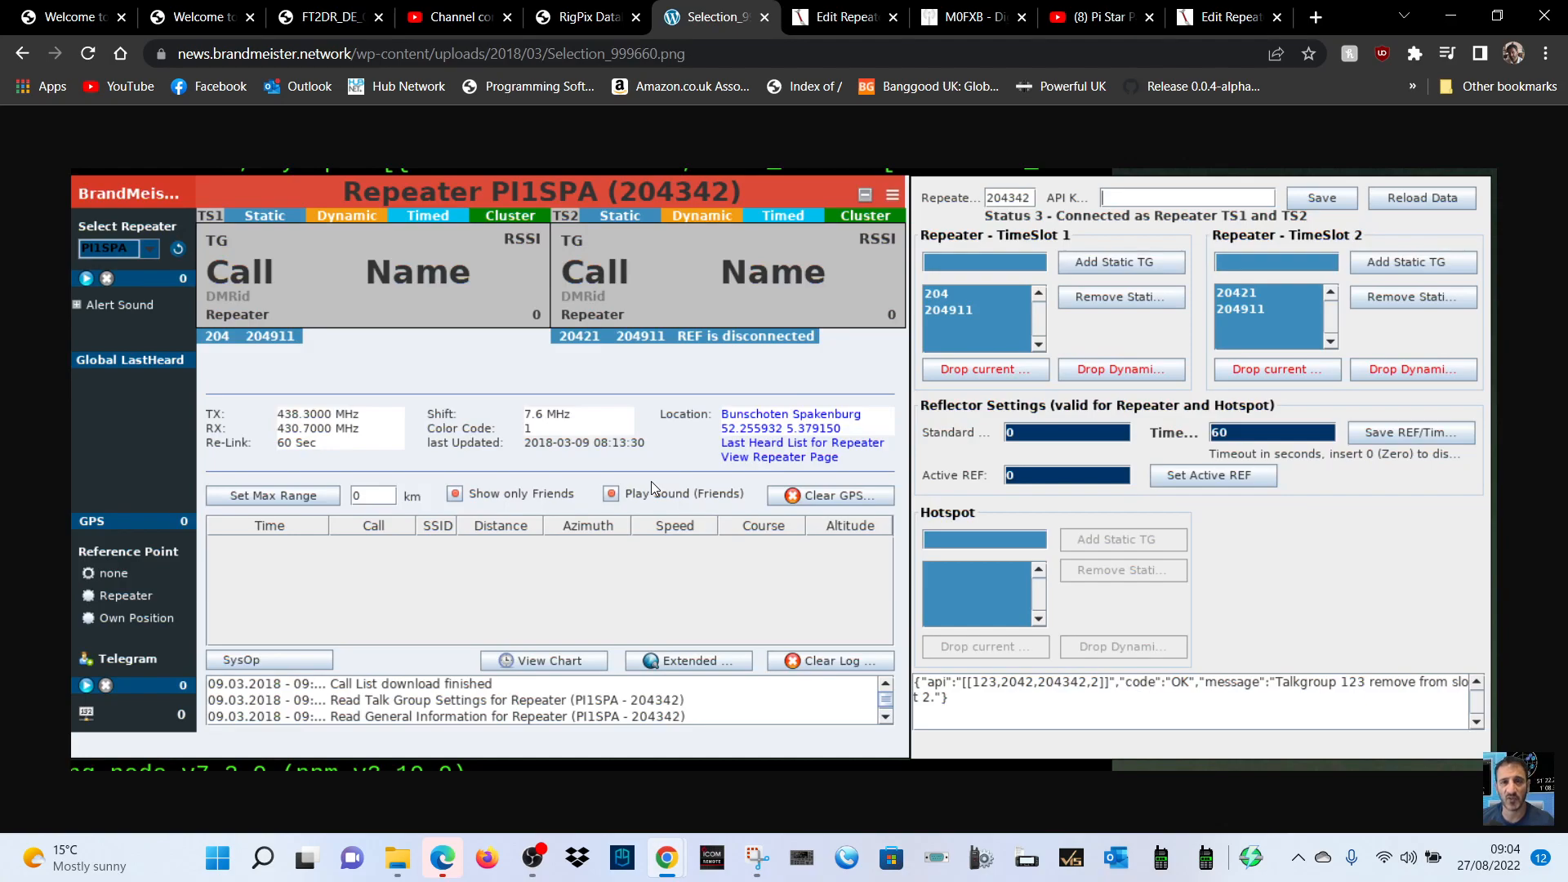
pyautogui.moveTo(631, 356)
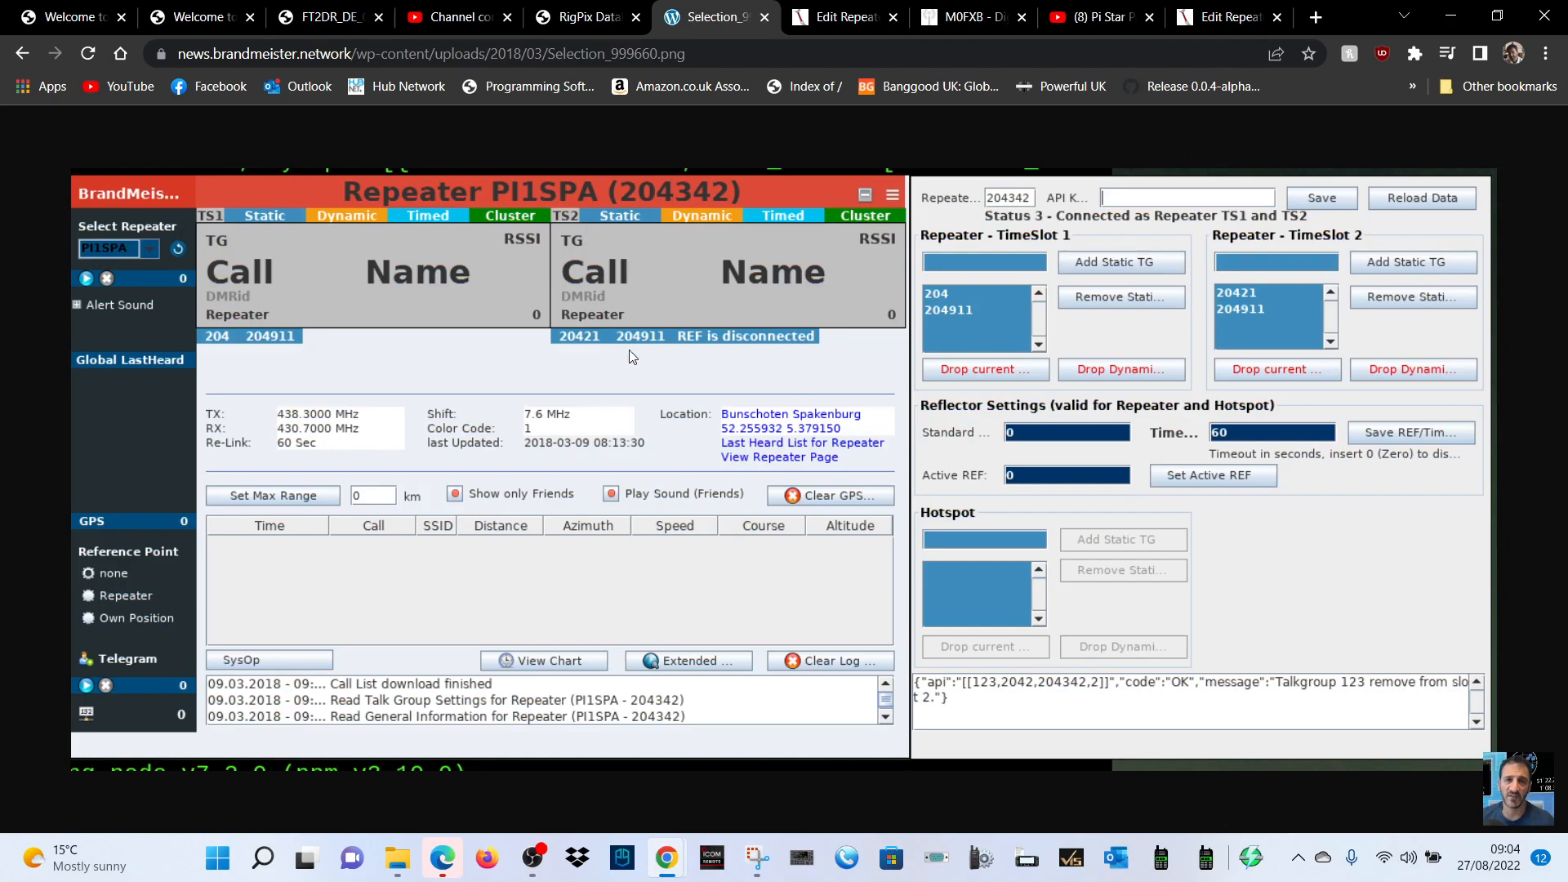
pyautogui.moveTo(98, 420)
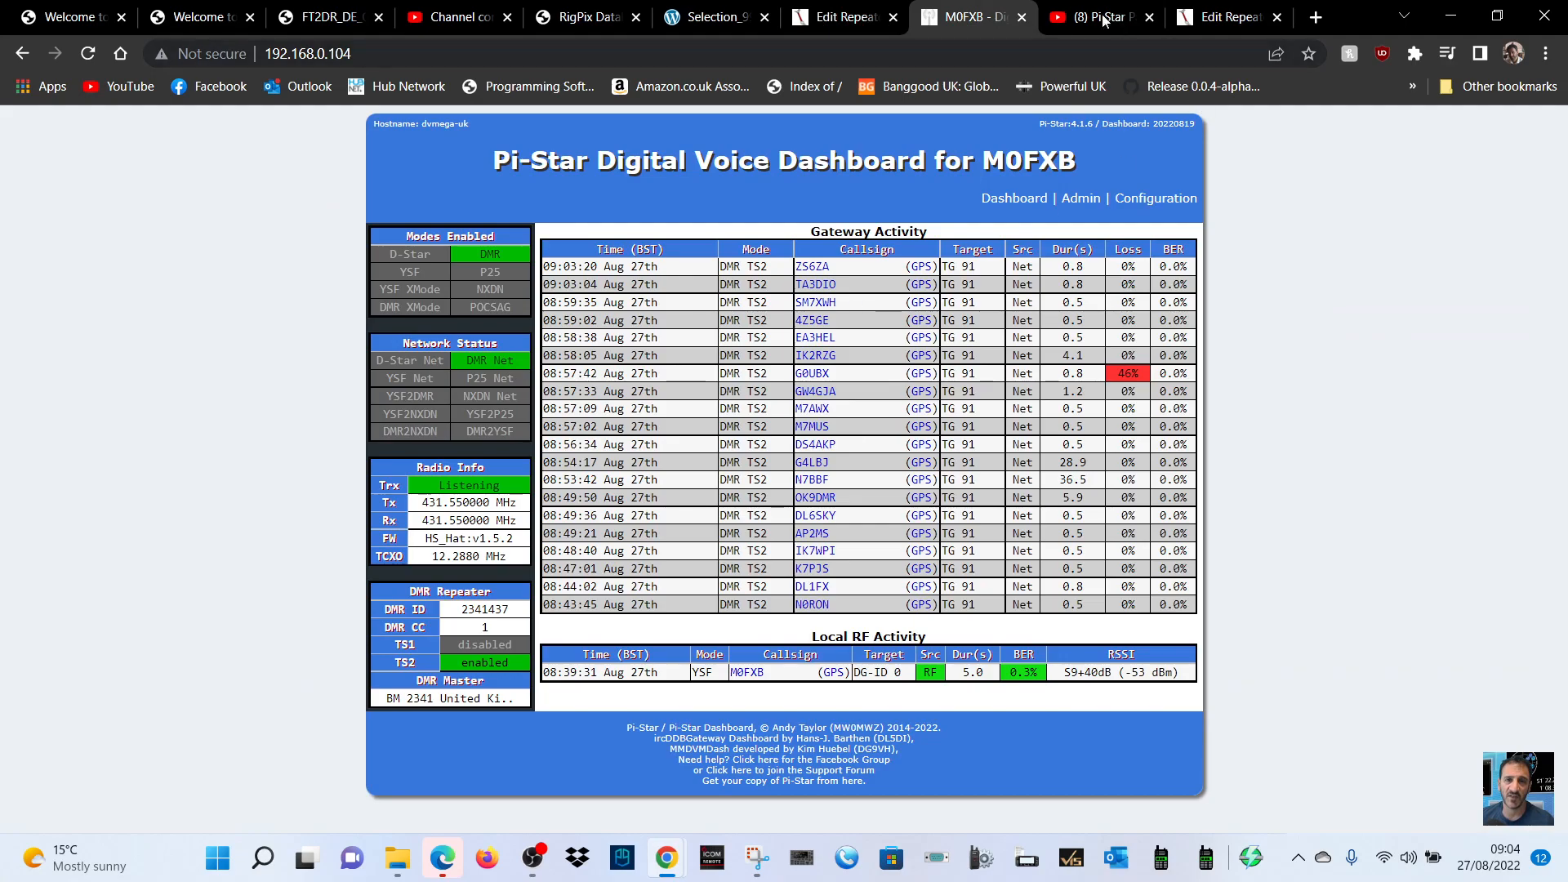
# Step: Switch past the YouTube tutorial back to the BrandMeister device edit page
pyautogui.click(1094, 17)
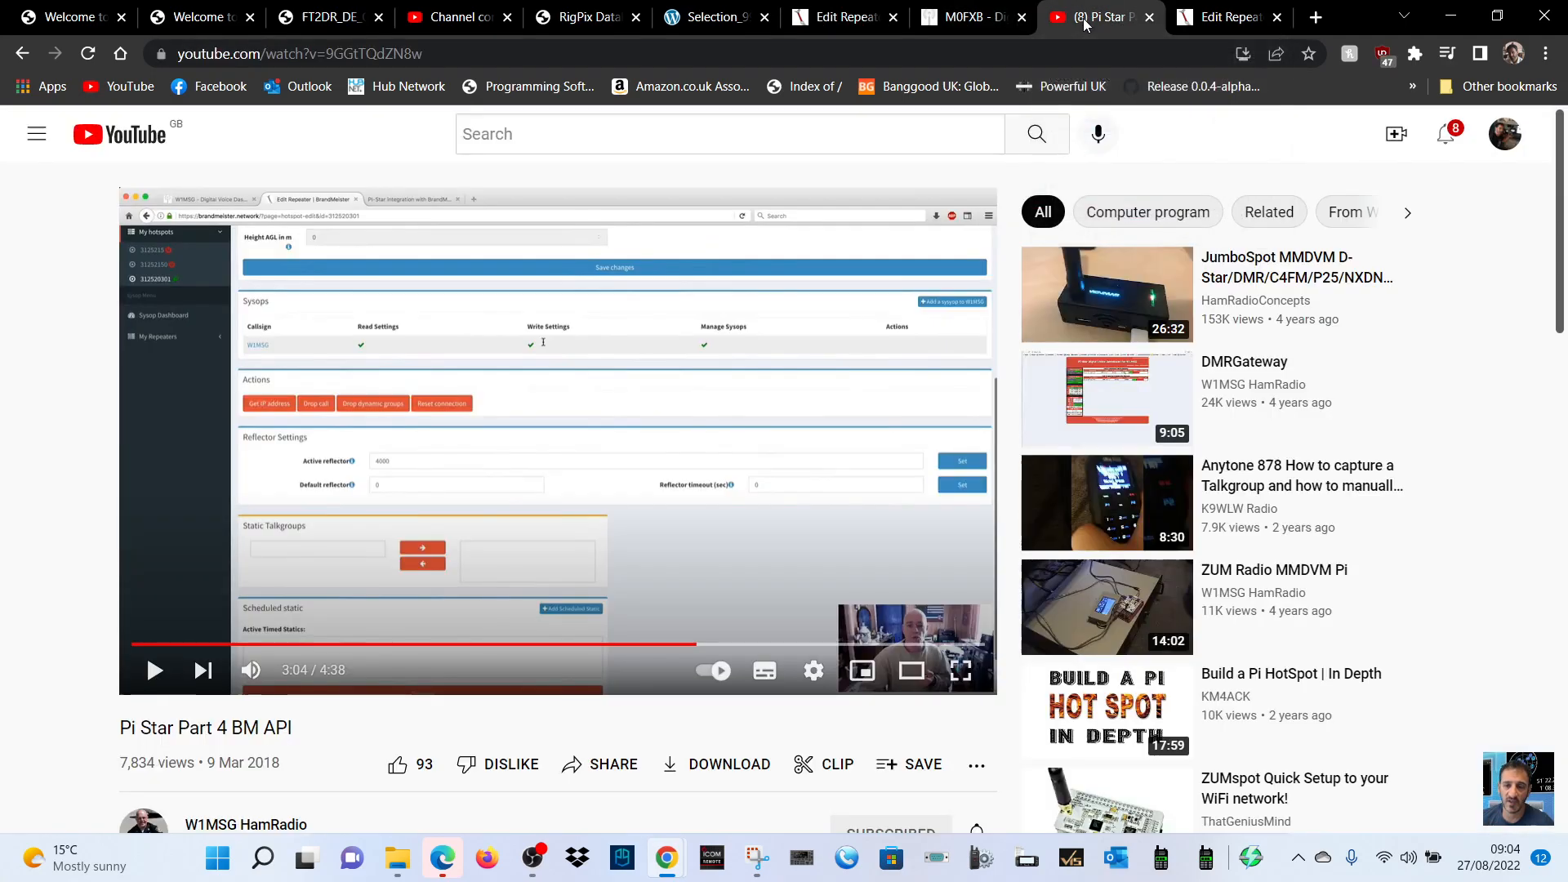
pyautogui.click(1226, 17)
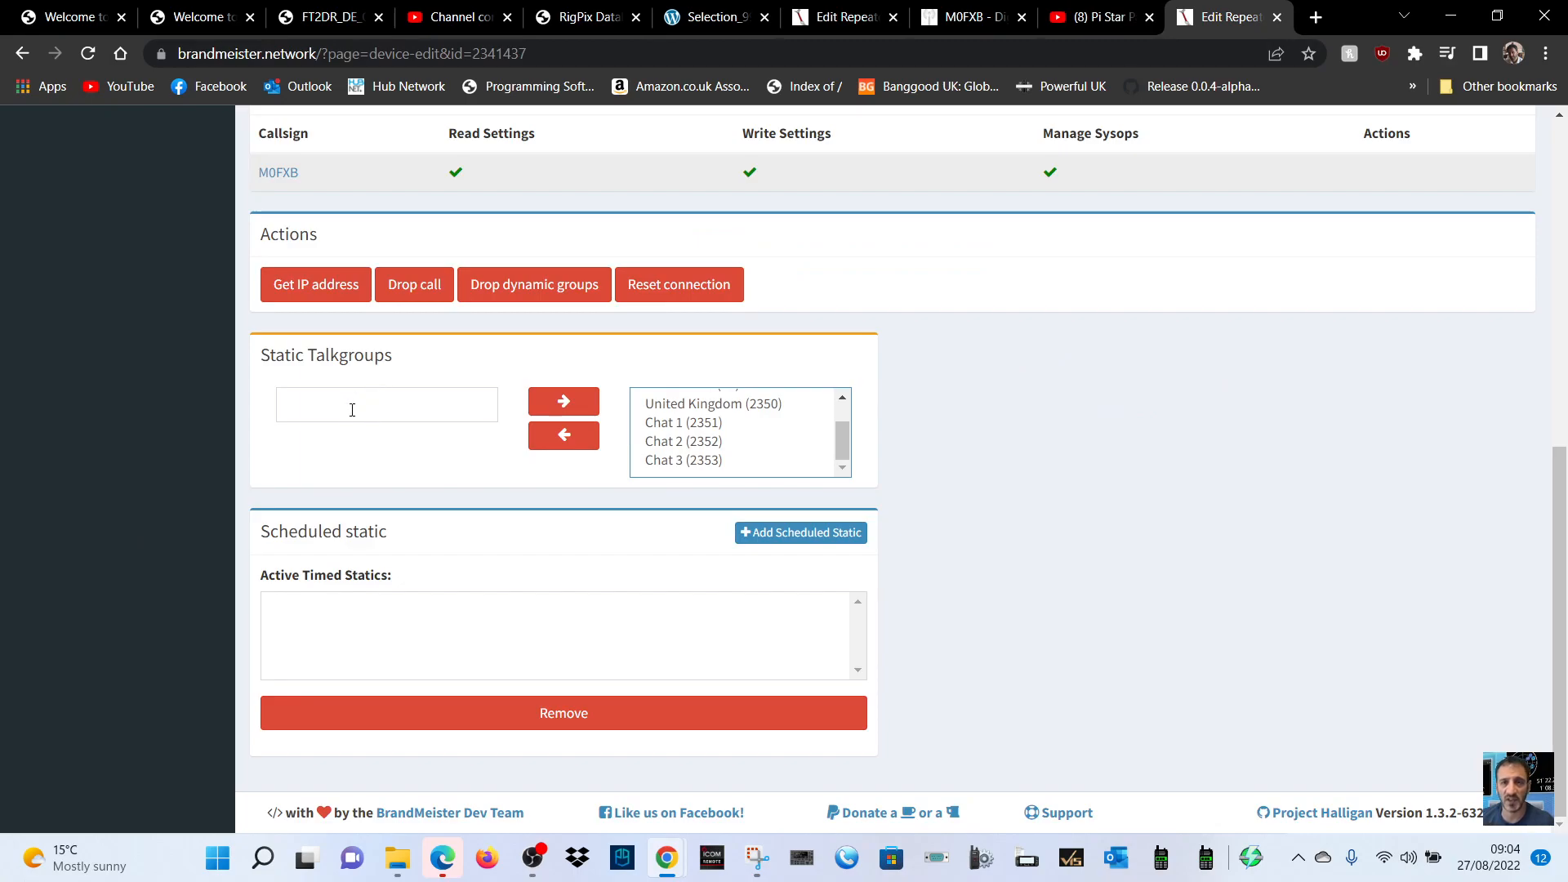
# Step: Attempt to add the first entered talkgroup number as static
pyautogui.click(385, 404)
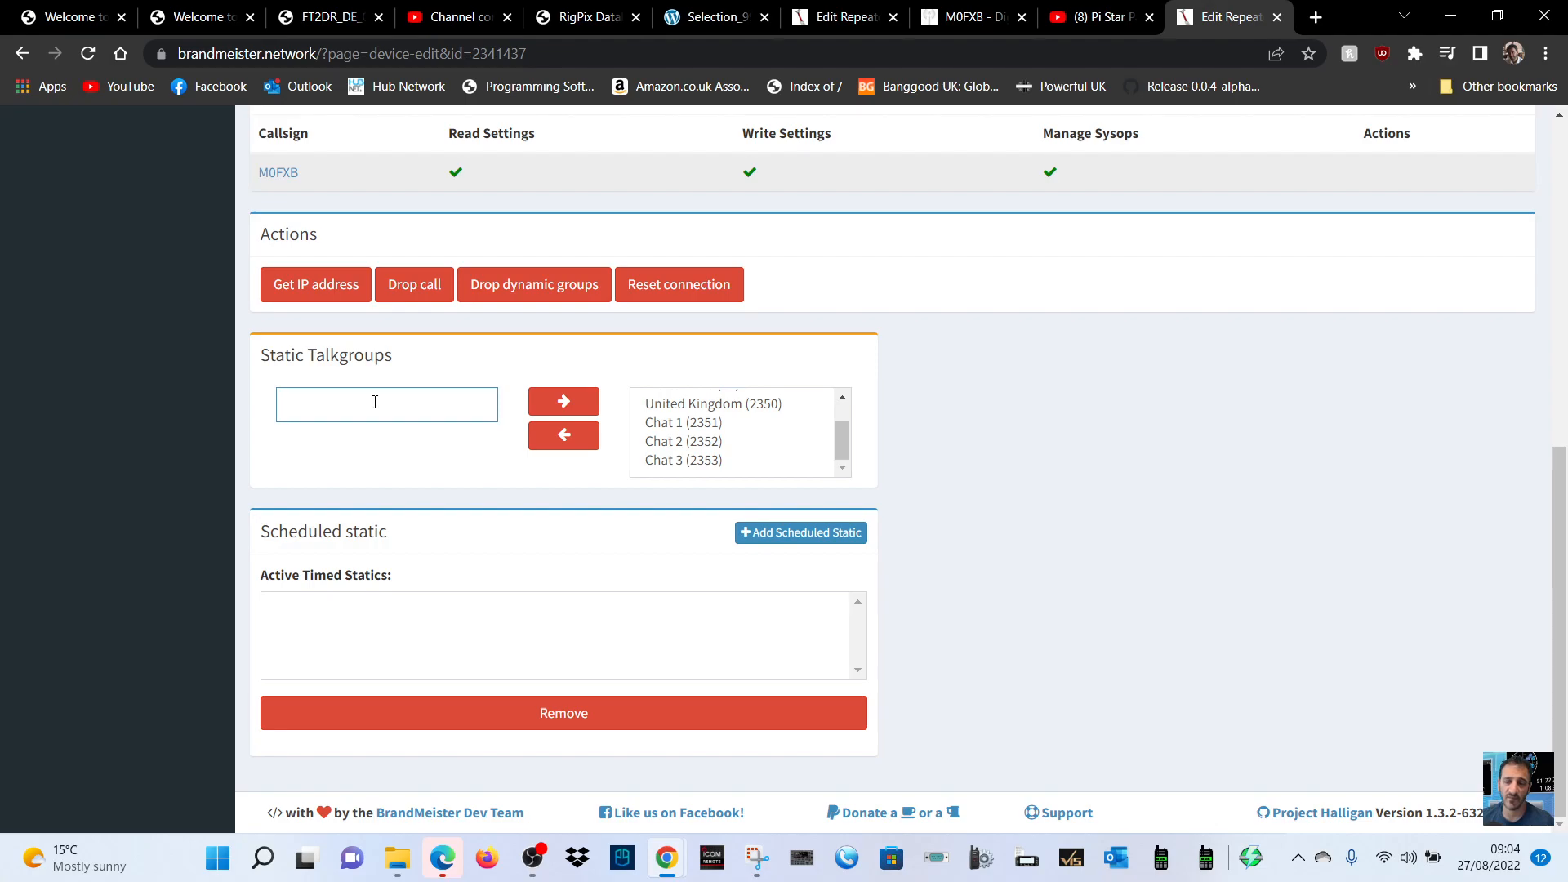
pyautogui.write('80')
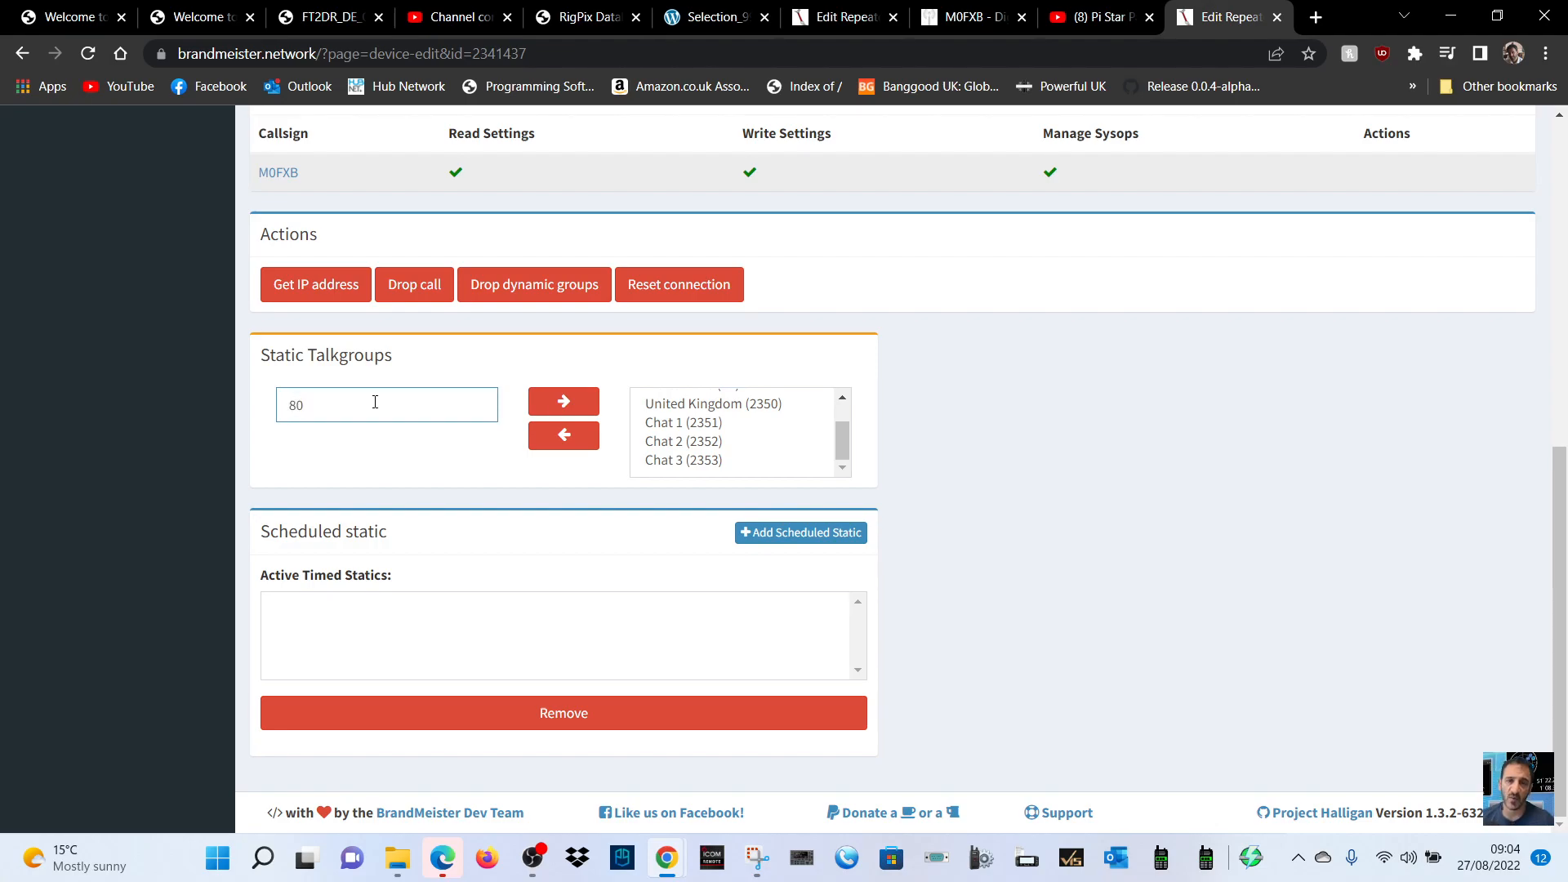
pyautogui.click(564, 400)
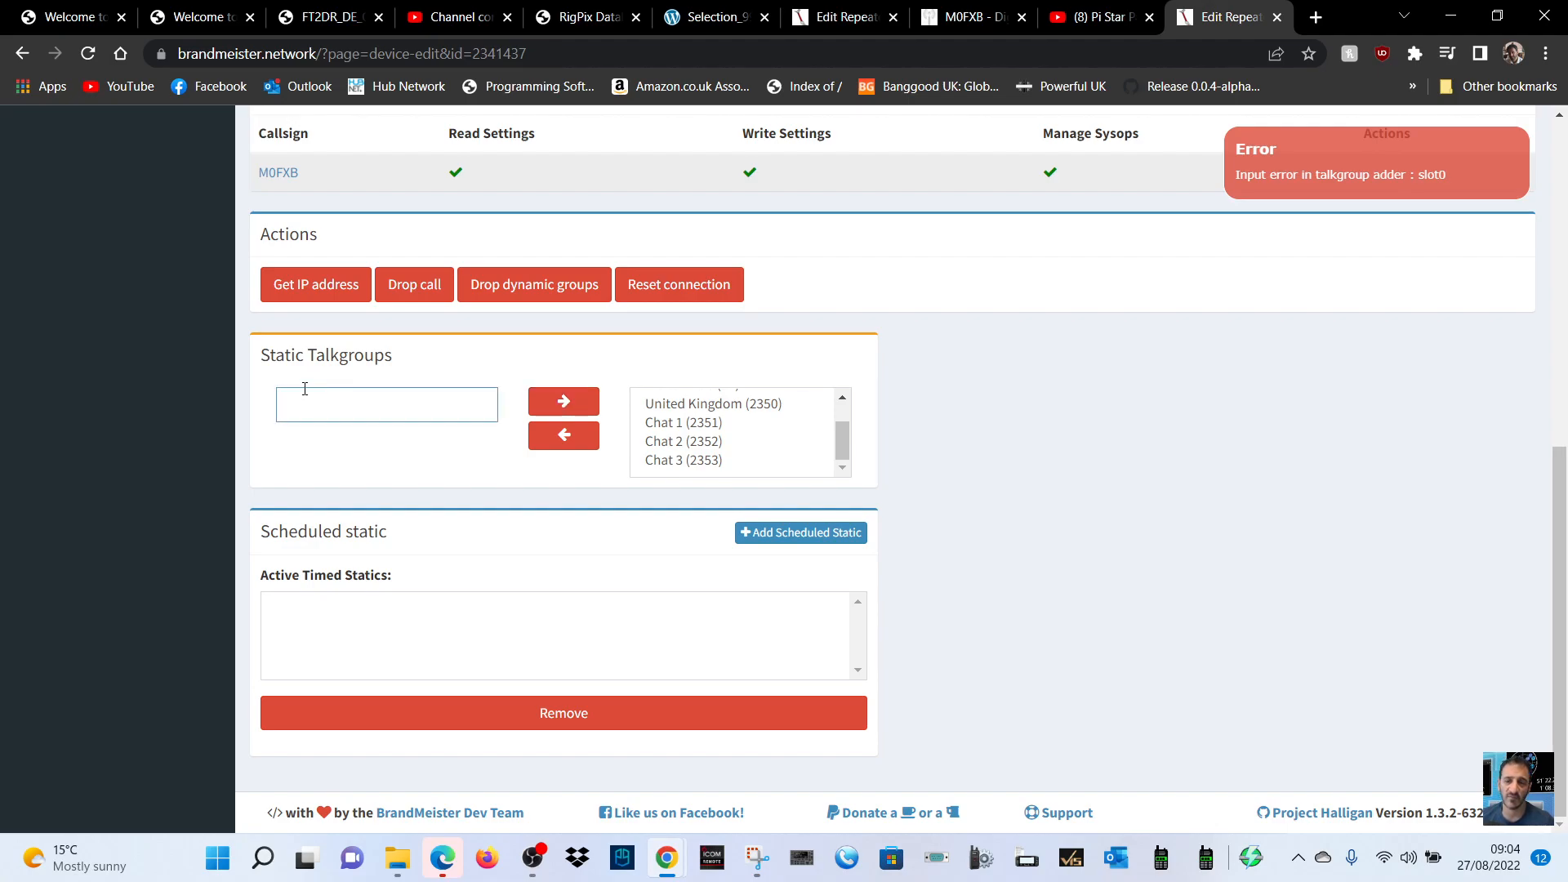
# Step: Add Ireland (2354) to the device's static talkgroups and dismiss the confirmation
pyautogui.write('23')
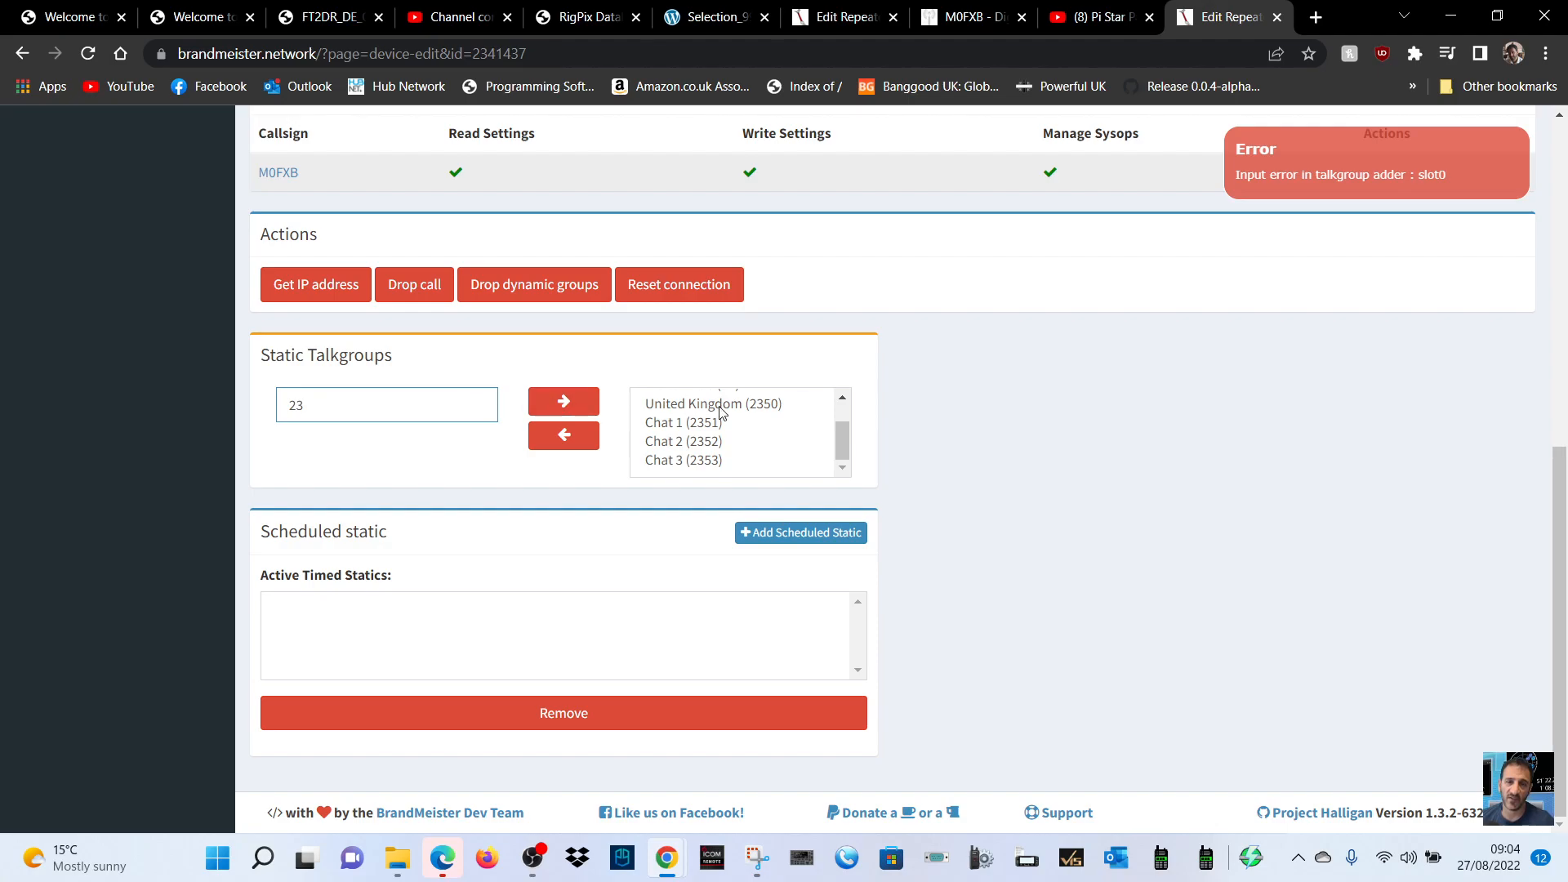
pyautogui.moveTo(707, 372)
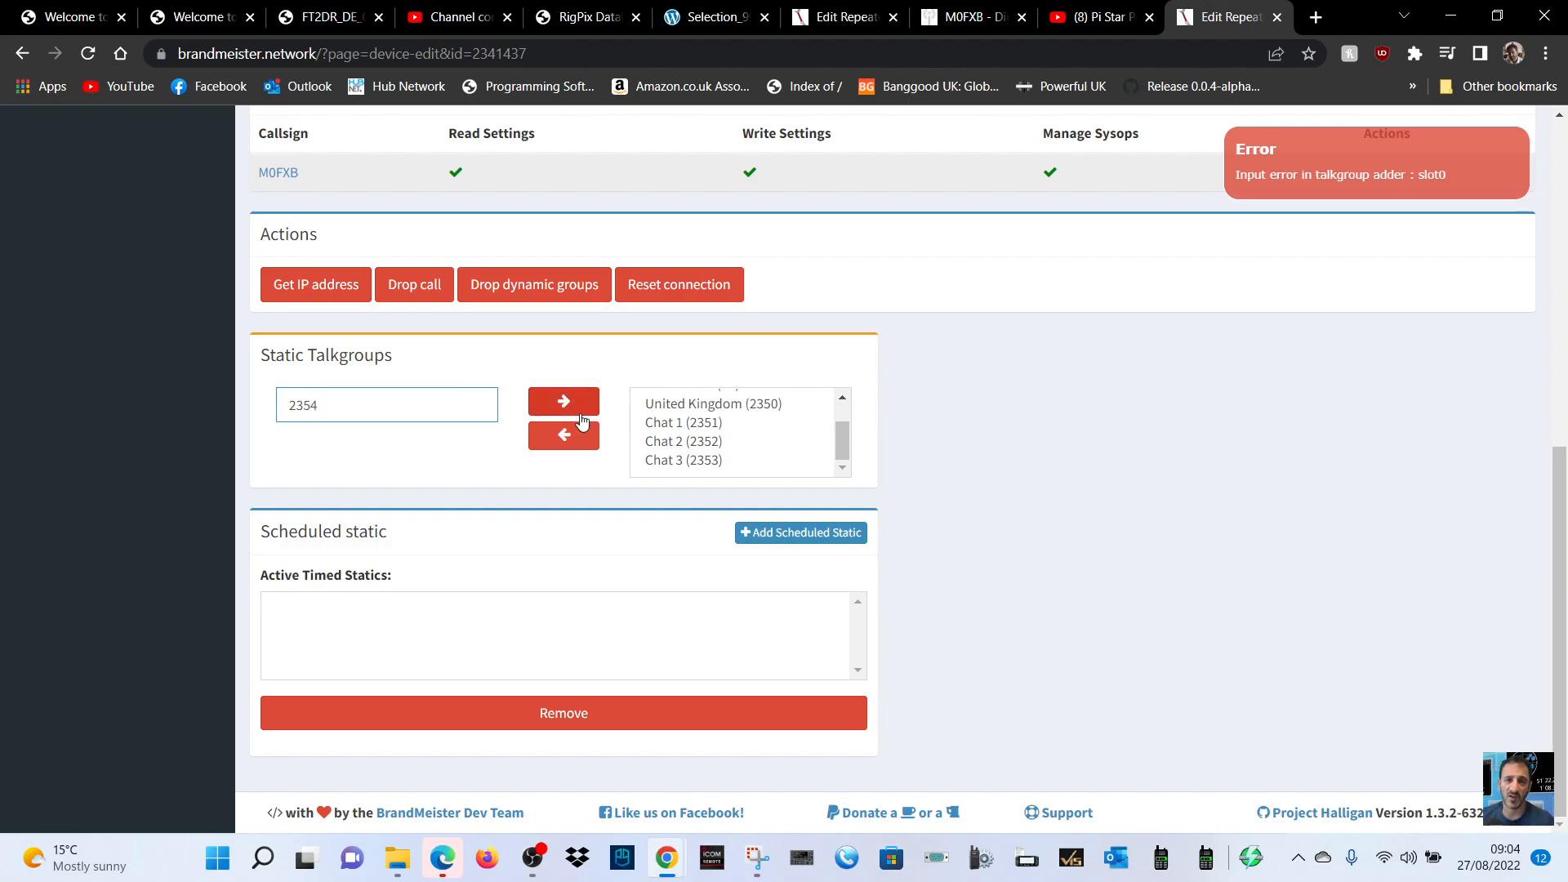
pyautogui.click(563, 404)
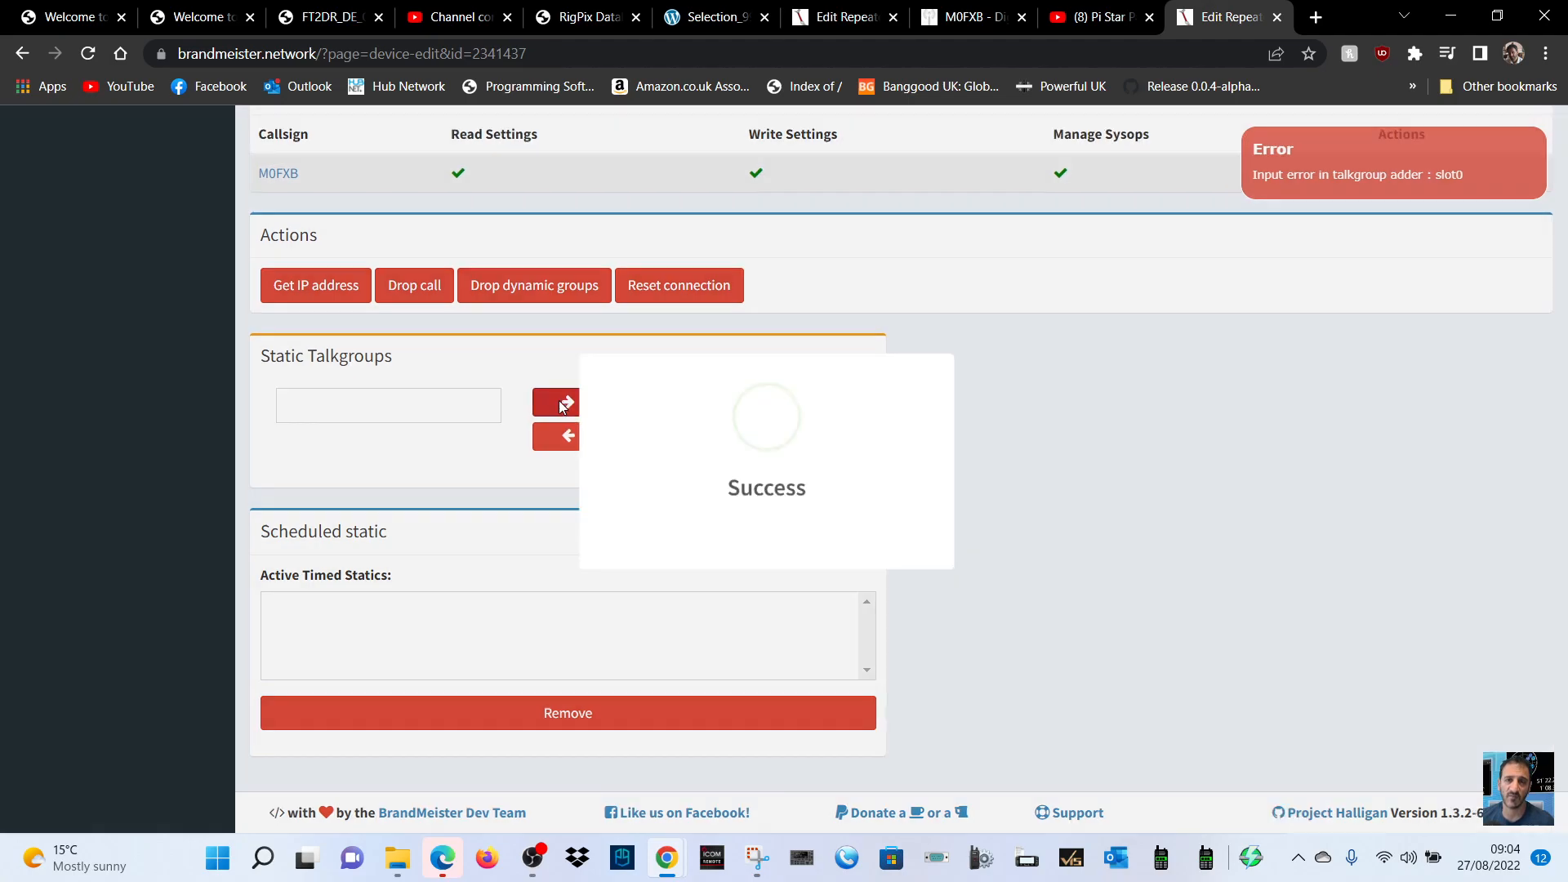
pyautogui.click(563, 402)
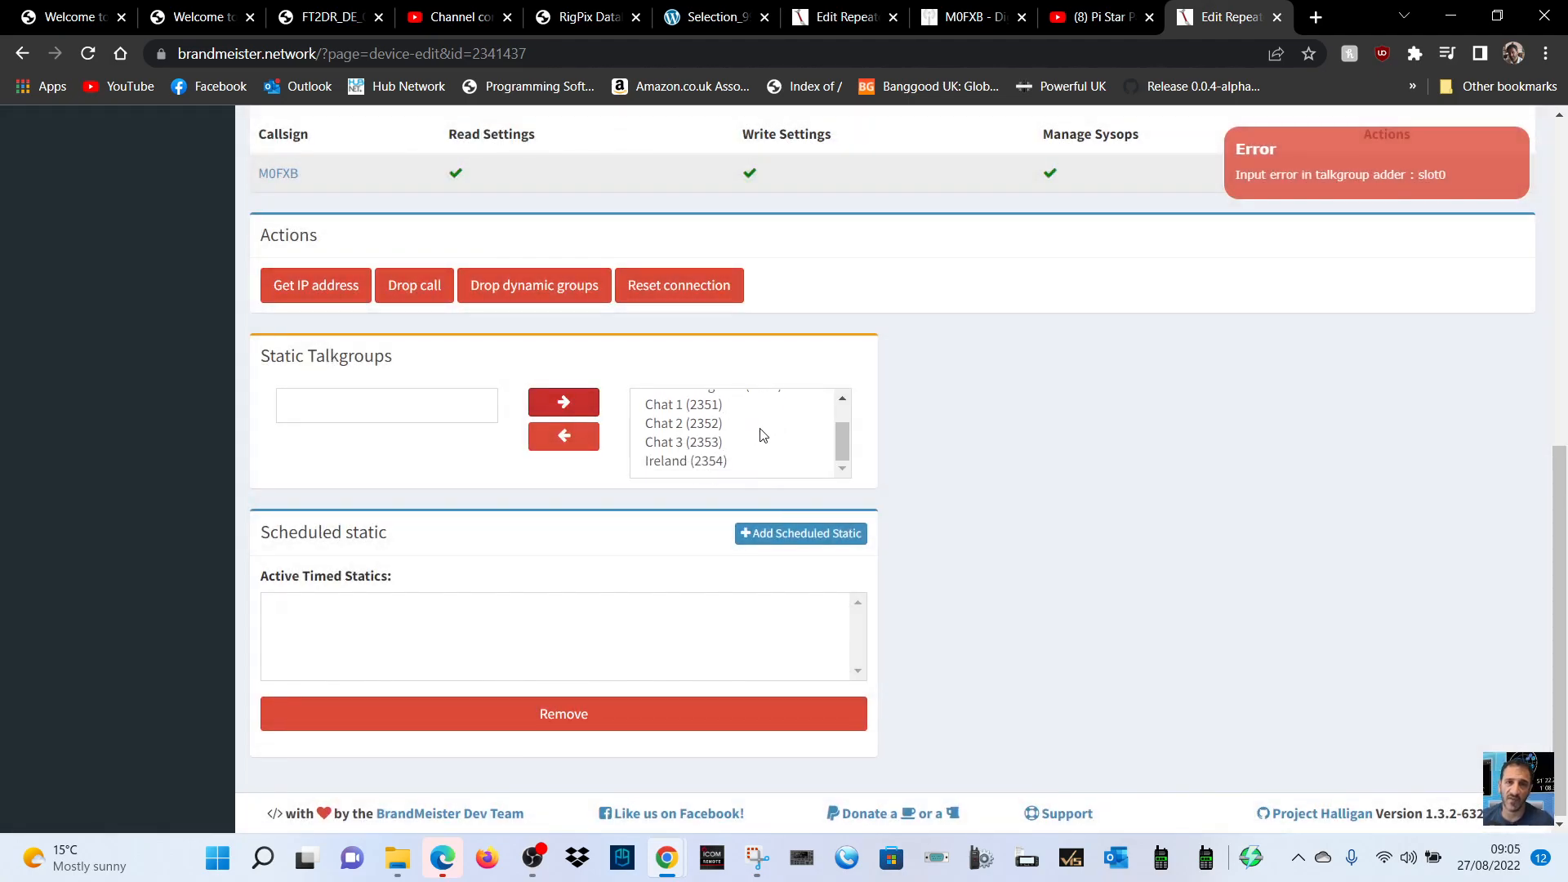
pyautogui.scroll(3)
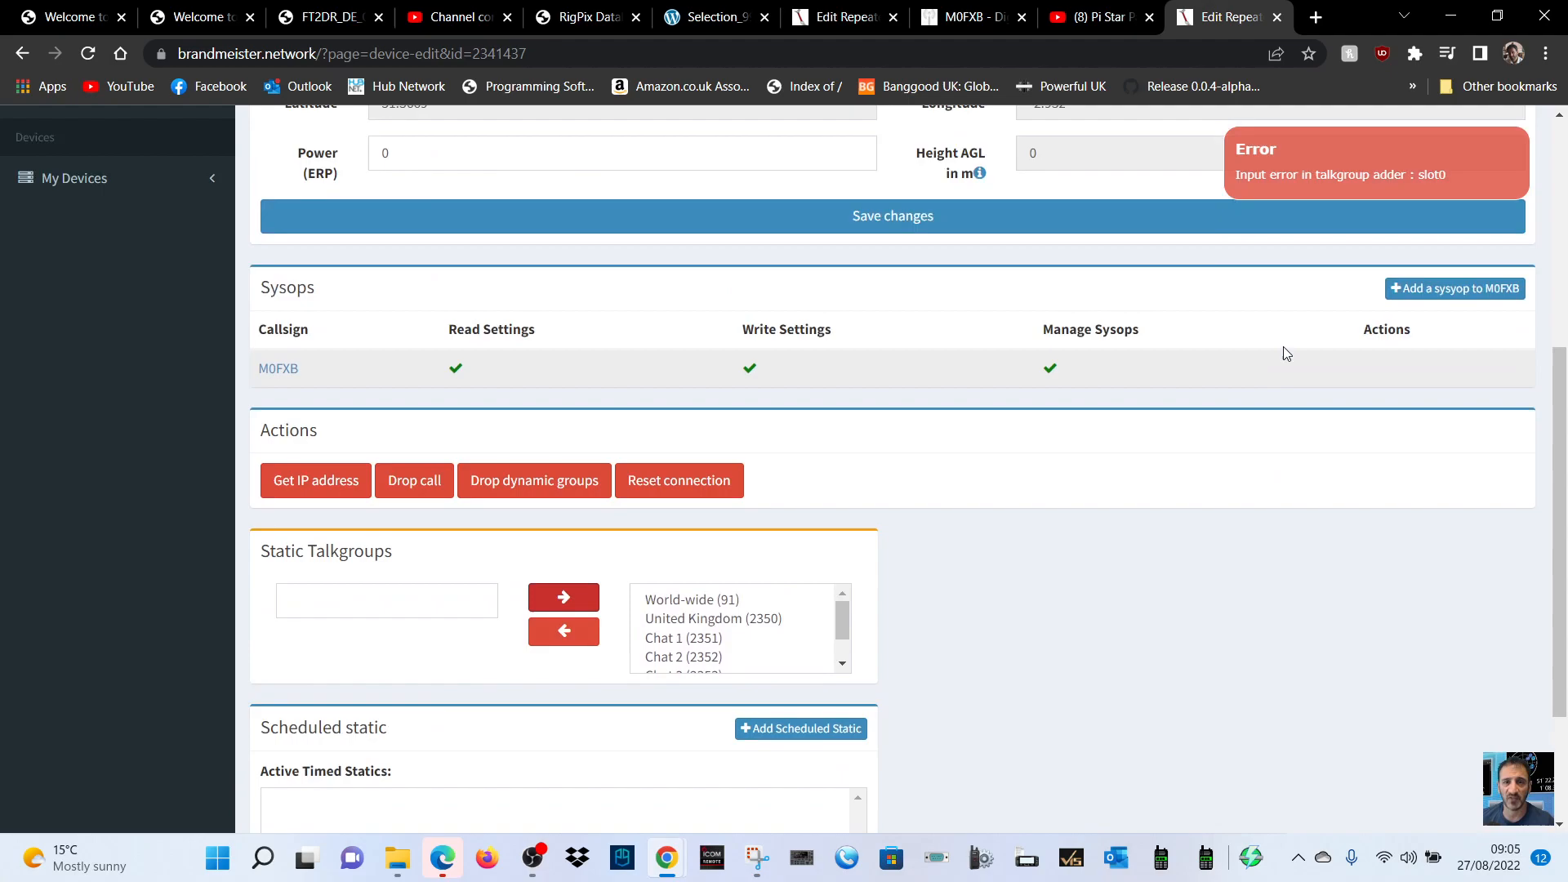
# Step: View the Pi-Star admin dashboard now listing static TGs 91 and 2350–2354
pyautogui.click(966, 16)
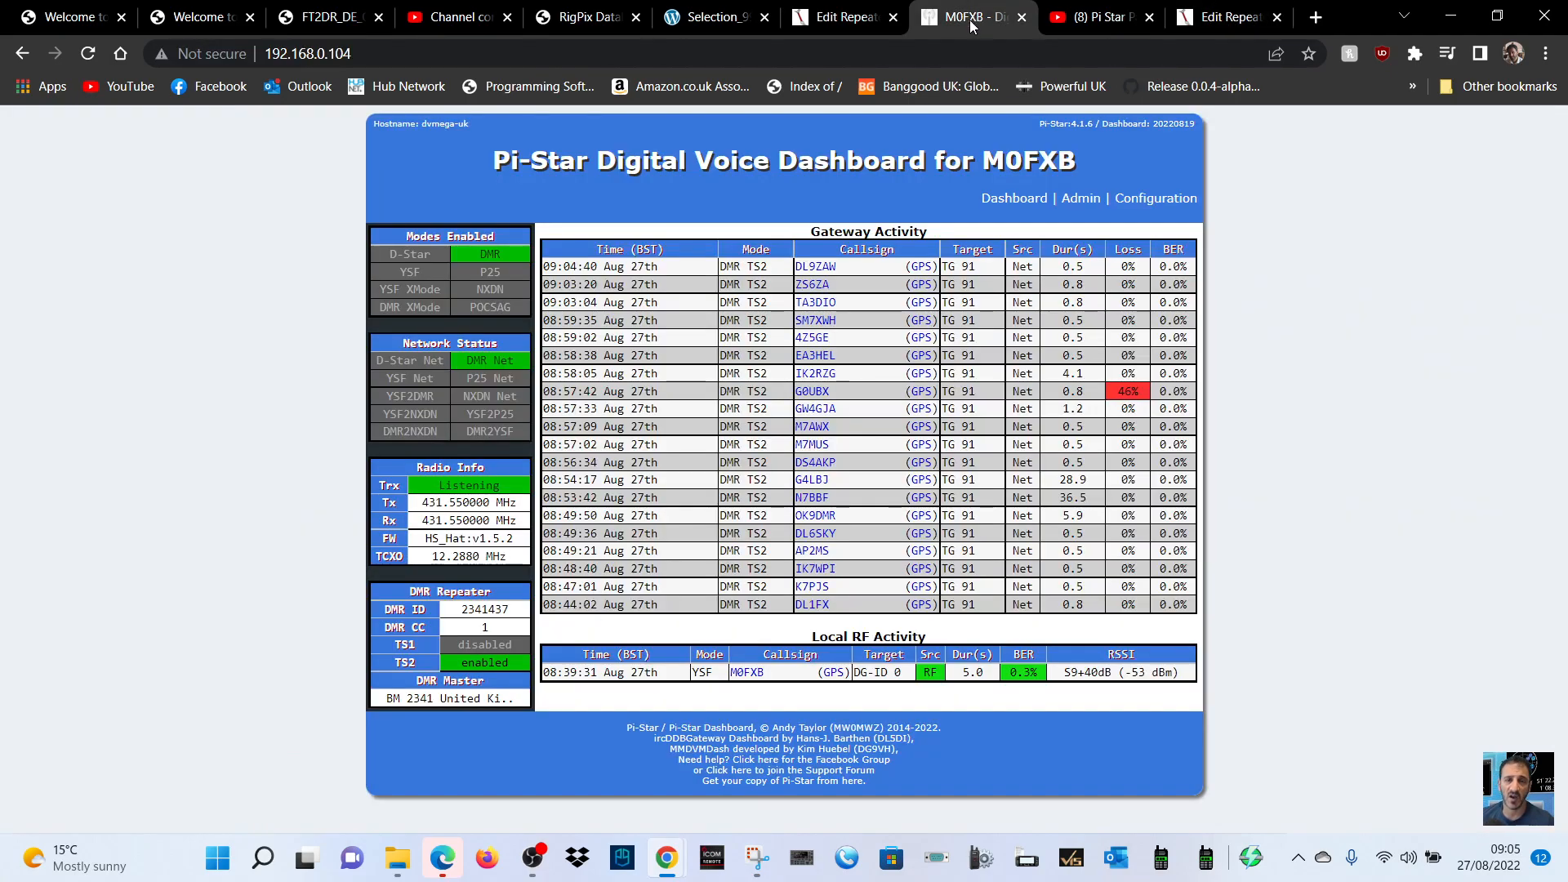
pyautogui.moveTo(1144, 215)
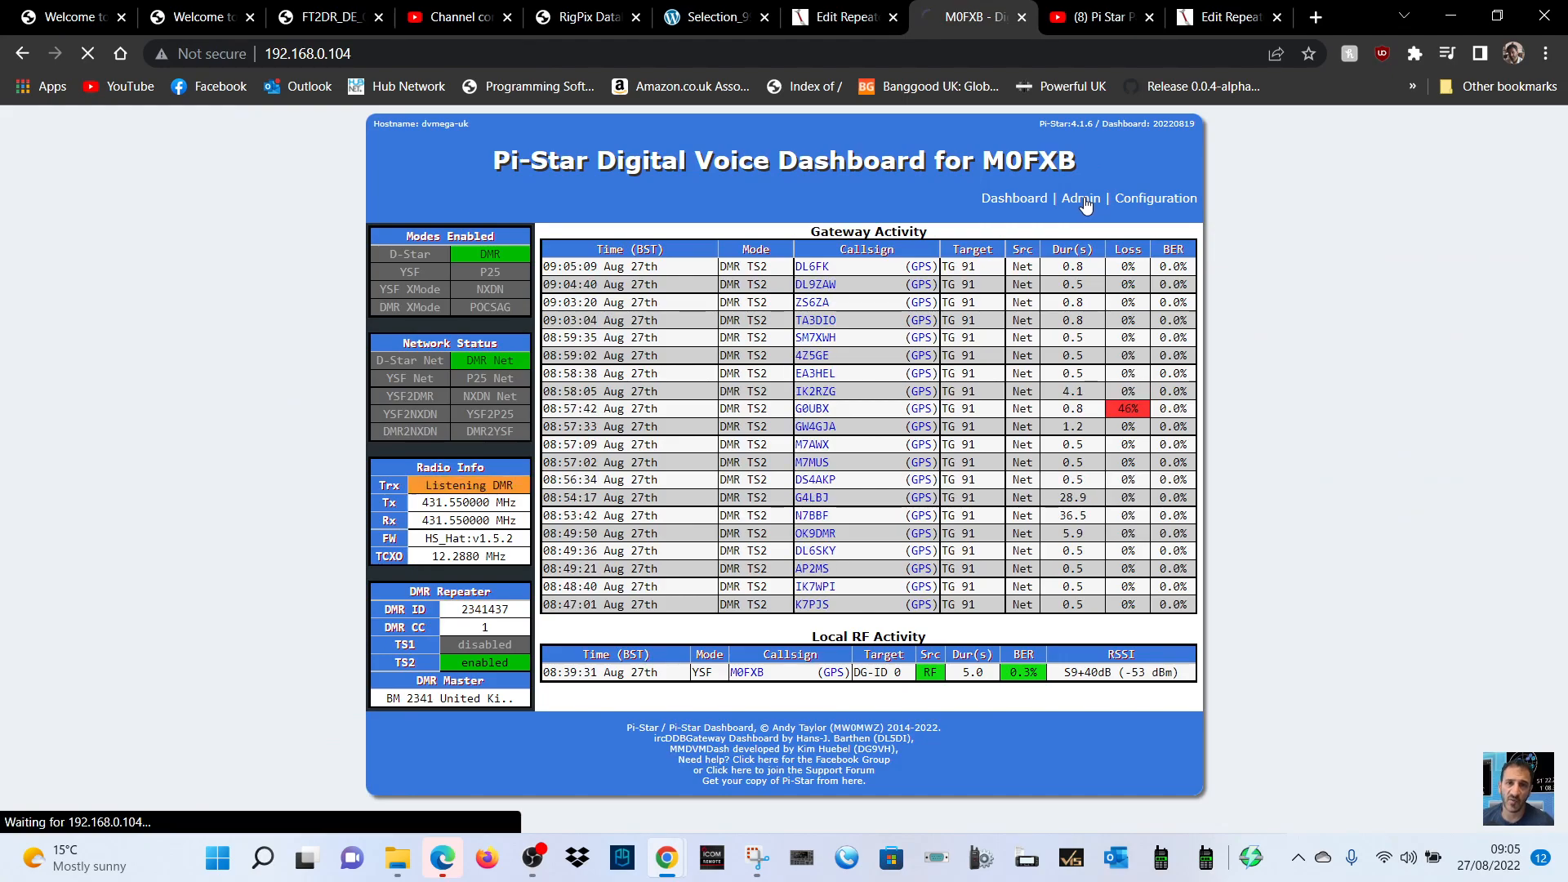
pyautogui.click(1080, 198)
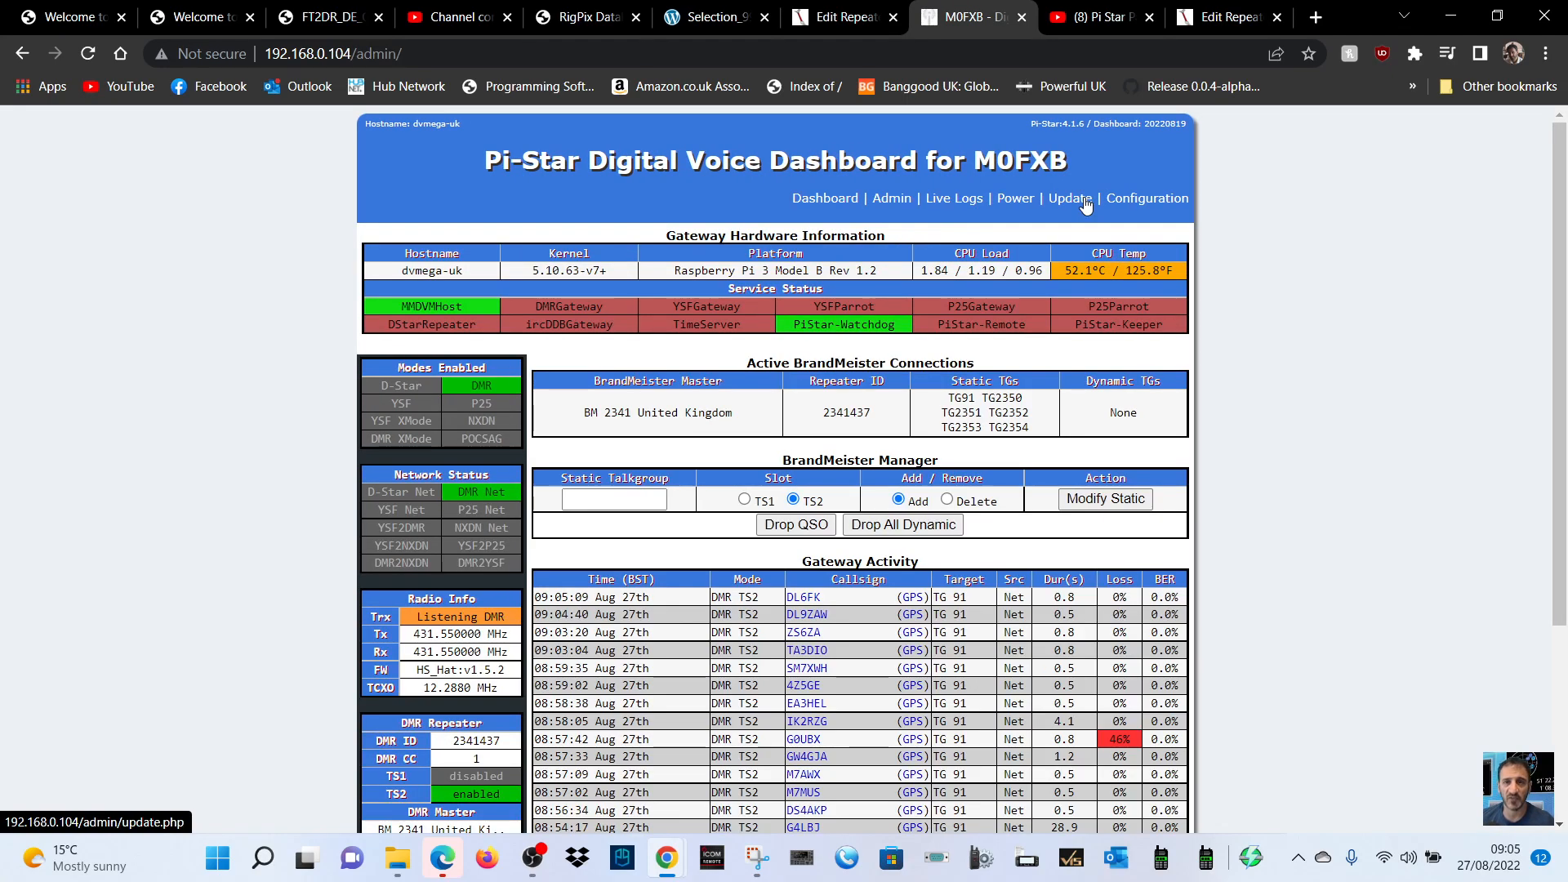
pyautogui.moveTo(730, 441)
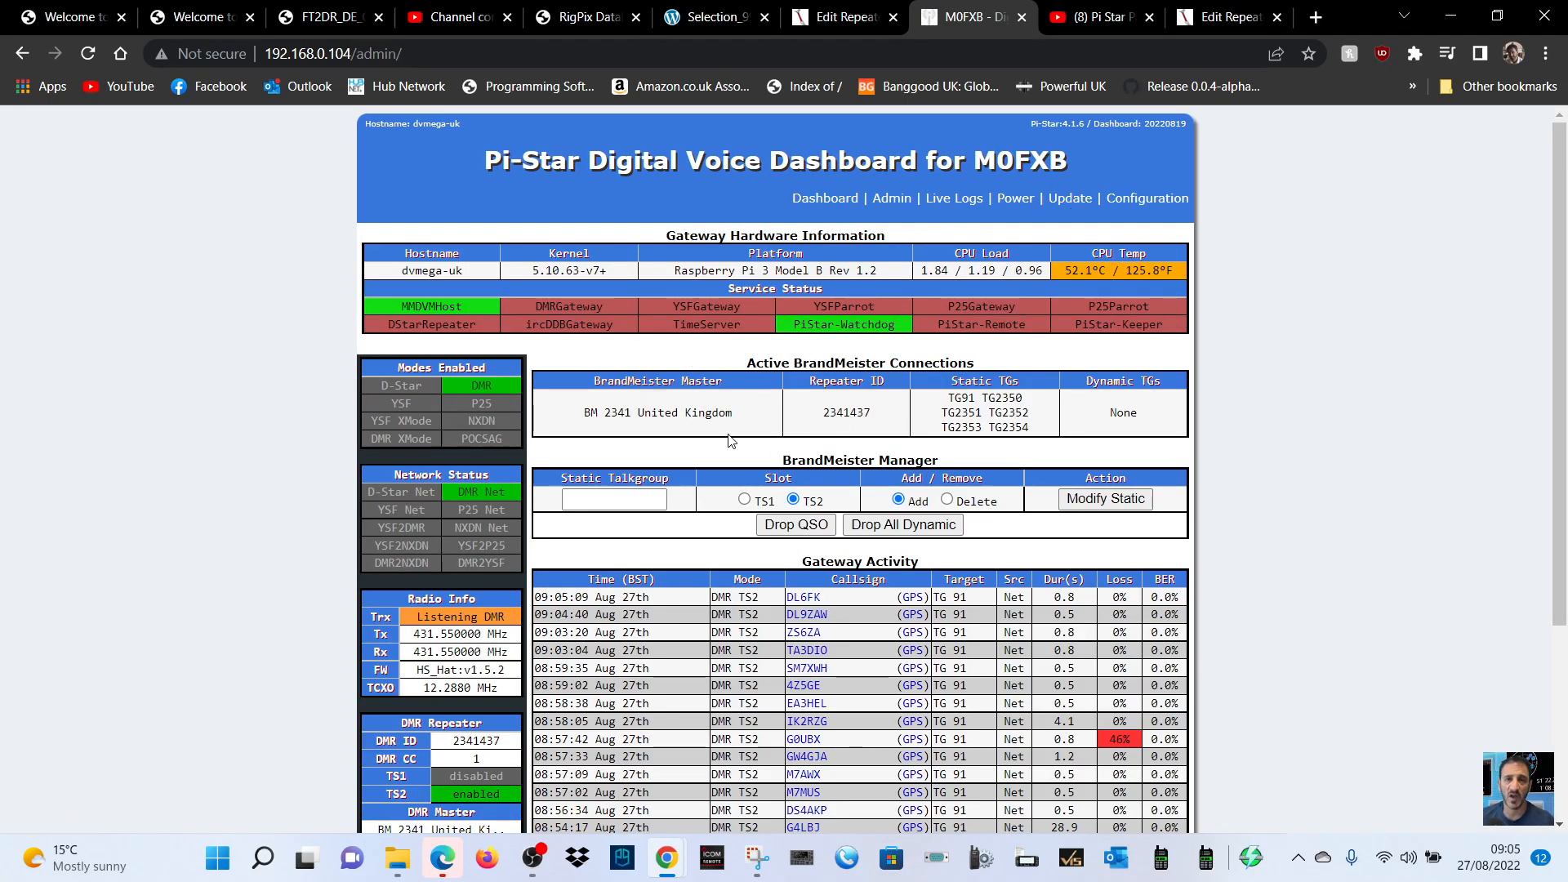
pyautogui.moveTo(863, 367)
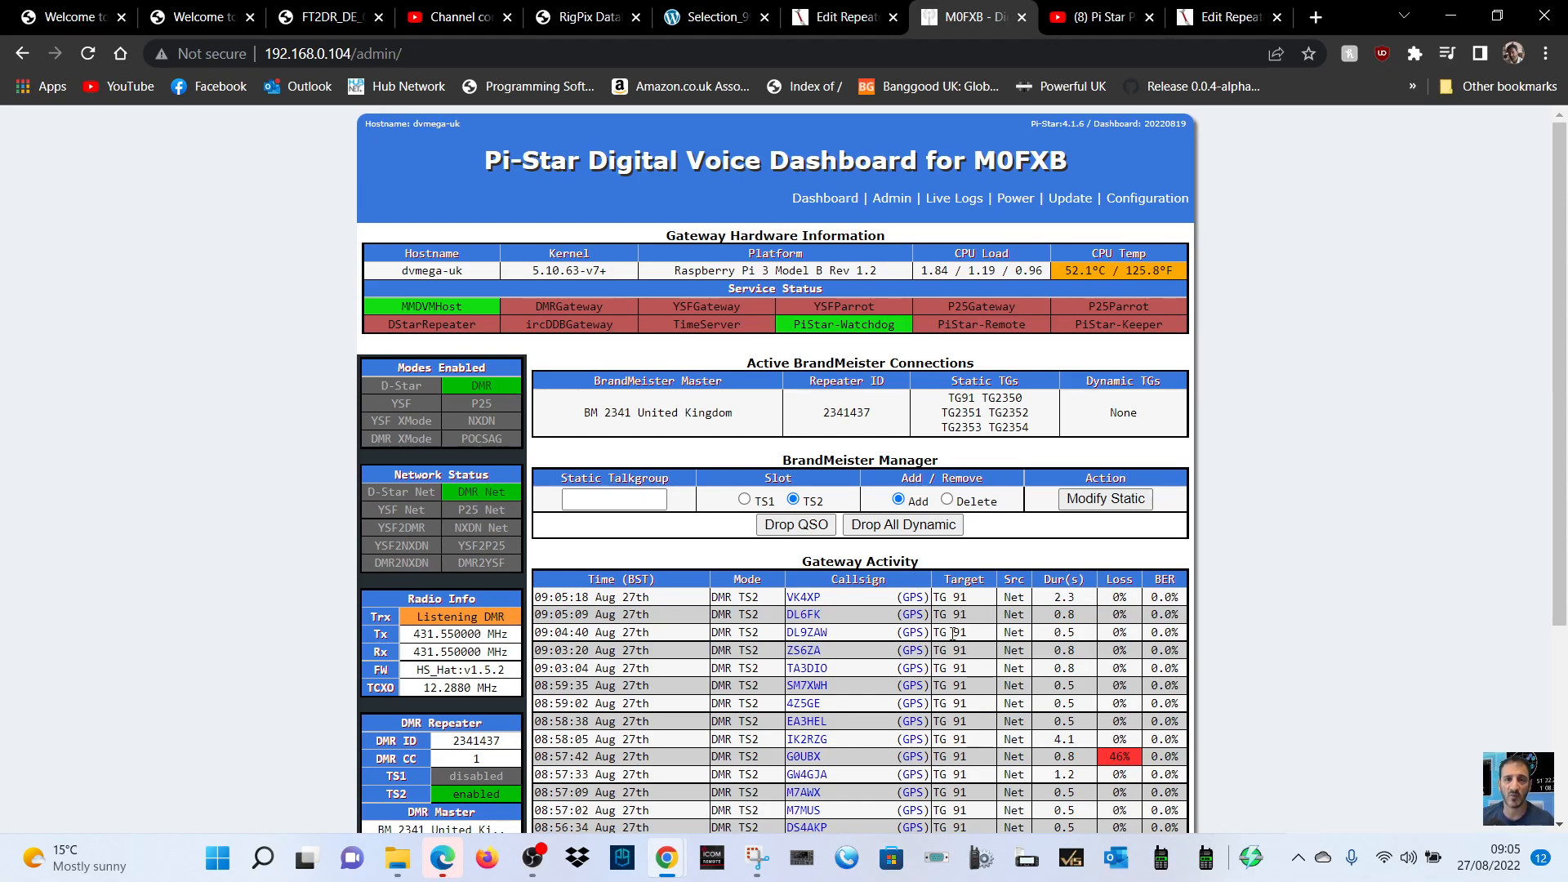
pyautogui.scroll(-3)
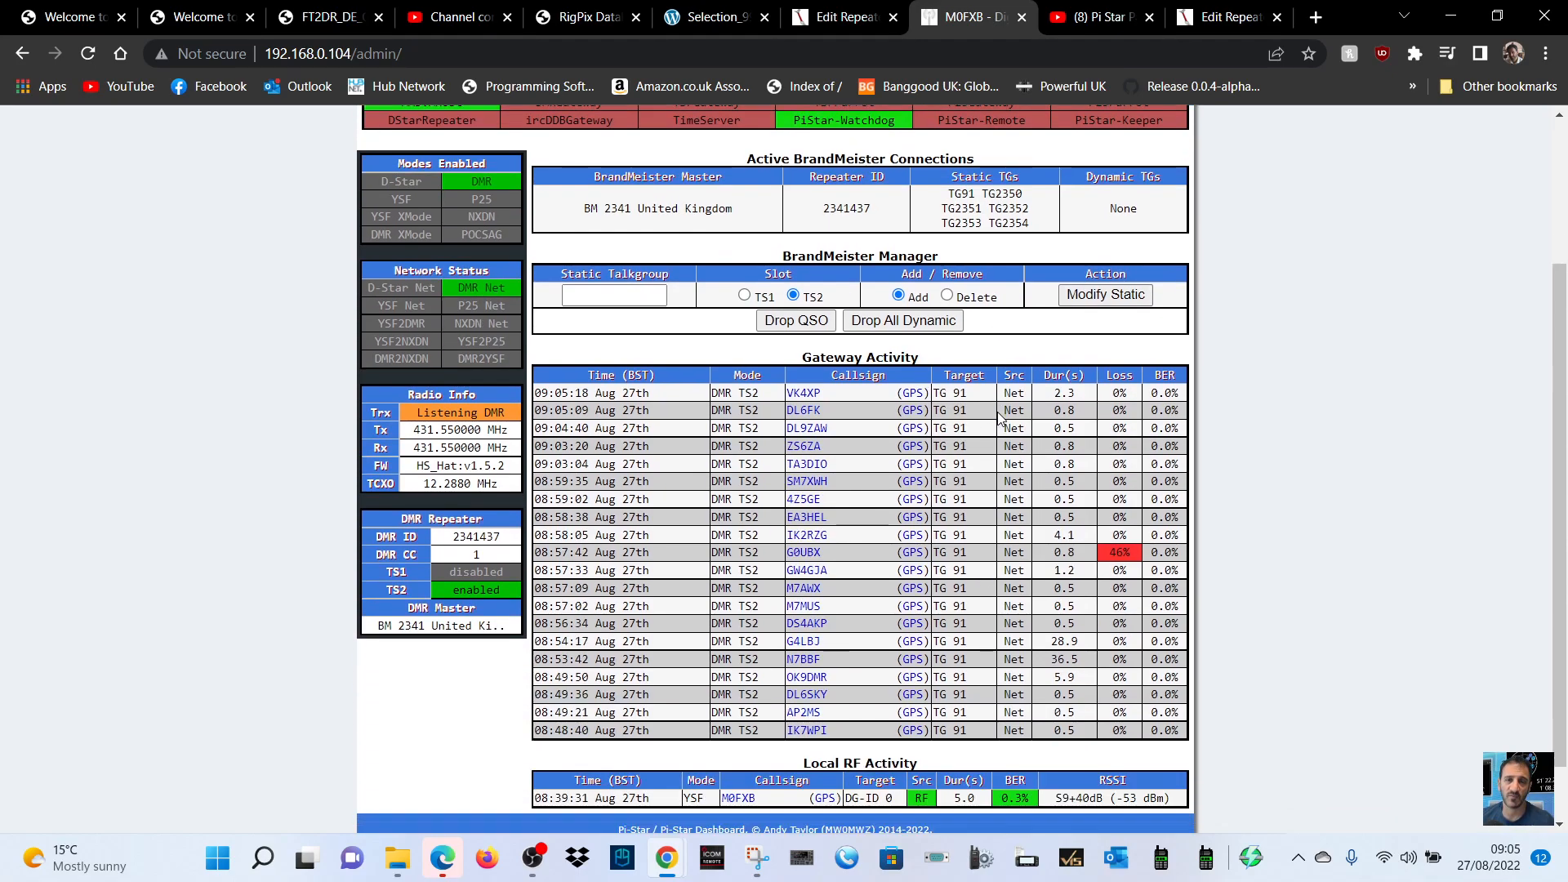
pyautogui.scroll(3)
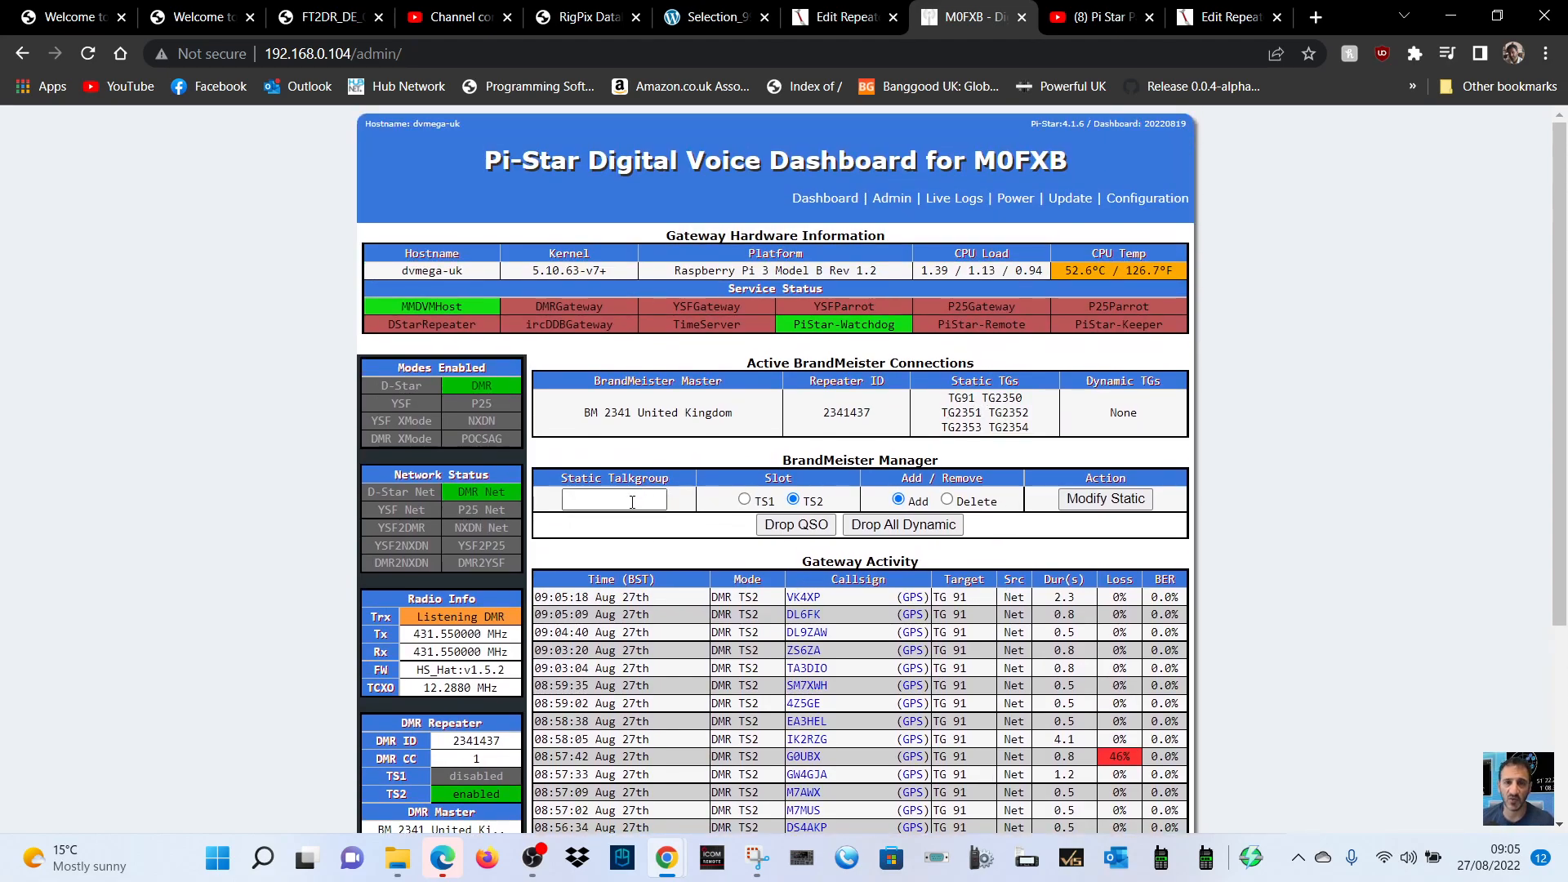
pyautogui.click(612, 500)
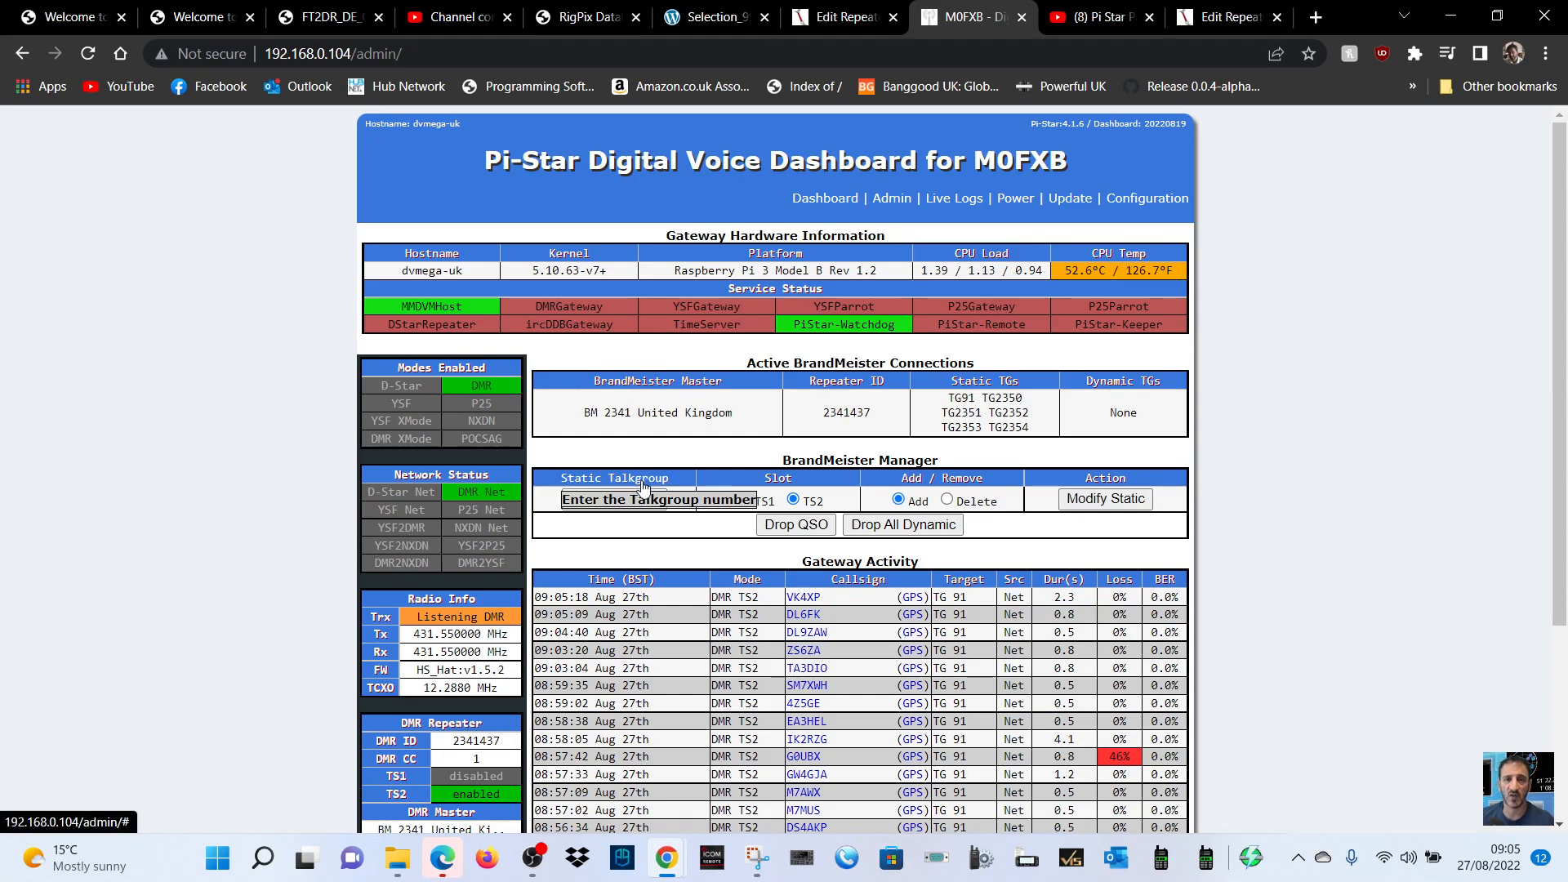
pyautogui.click(612, 500)
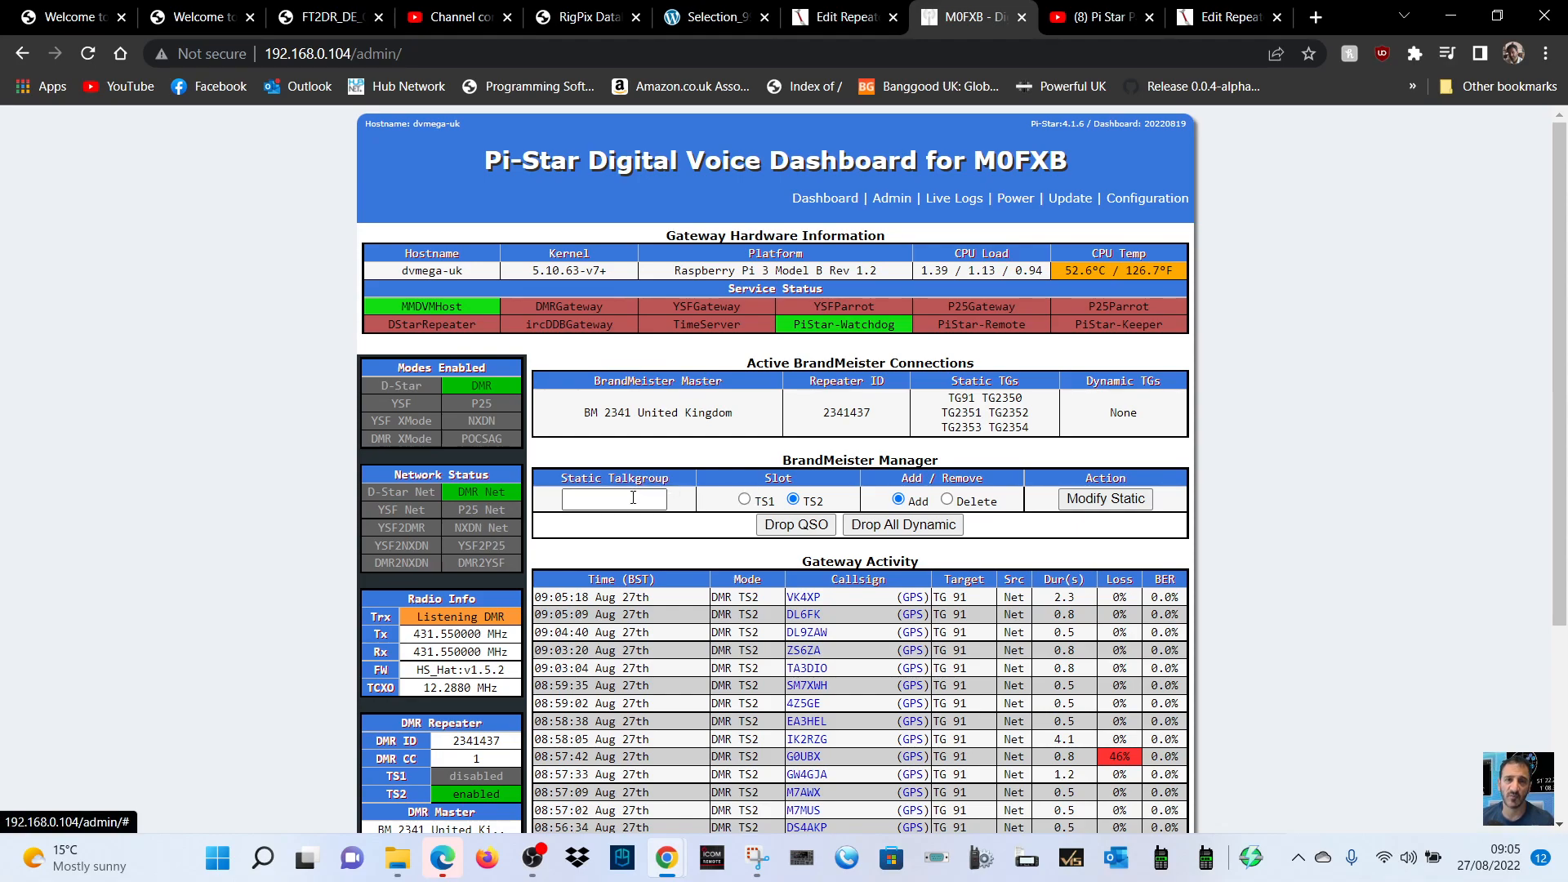
pyautogui.moveTo(719, 583)
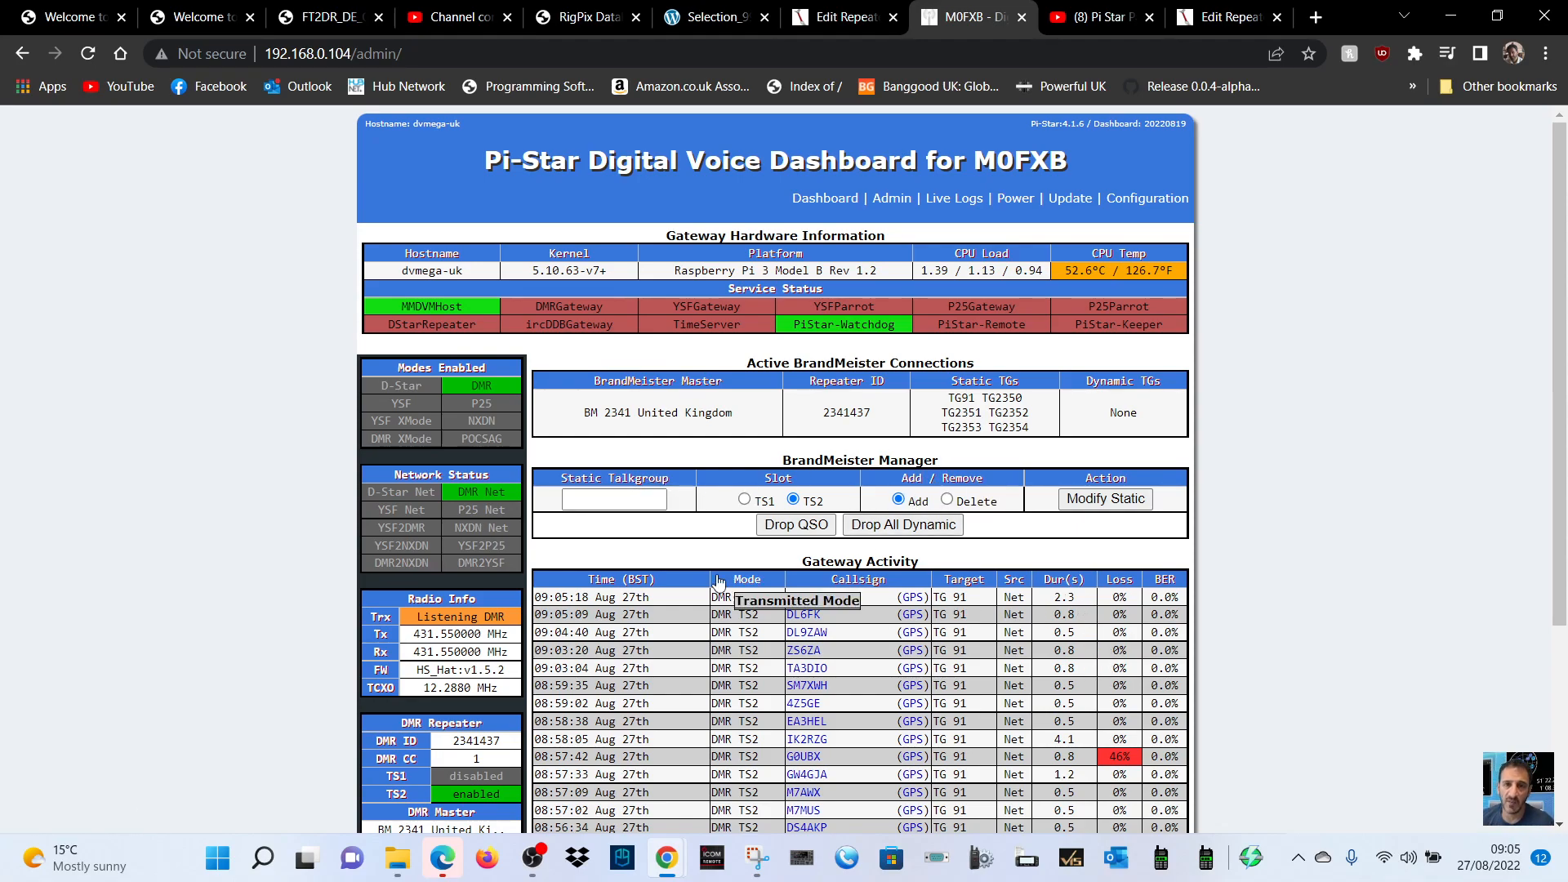
pyautogui.write('9')
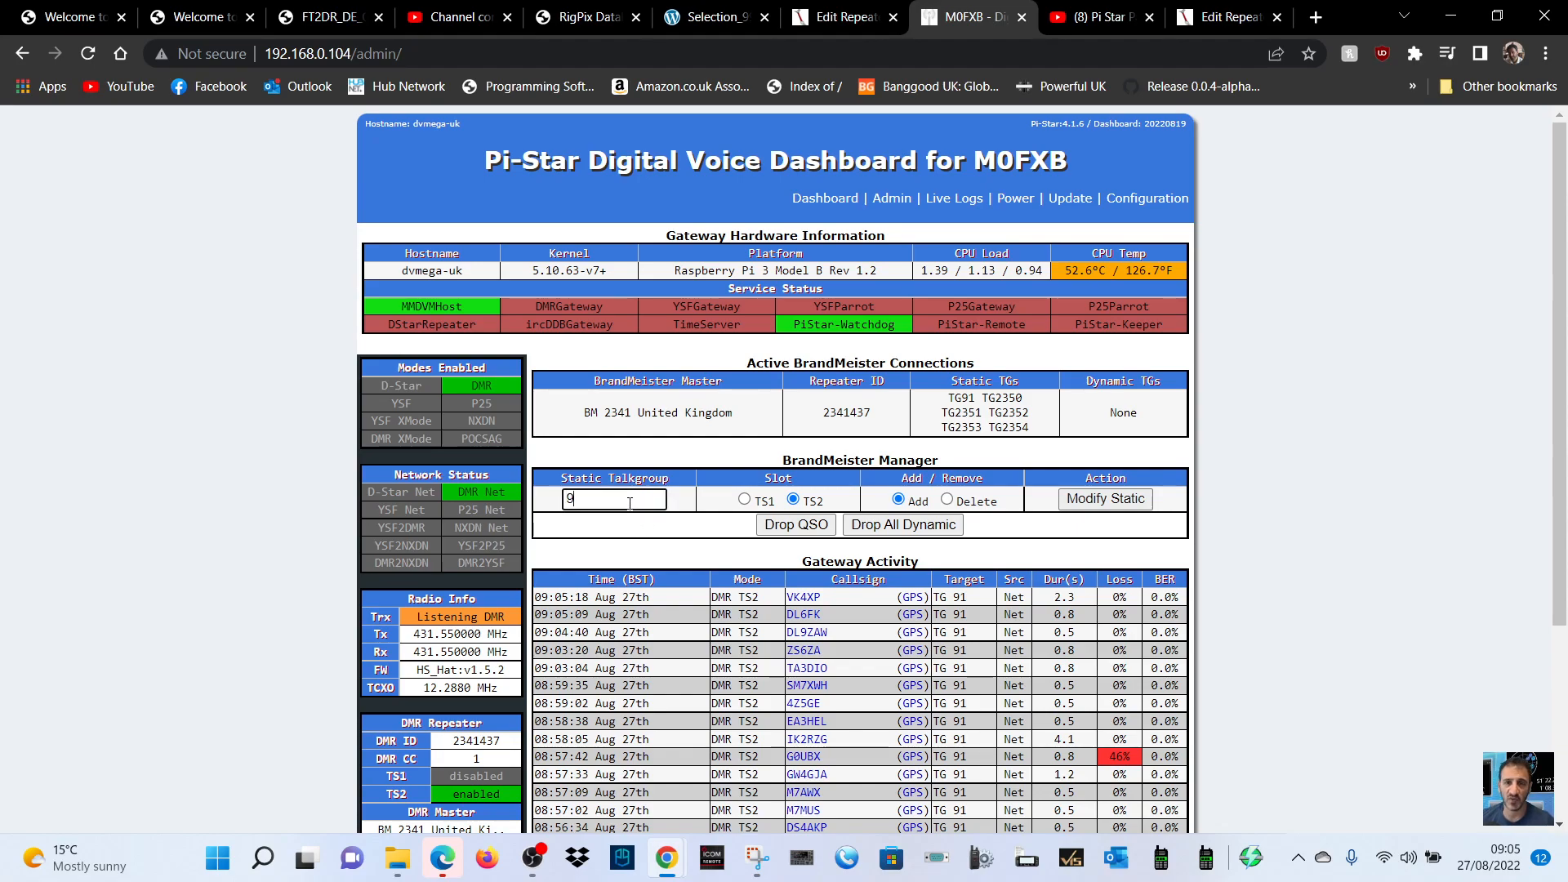
pyautogui.write('1')
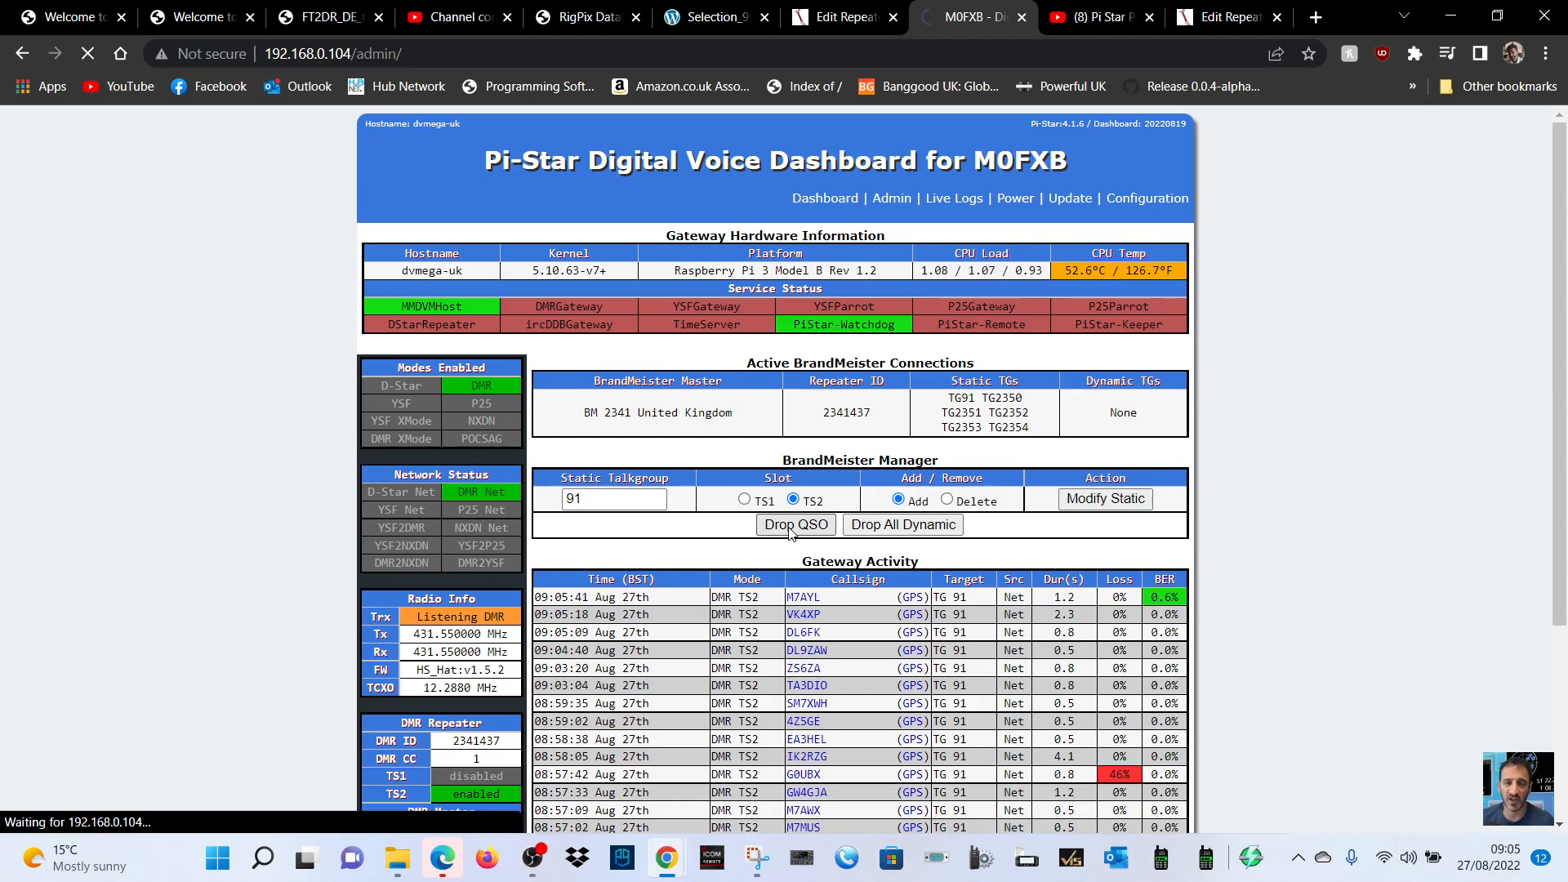
pyautogui.click(795, 525)
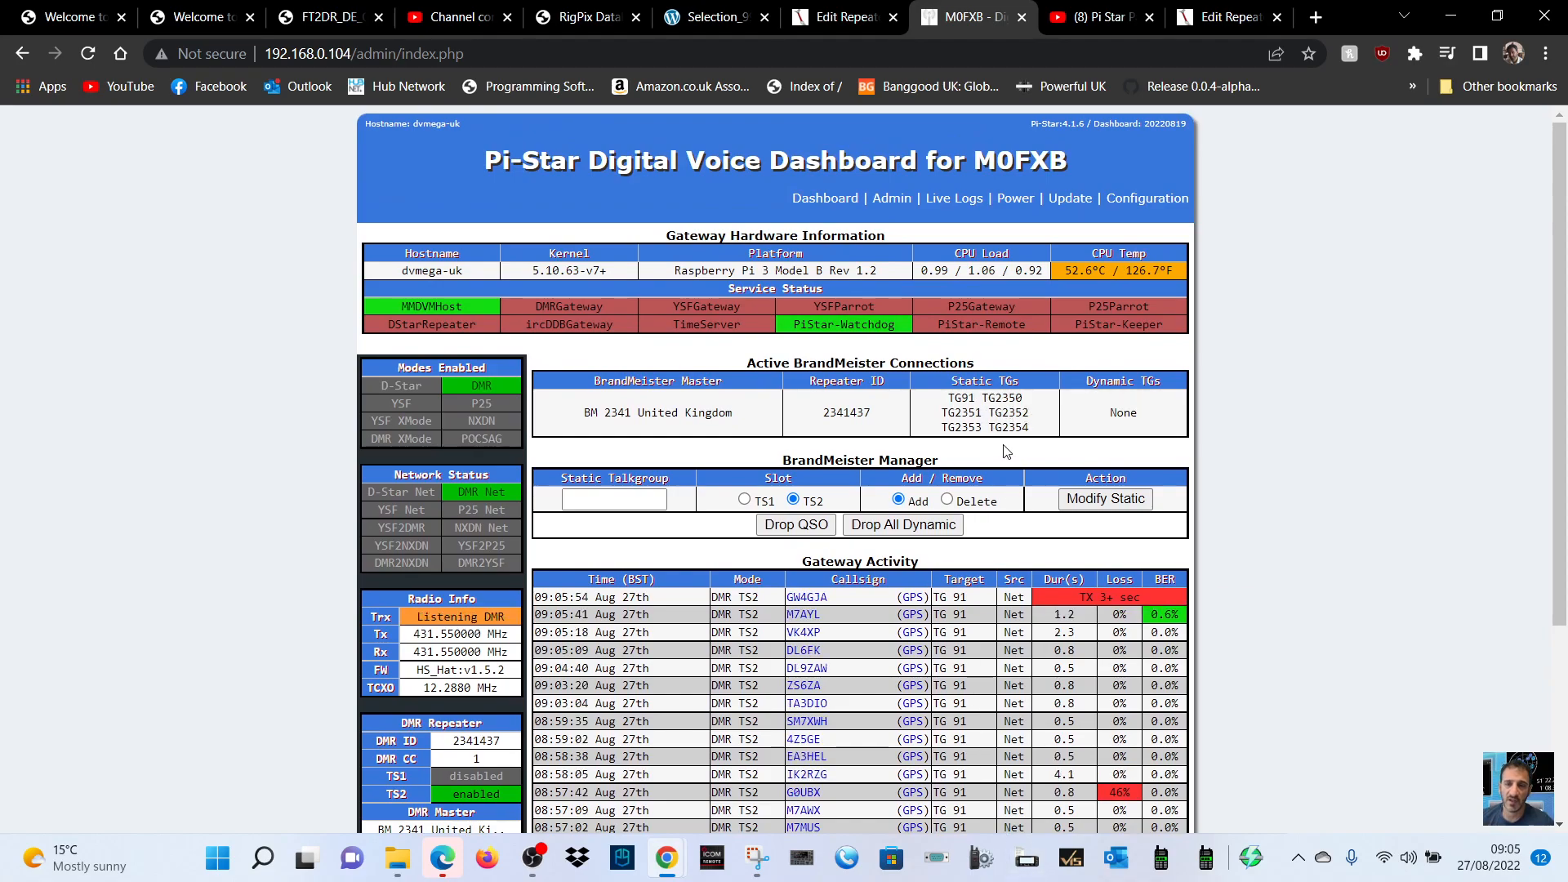
pyautogui.moveTo(1263, 235)
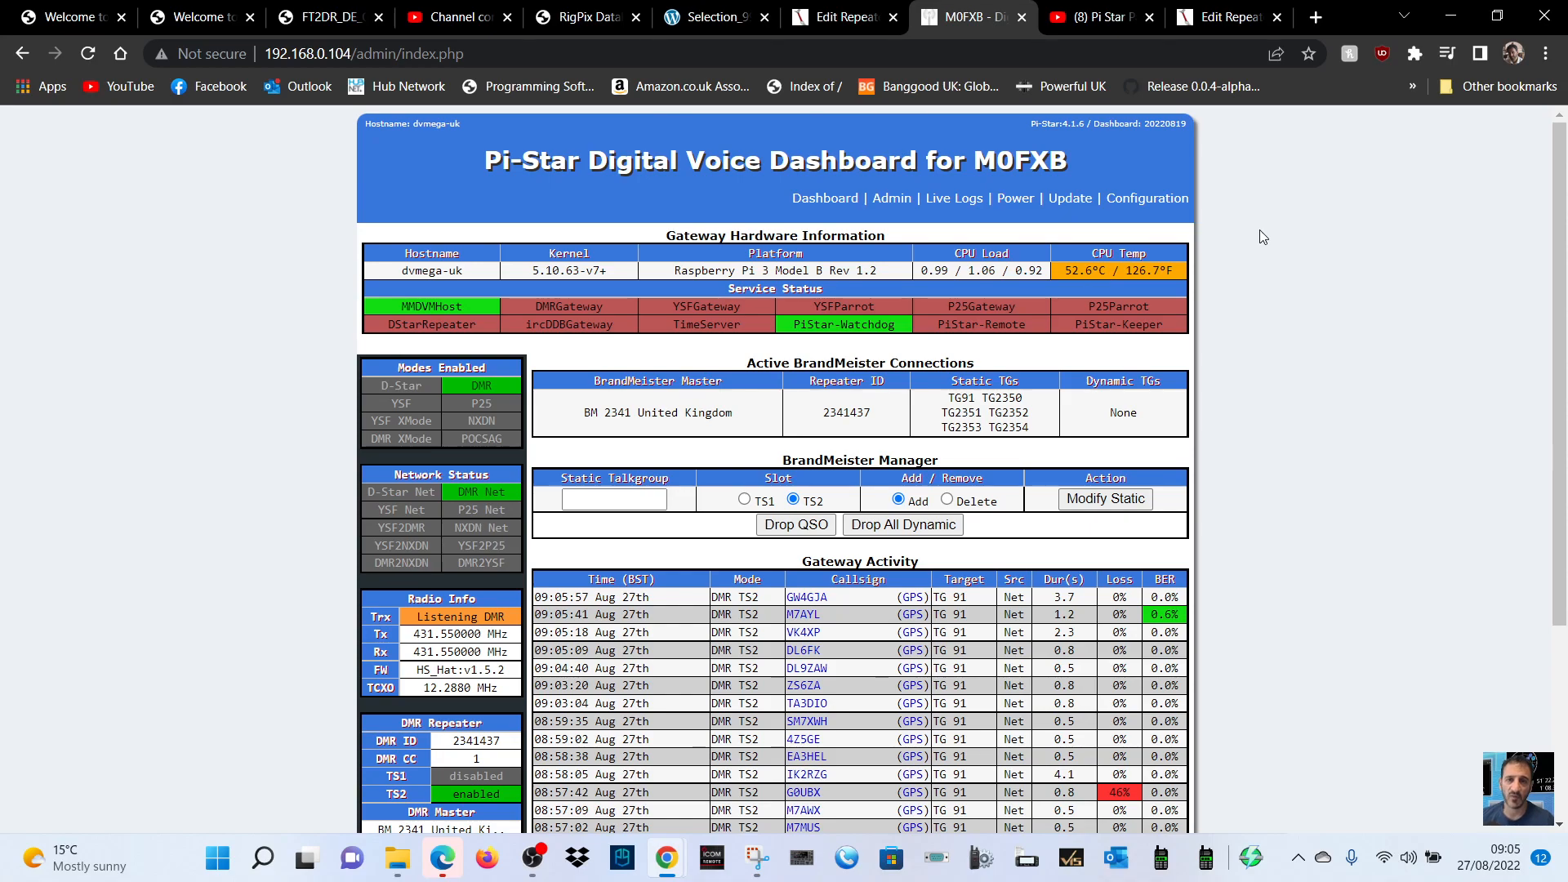
pyautogui.moveTo(1038, 109)
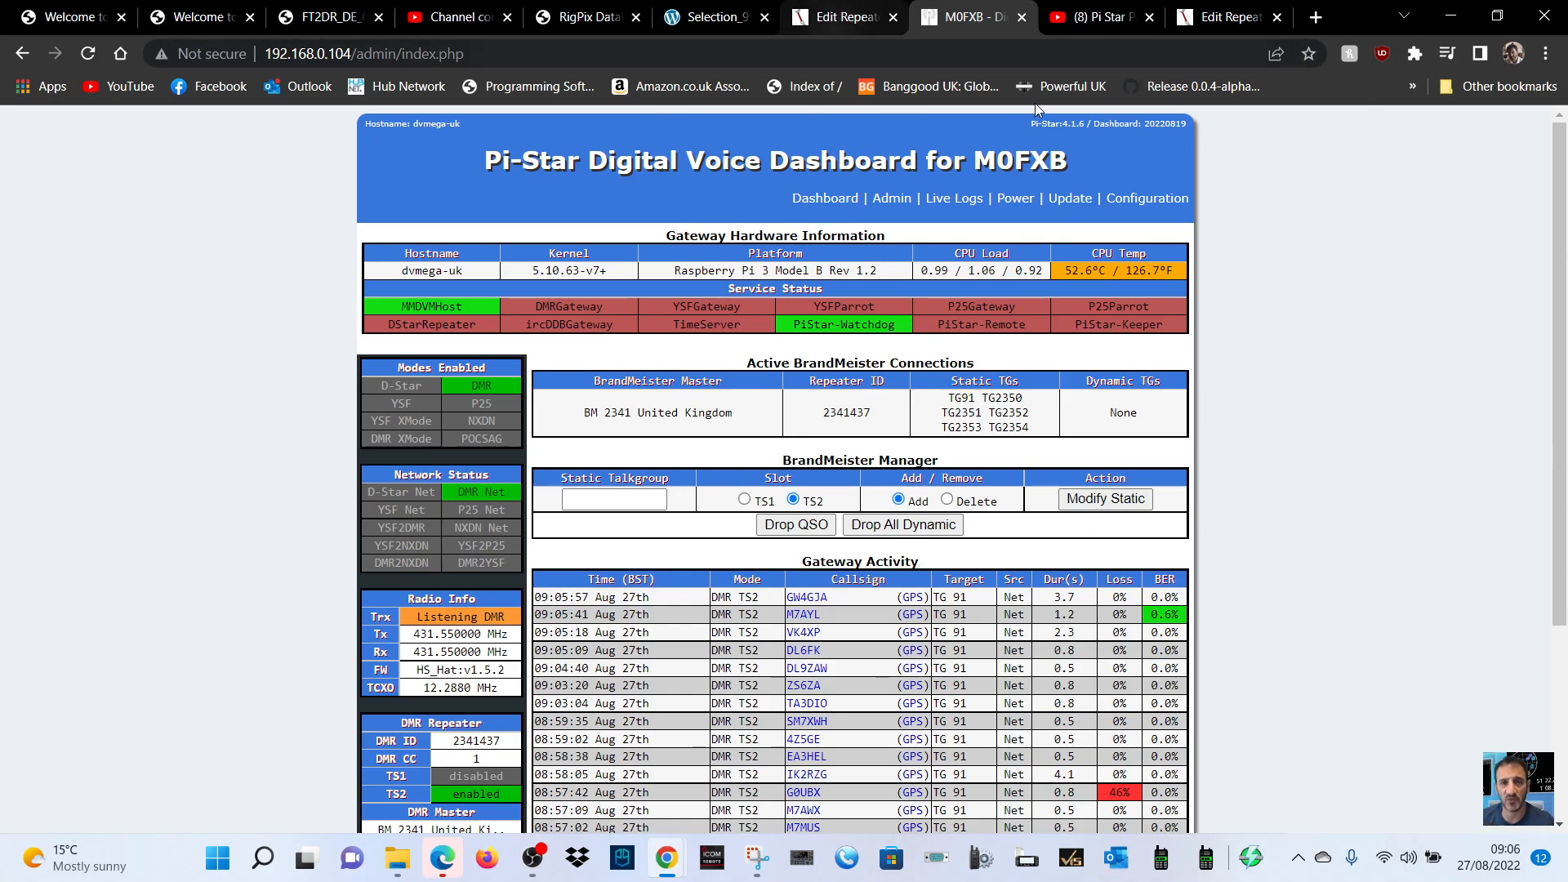